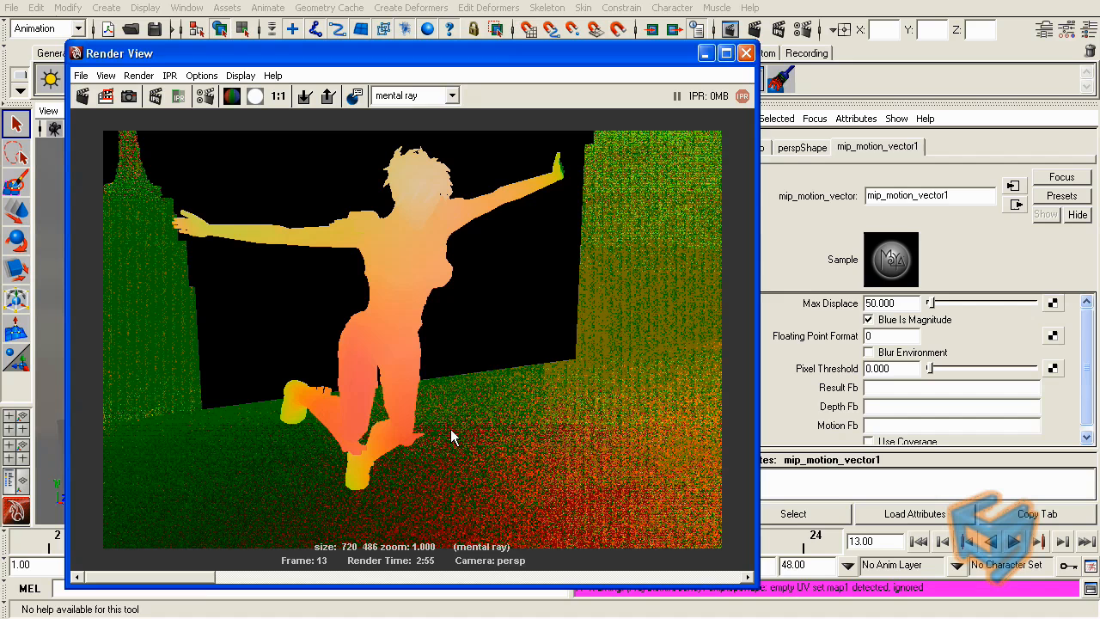
pyautogui.moveTo(359, 288)
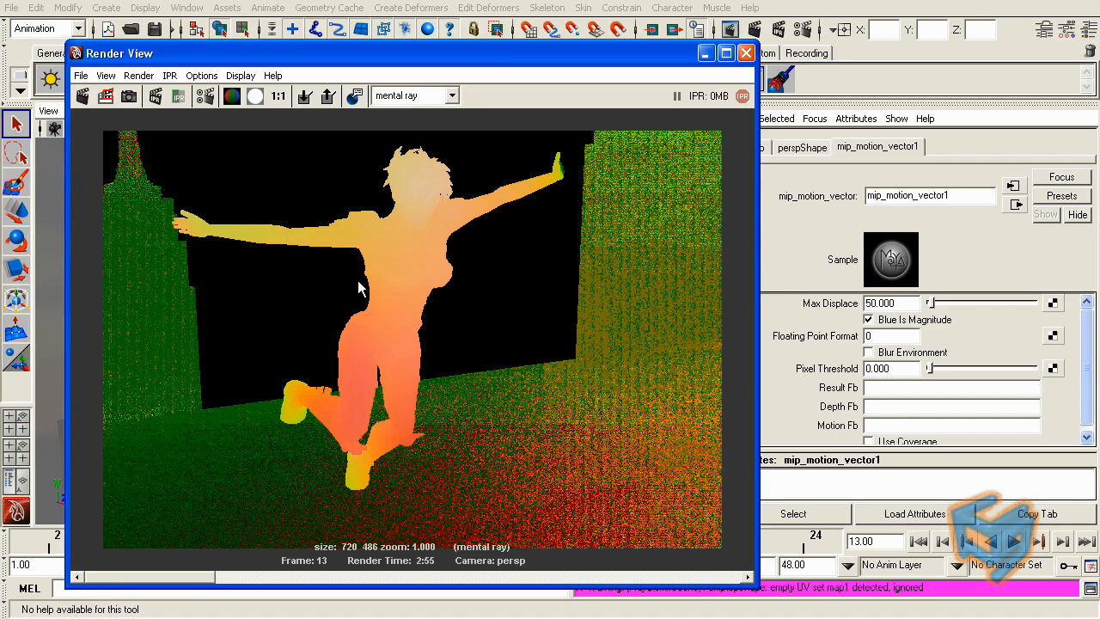
pyautogui.moveTo(164, 296)
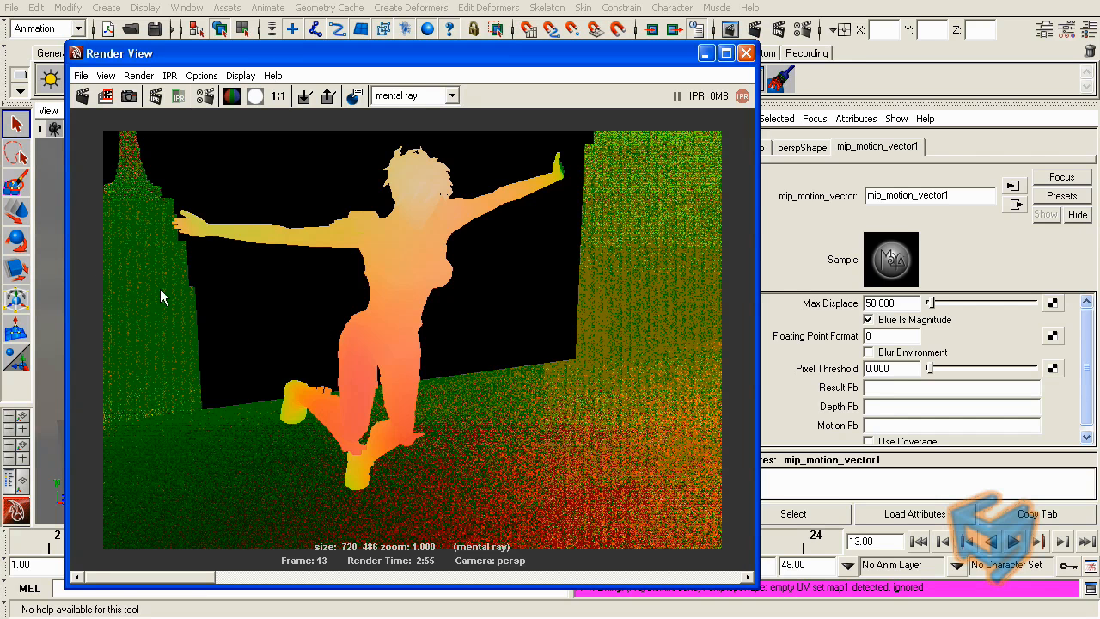
pyautogui.moveTo(514, 254)
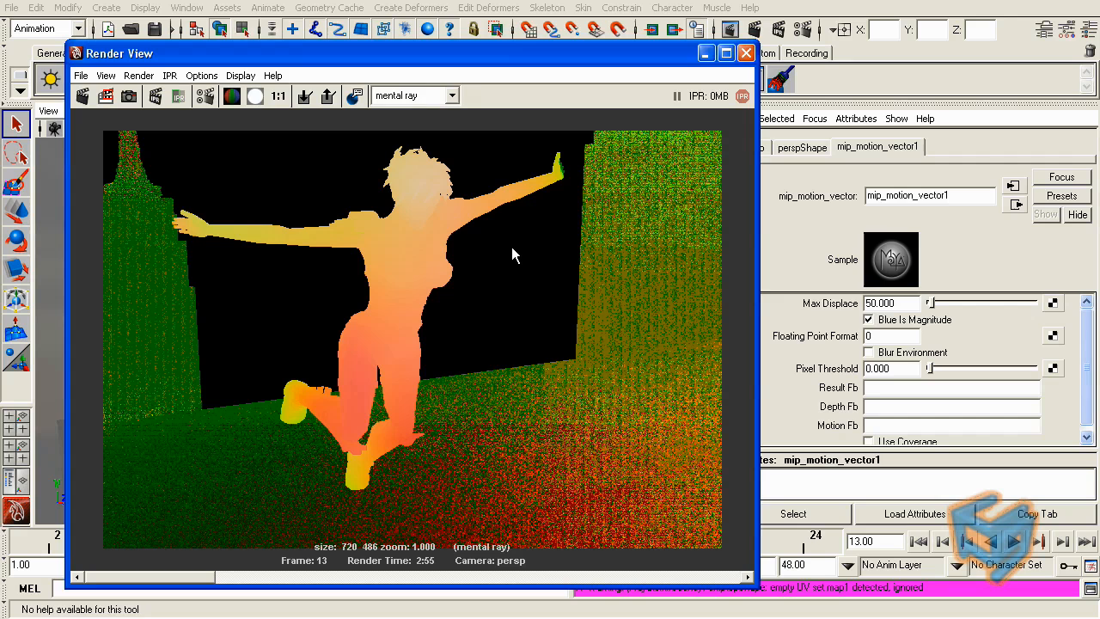
pyautogui.moveTo(568, 232)
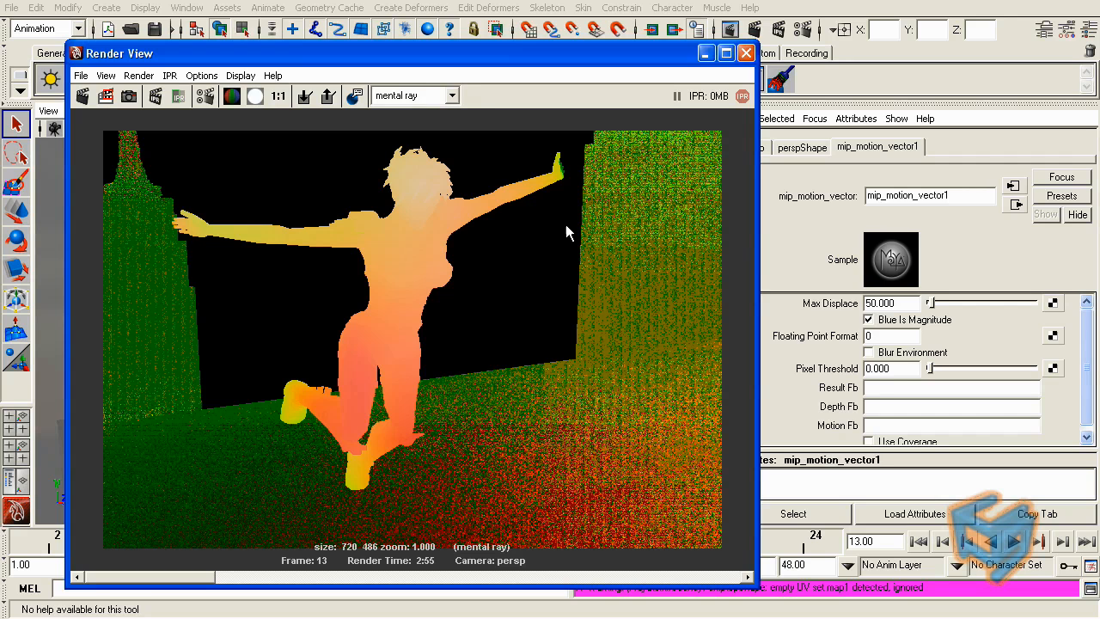
pyautogui.moveTo(693, 294)
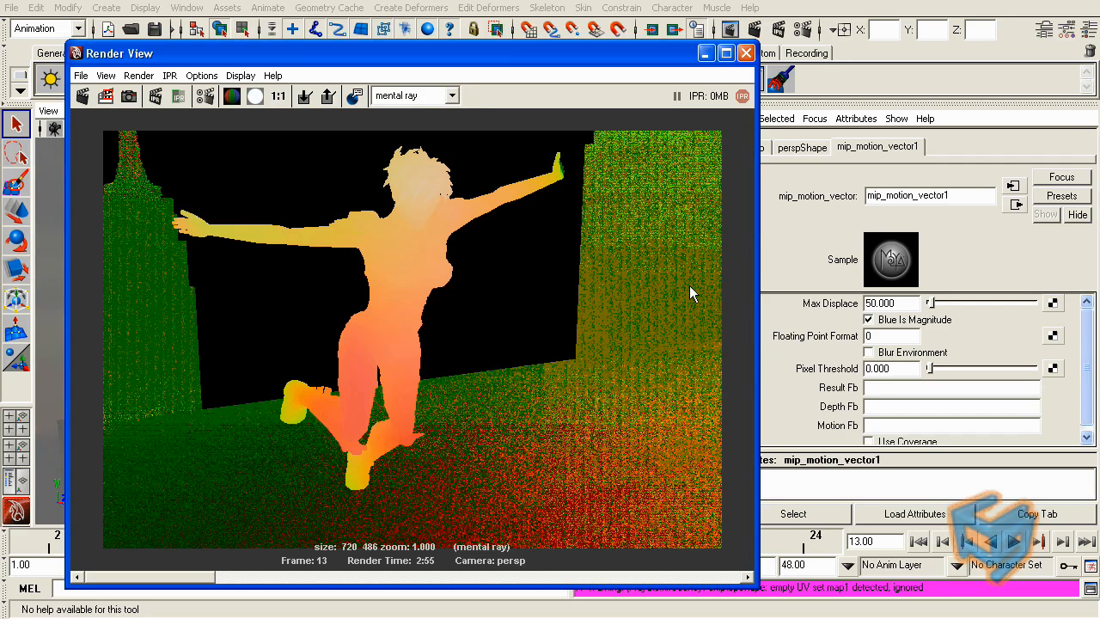
pyautogui.moveTo(851, 322)
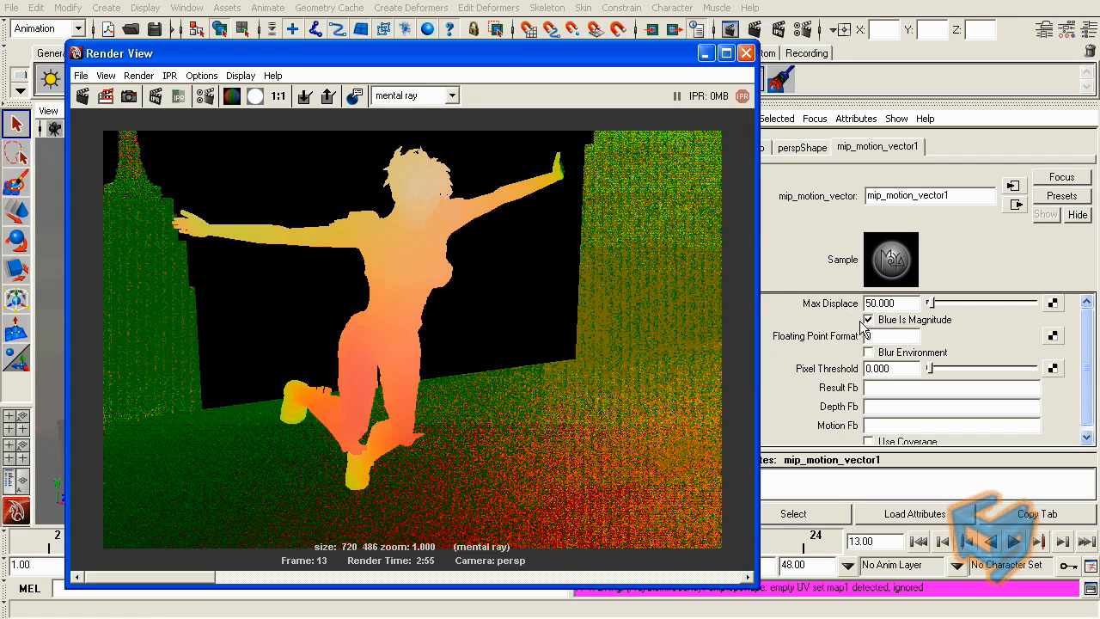
# - Turn off Blue Is Magnitude on the mip_motion_vector1 shader
pyautogui.click(868, 319)
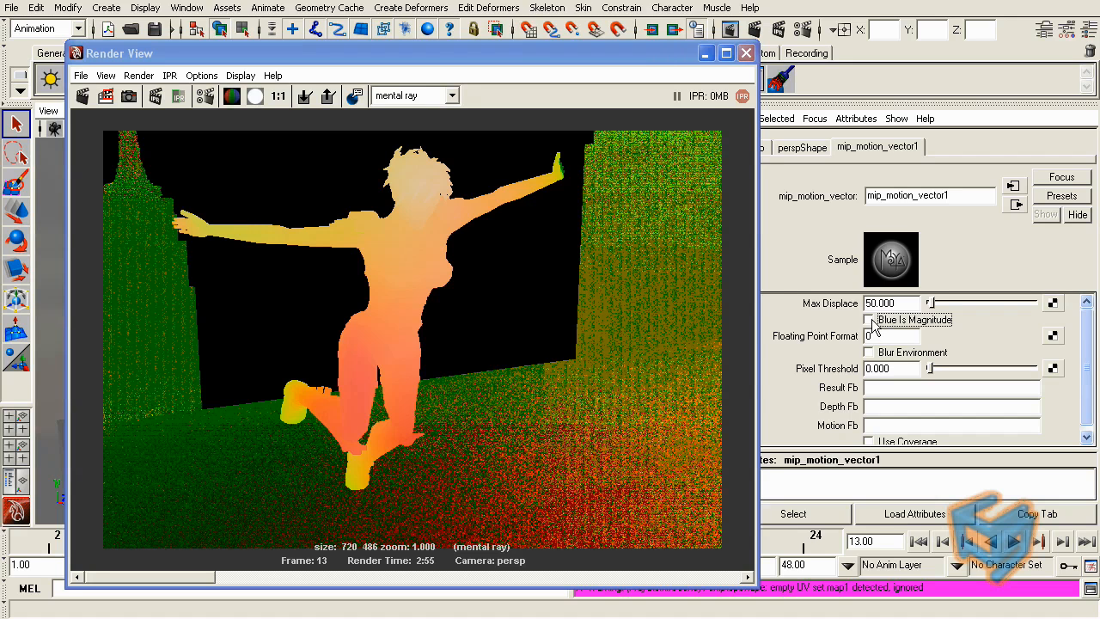
pyautogui.moveTo(883, 327)
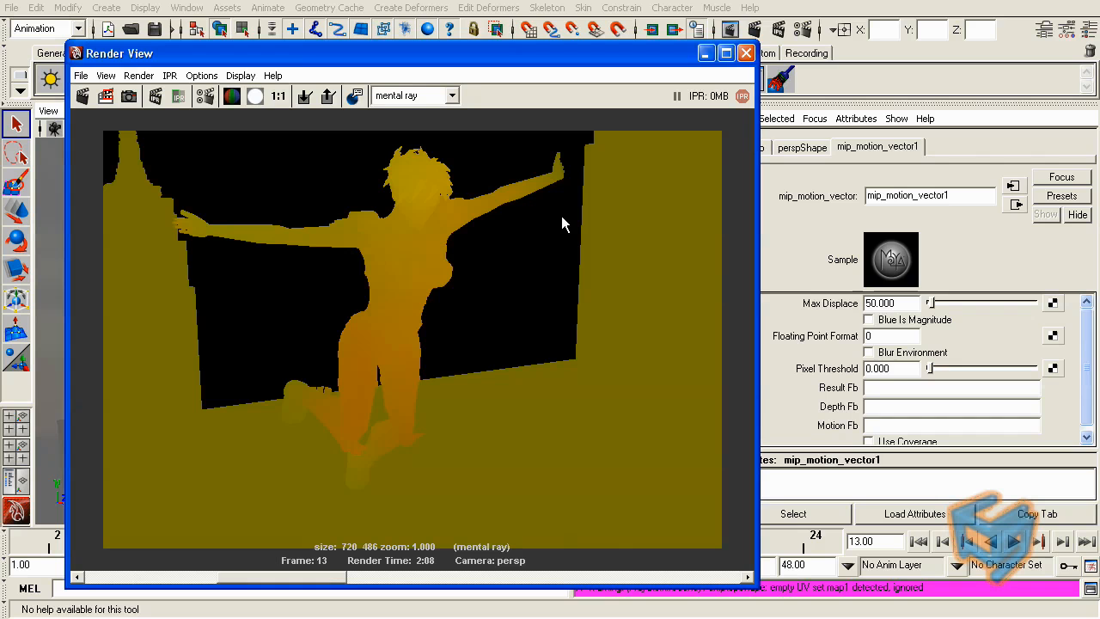
pyautogui.moveTo(573, 222)
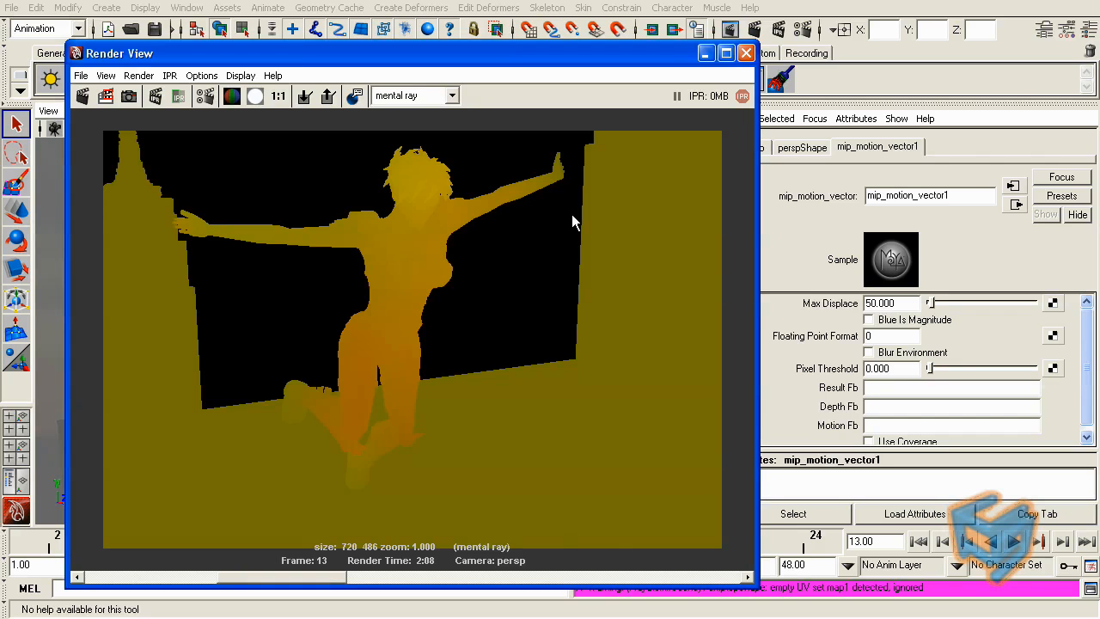
pyautogui.moveTo(847, 357)
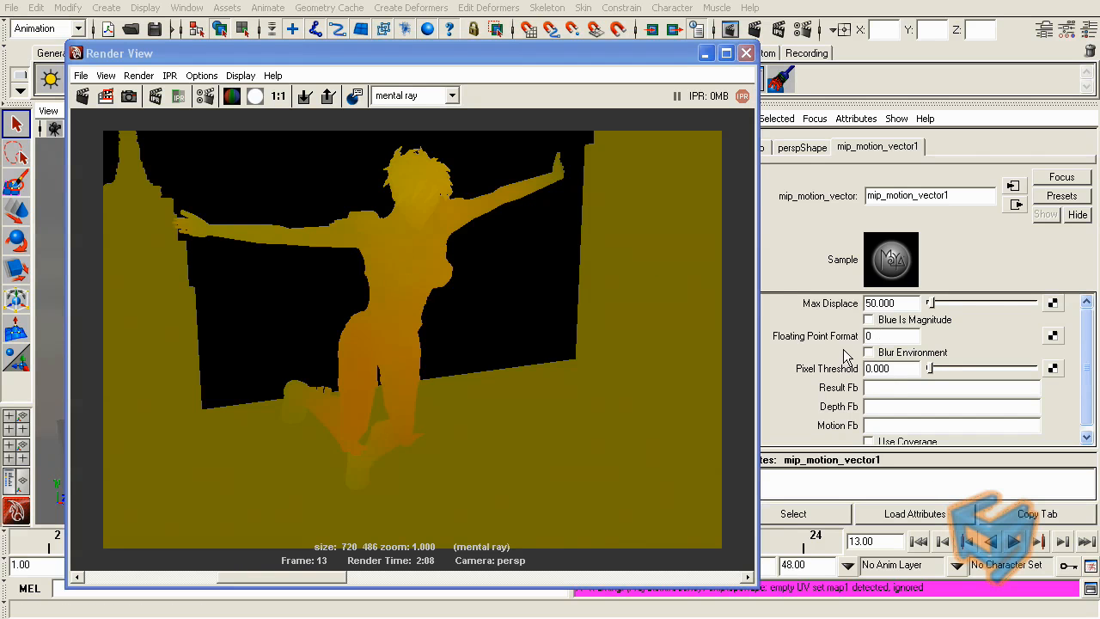
pyautogui.click(892, 336)
pyautogui.write('2')
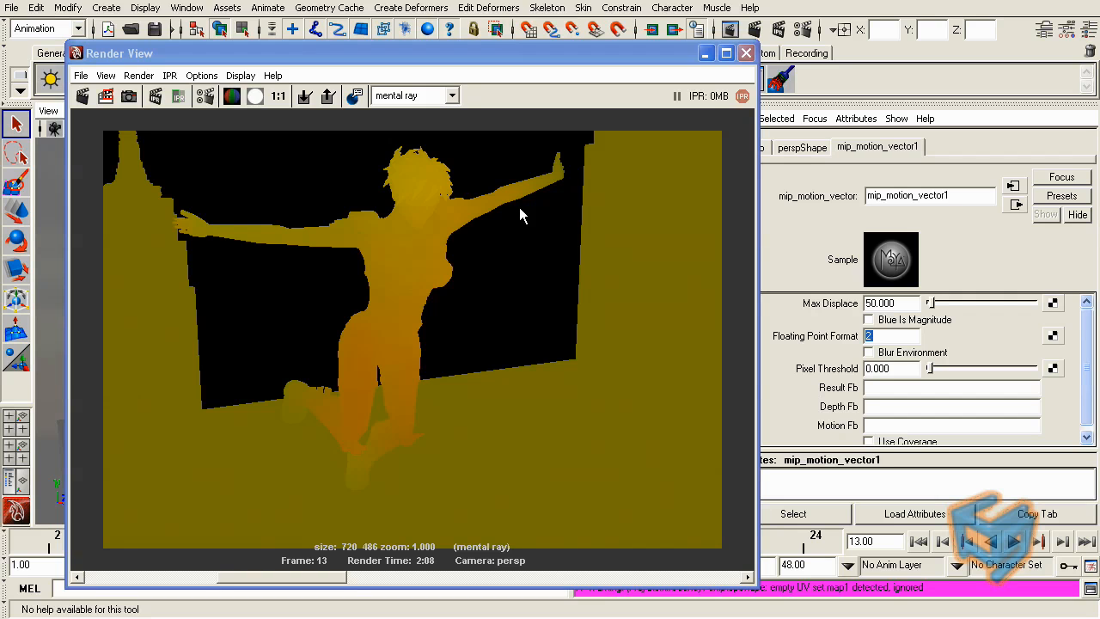
pyautogui.moveTo(564, 252)
pyautogui.write('0')
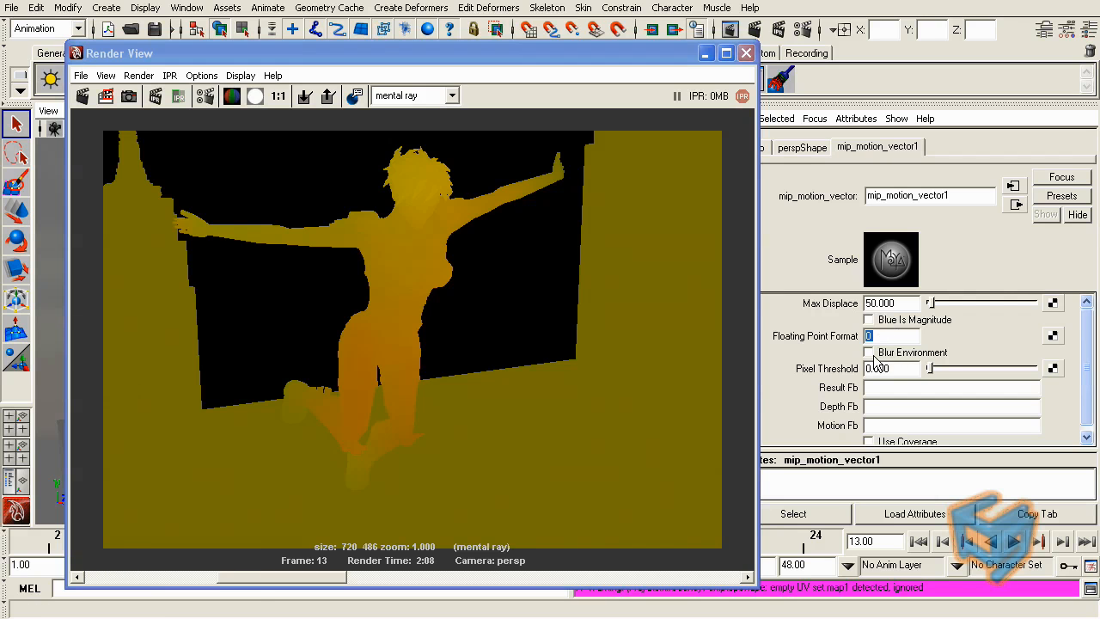
# - Enable Blur Environment on the mip_motion_vector1 shader
pyautogui.click(868, 352)
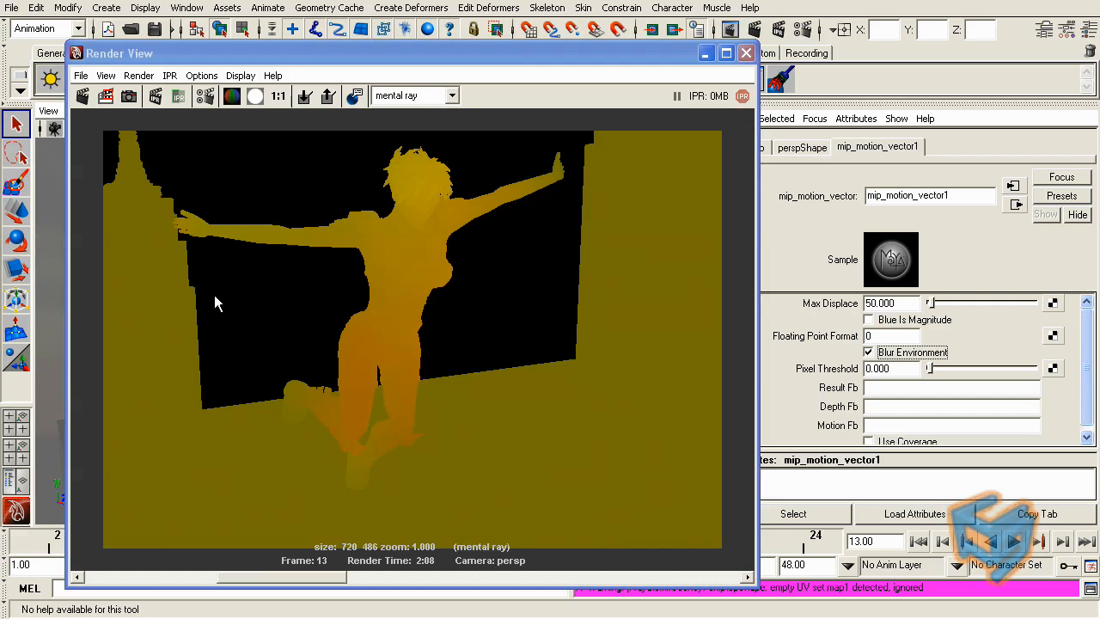
pyautogui.moveTo(397, 535)
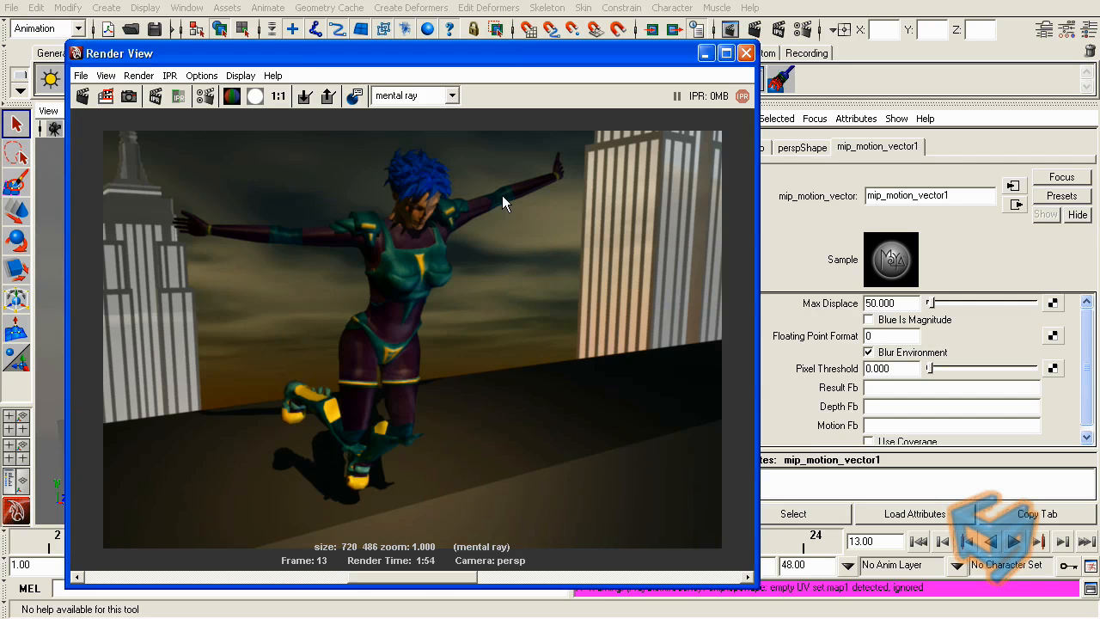
pyautogui.moveTo(603, 298)
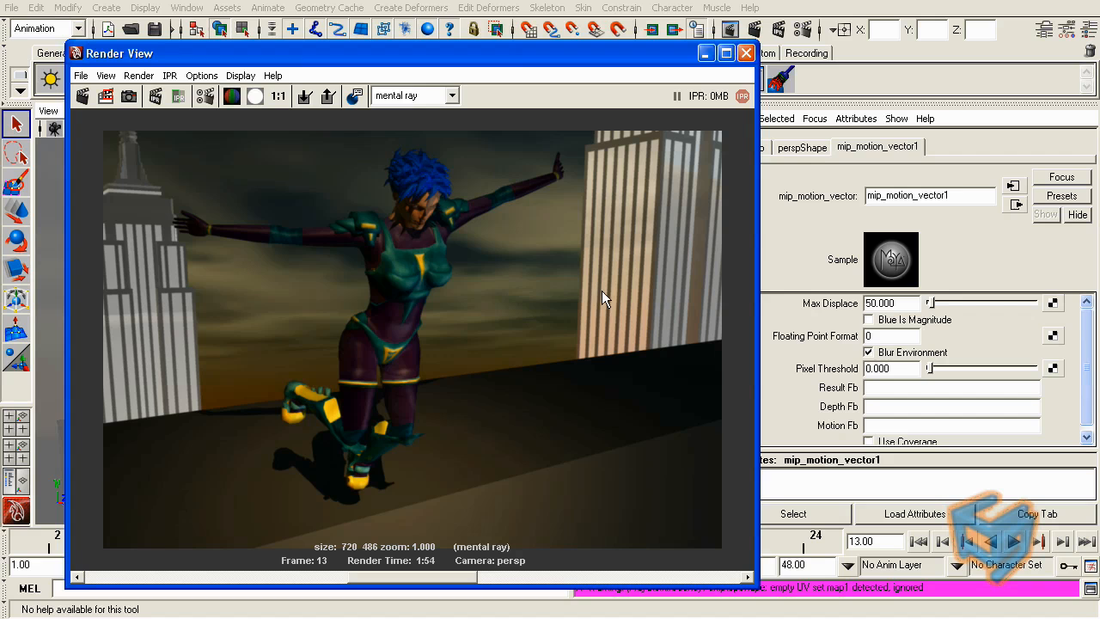
pyautogui.moveTo(365, 286)
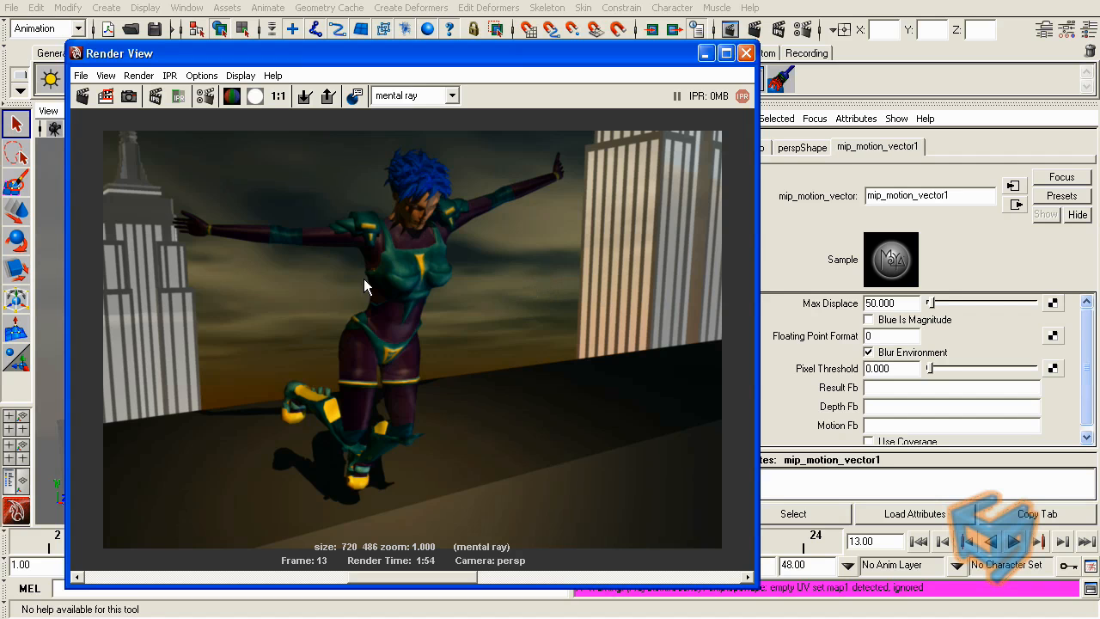
pyautogui.moveTo(387, 356)
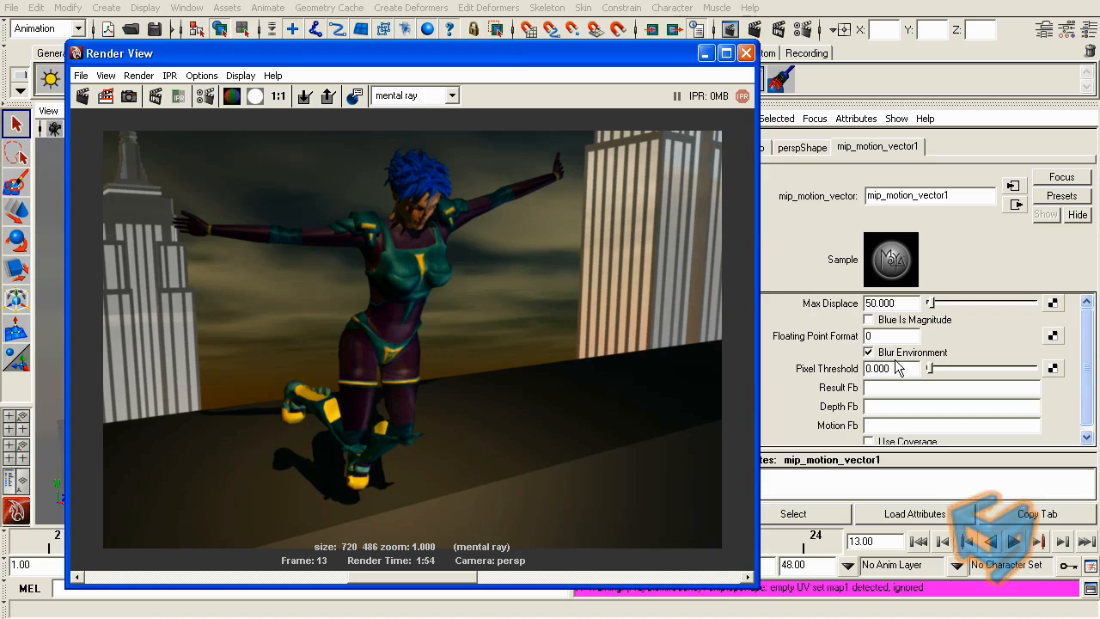
# - Switch Blur Environment off again on mip_motion_vector1
pyautogui.click(868, 351)
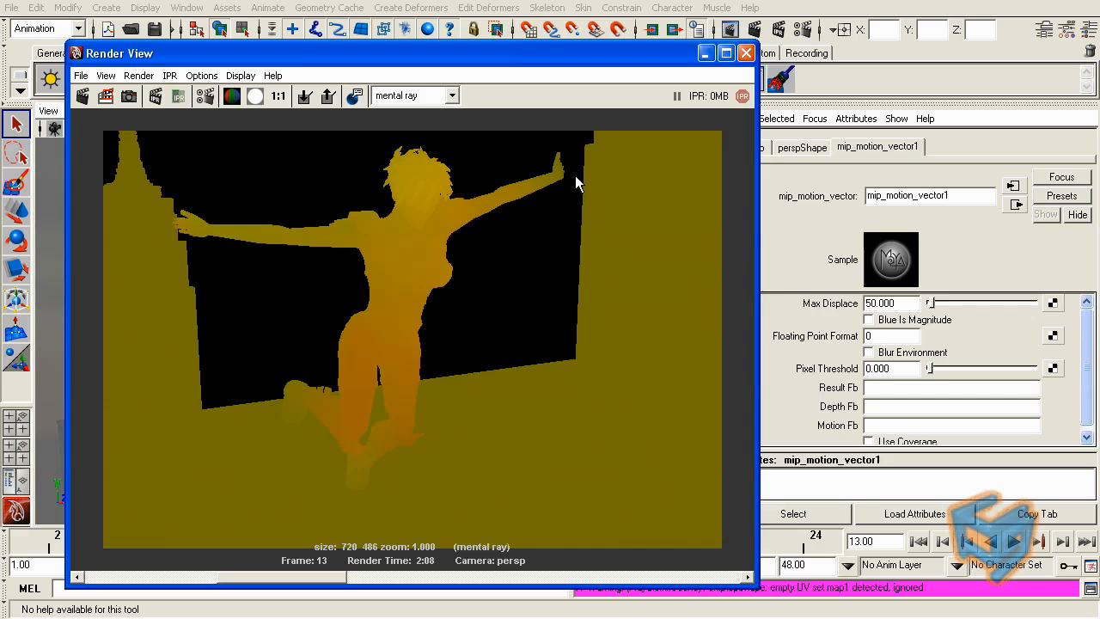
pyautogui.moveTo(640, 348)
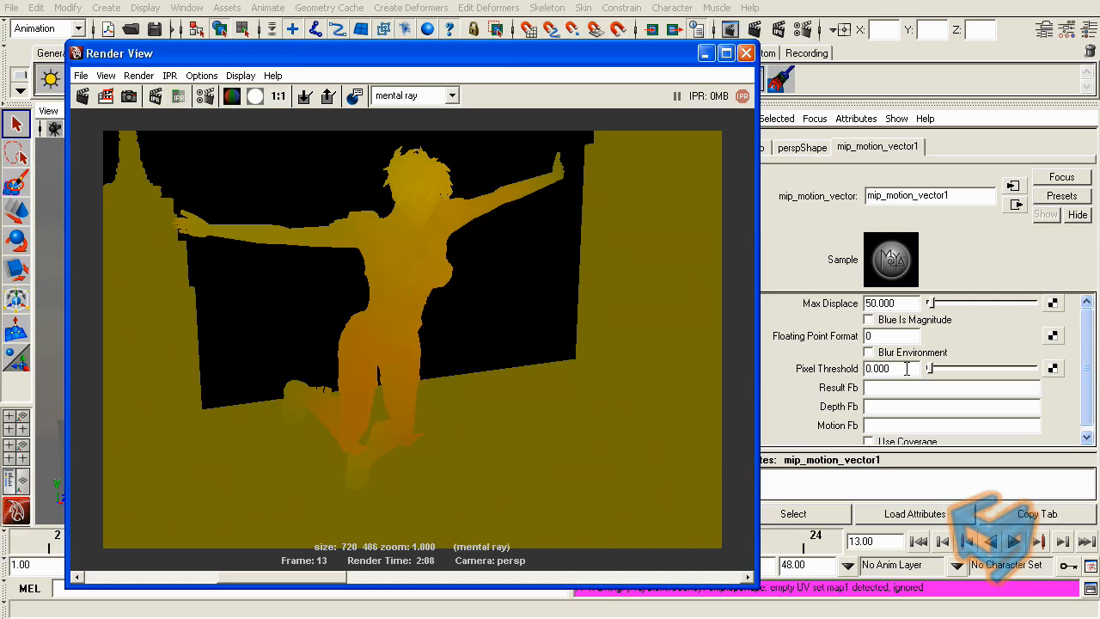
pyautogui.moveTo(857, 375)
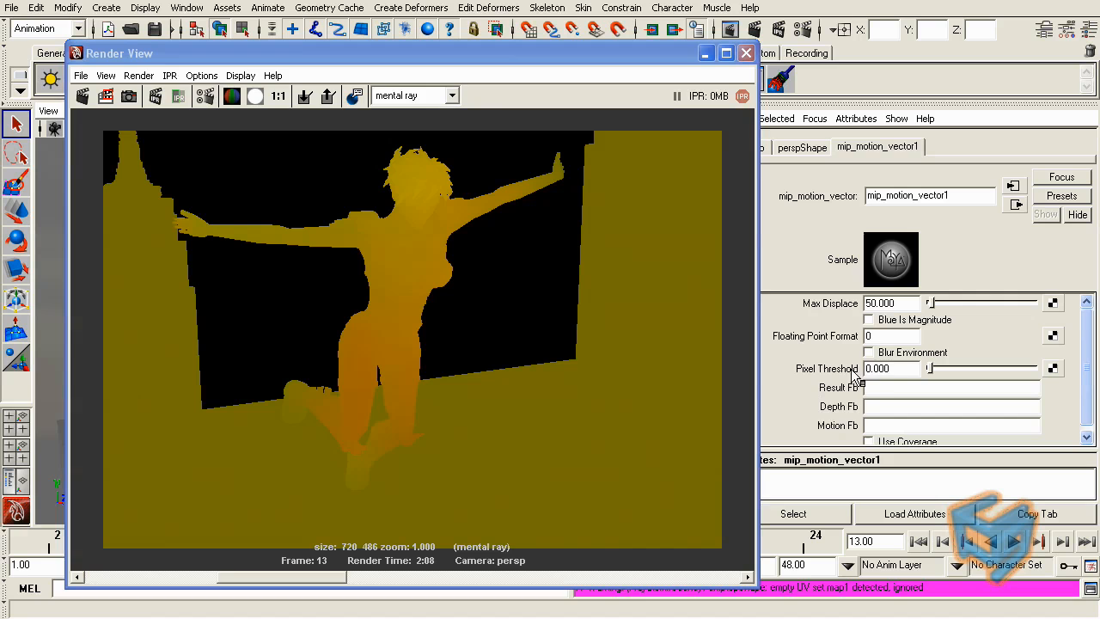
# - Set the mip_motion_vector1 Pixel Threshold to 50.000
pyautogui.tripleClick(889, 368)
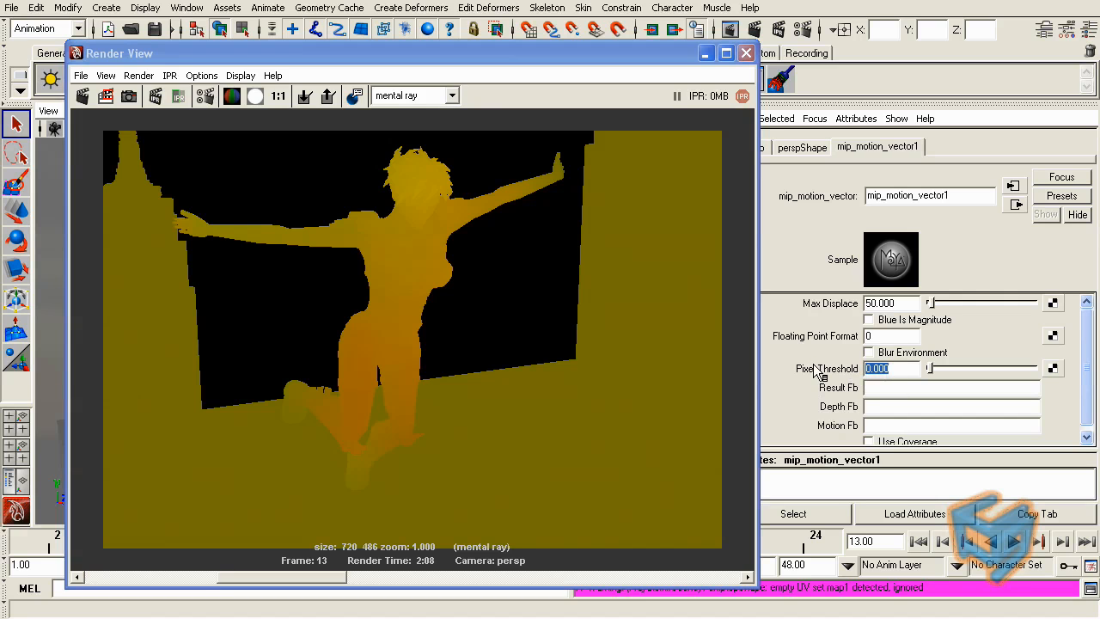
pyautogui.write('50.000')
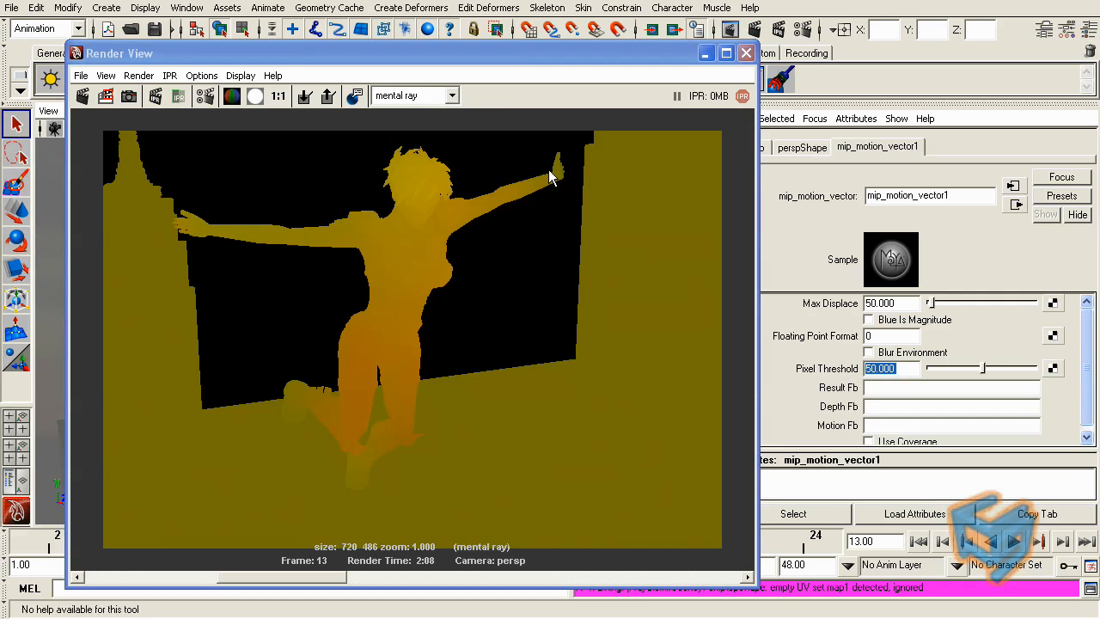
pyautogui.moveTo(789, 357)
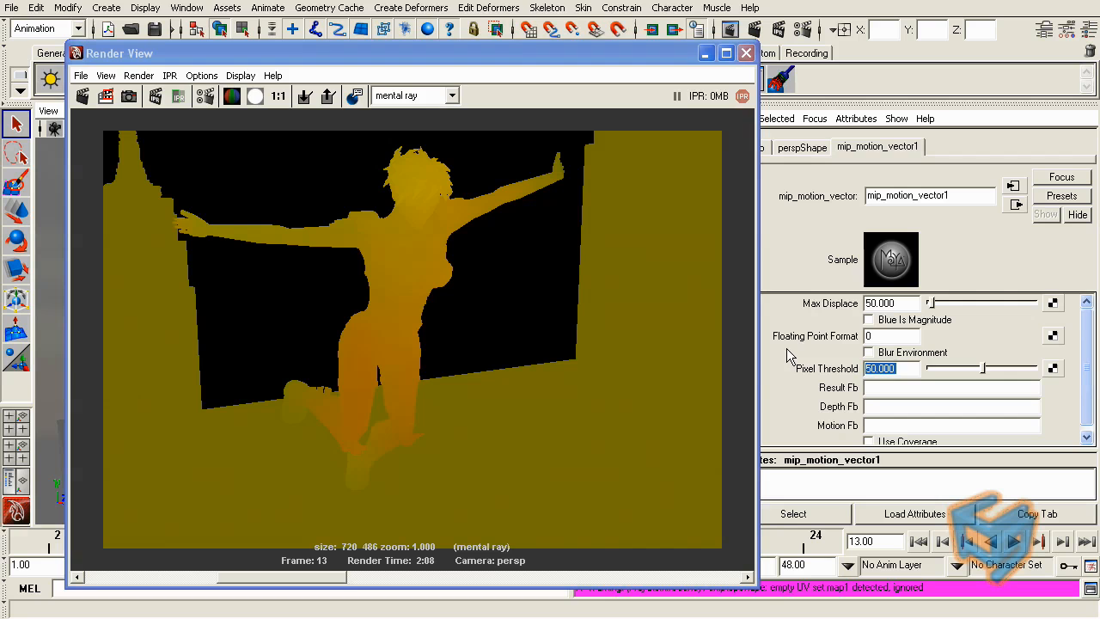
pyautogui.moveTo(527, 175)
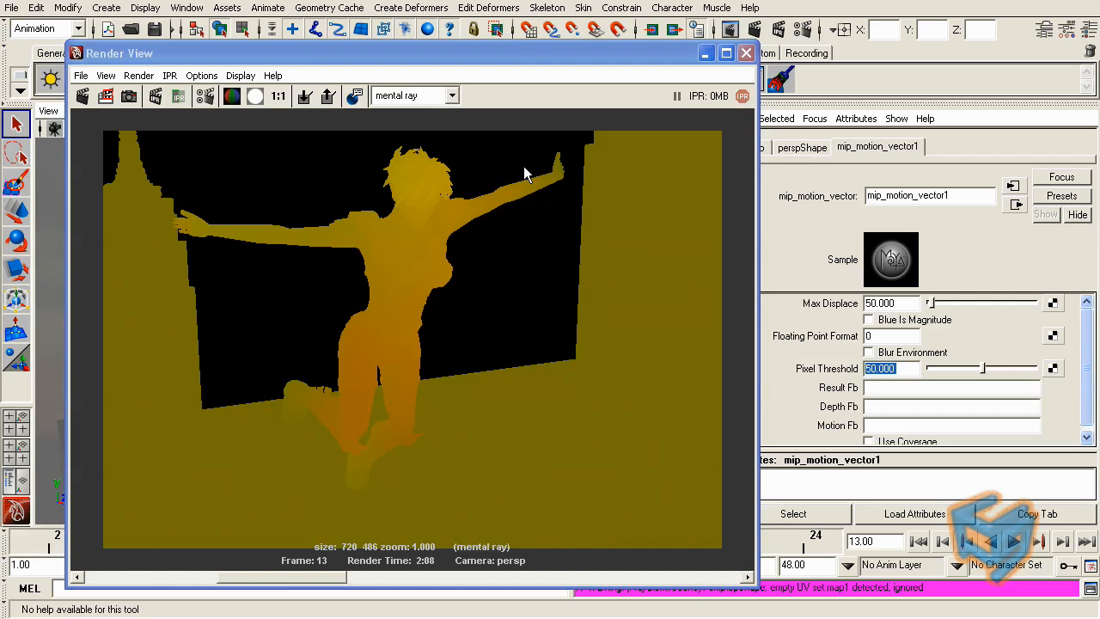
pyautogui.moveTo(253, 443)
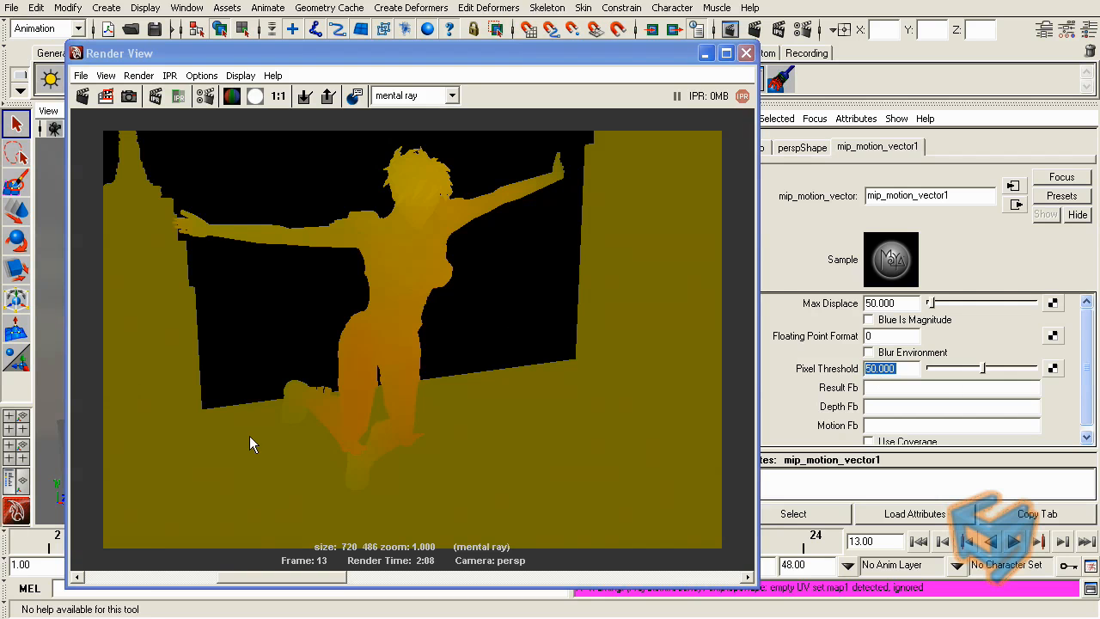
pyautogui.moveTo(511, 190)
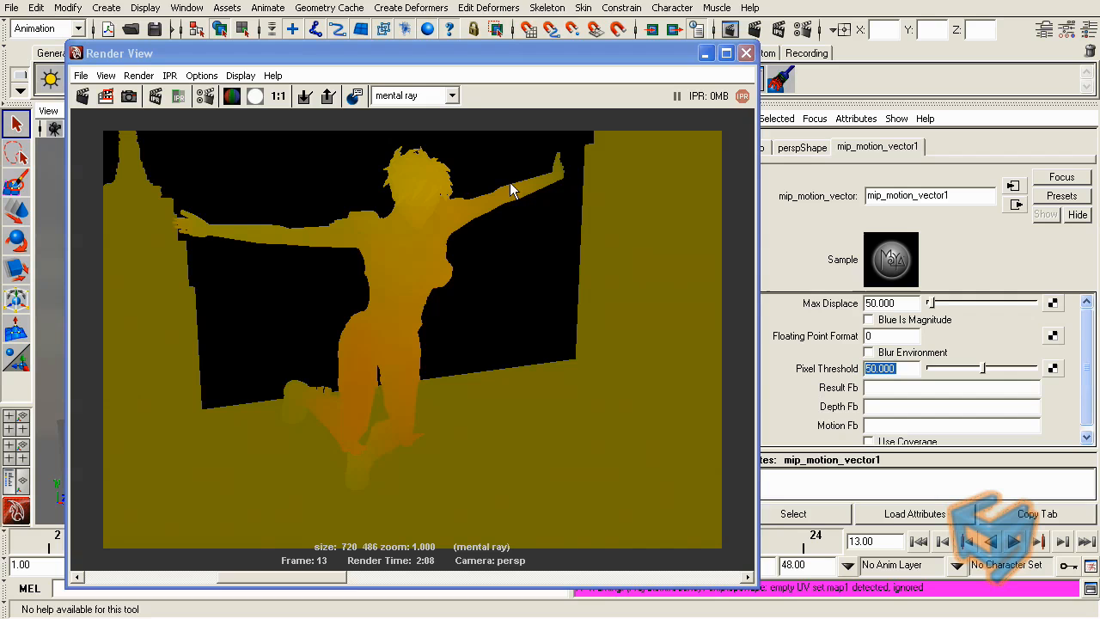
pyautogui.moveTo(825, 333)
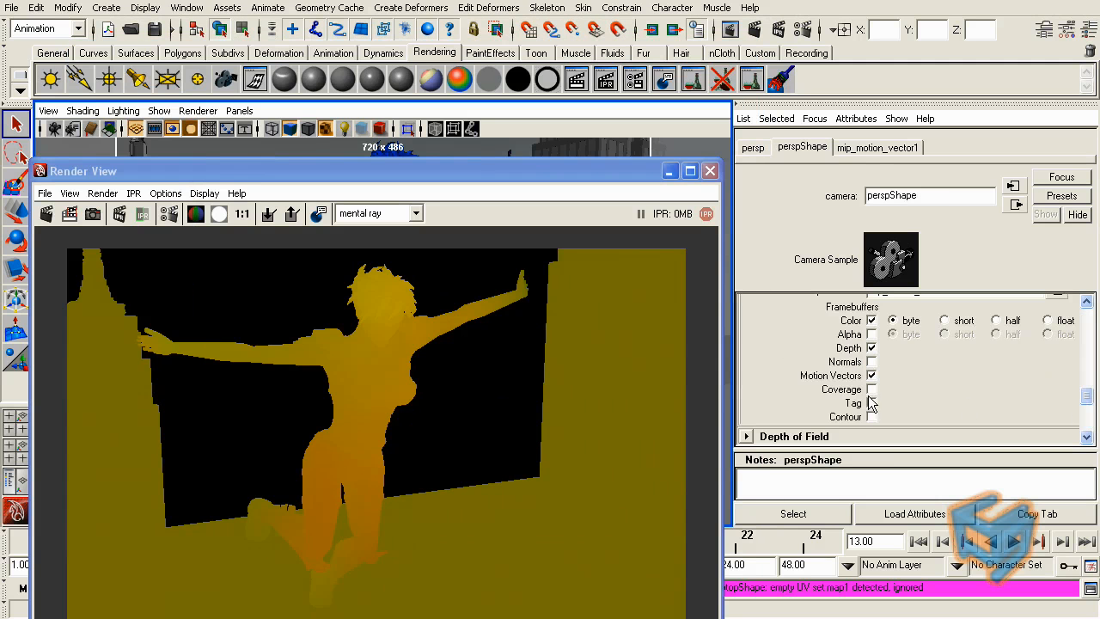
# - Return to the mip_motion_vector1 shader settings, with Pixel Threshold back at 0
pyautogui.click(877, 146)
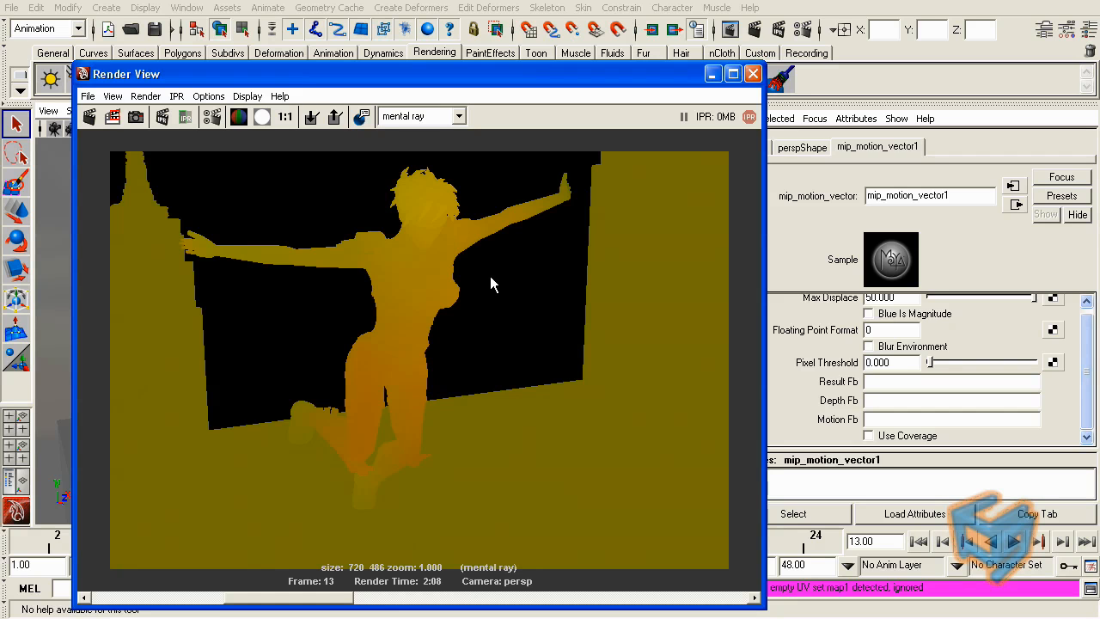
pyautogui.moveTo(447, 257)
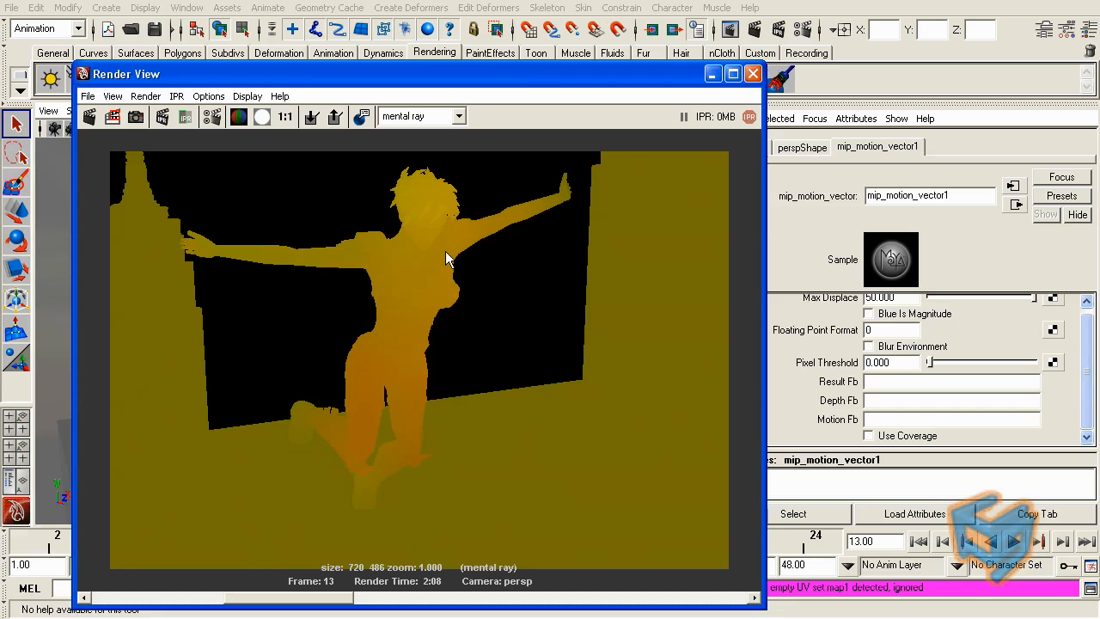
pyautogui.moveTo(189, 367)
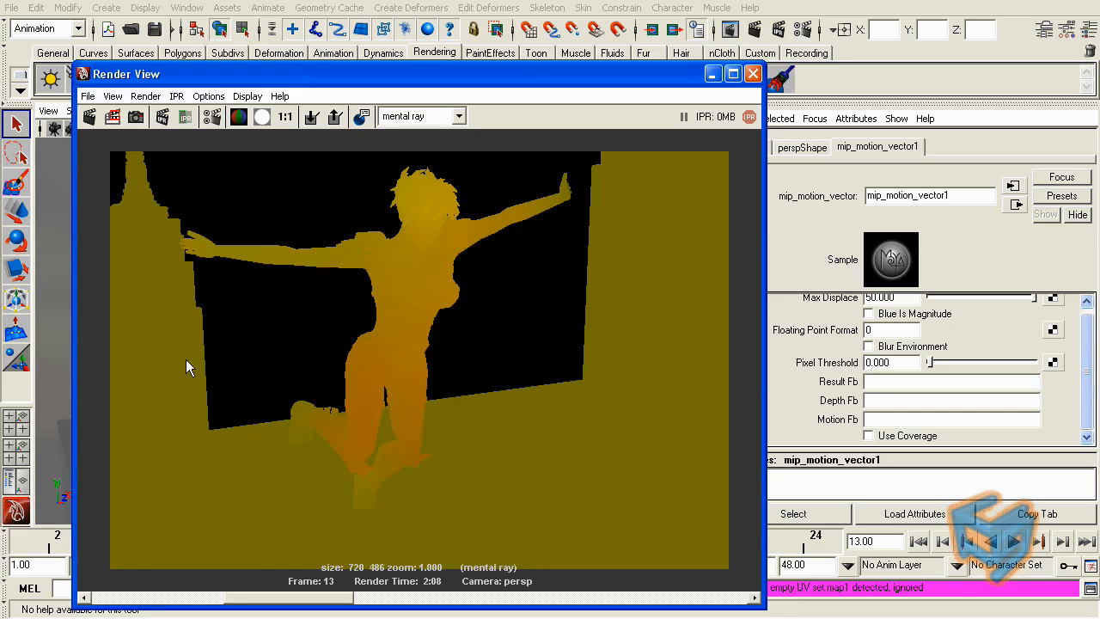
pyautogui.moveTo(554, 304)
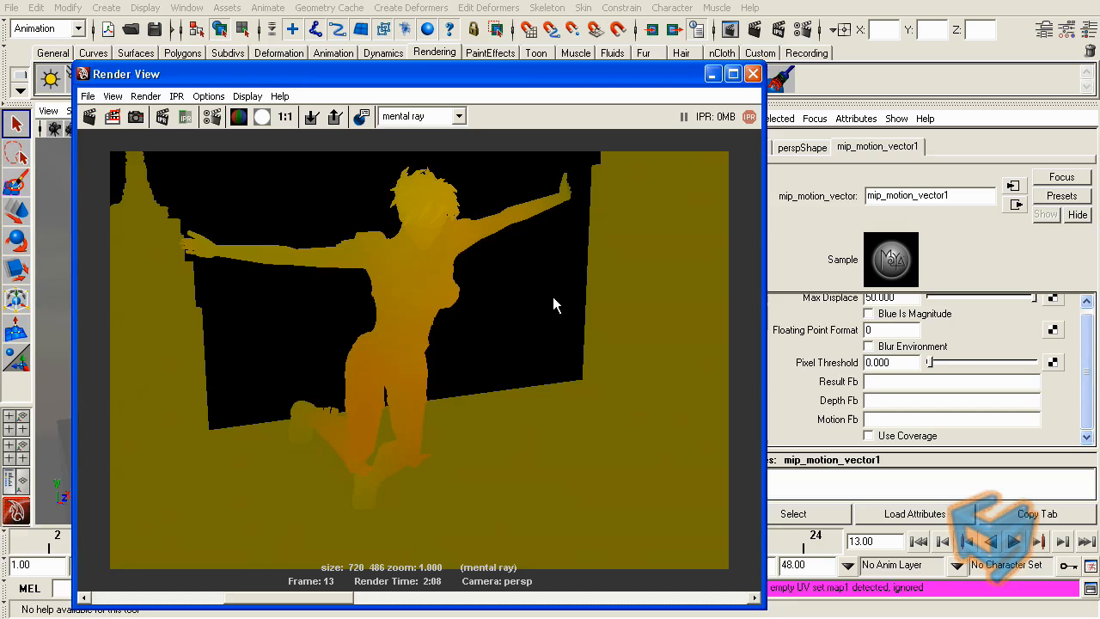
pyautogui.moveTo(503, 297)
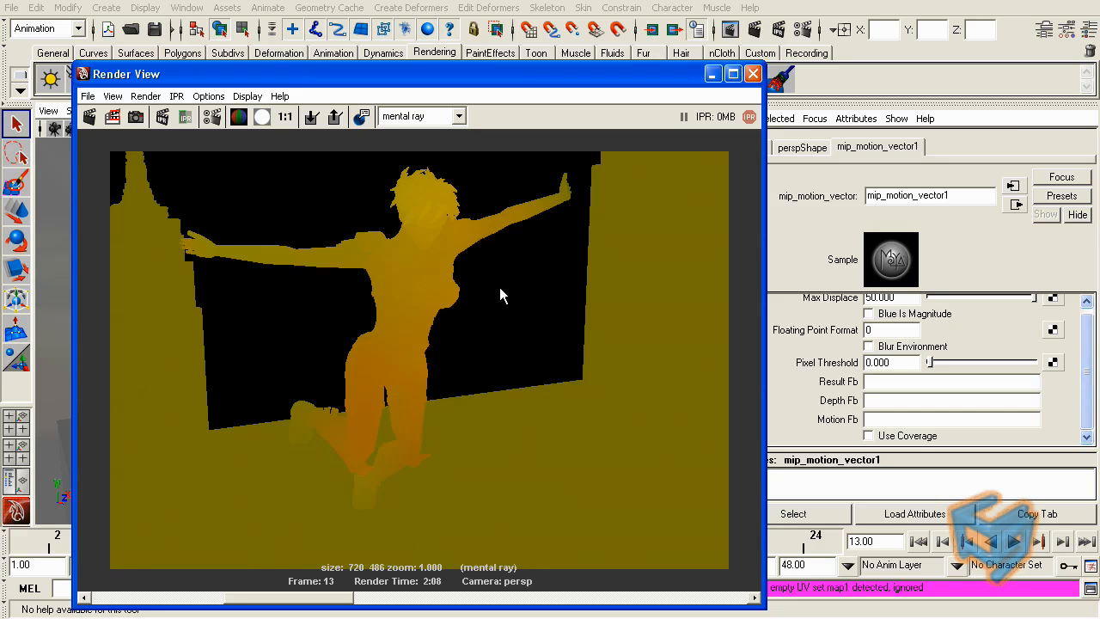
pyautogui.moveTo(397, 243)
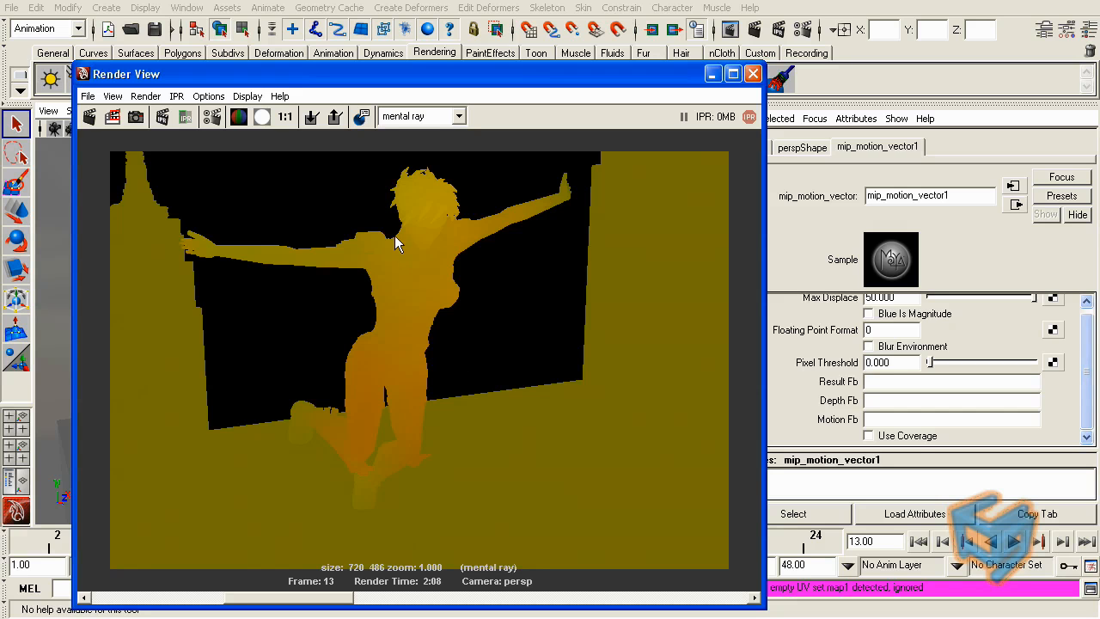
pyautogui.moveTo(484, 284)
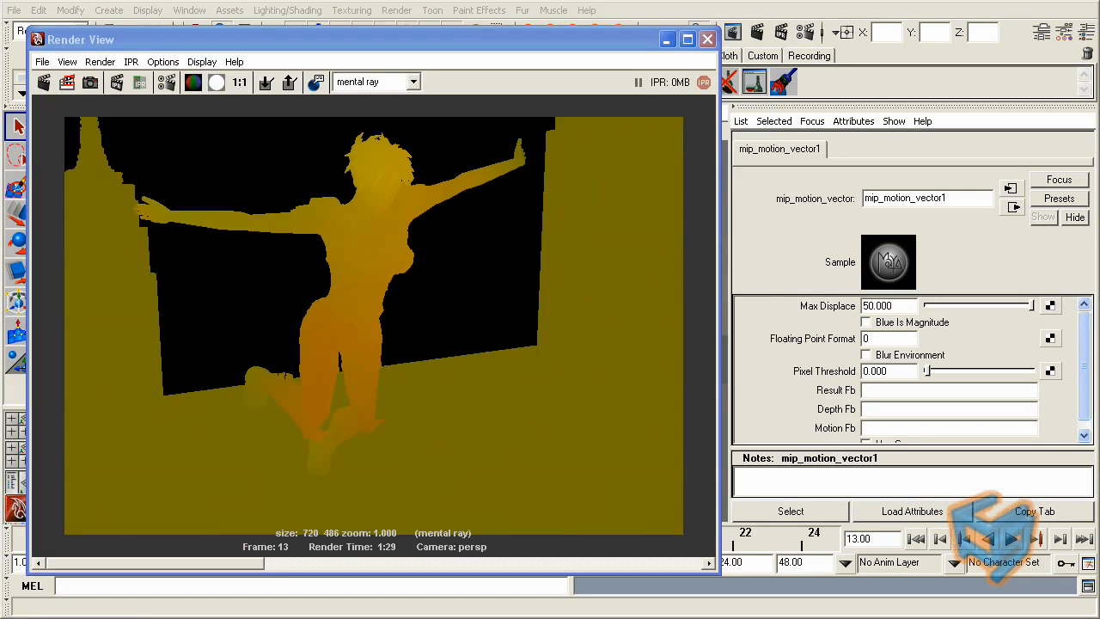
pyautogui.moveTo(668, 39)
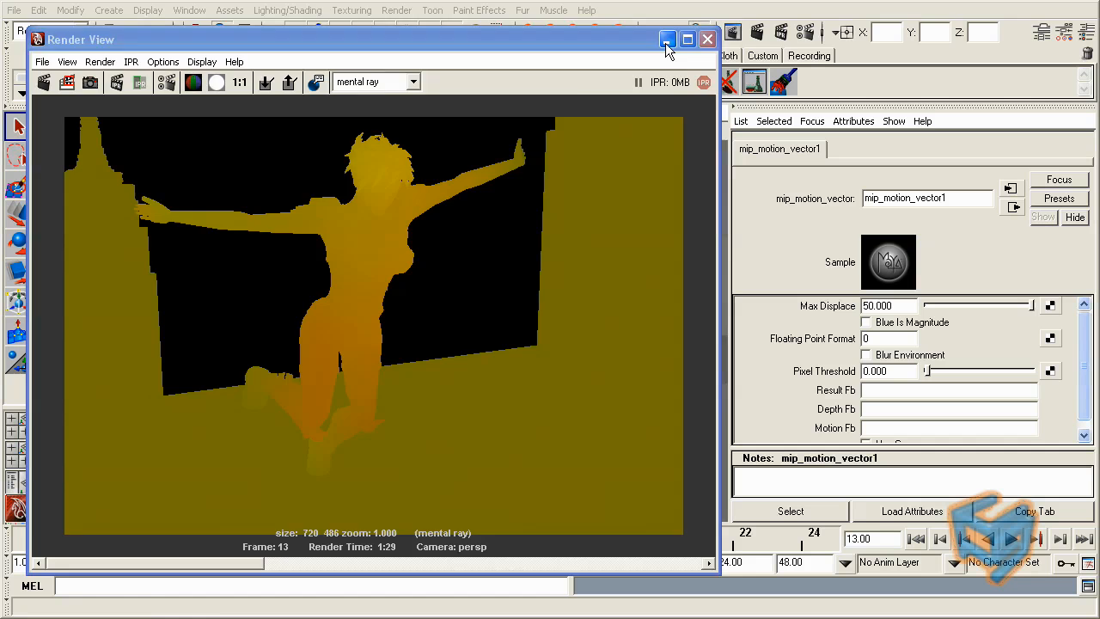
# - Minimize Render View, review the framebuffer and Passes render settings, then close the window
pyautogui.click(708, 38)
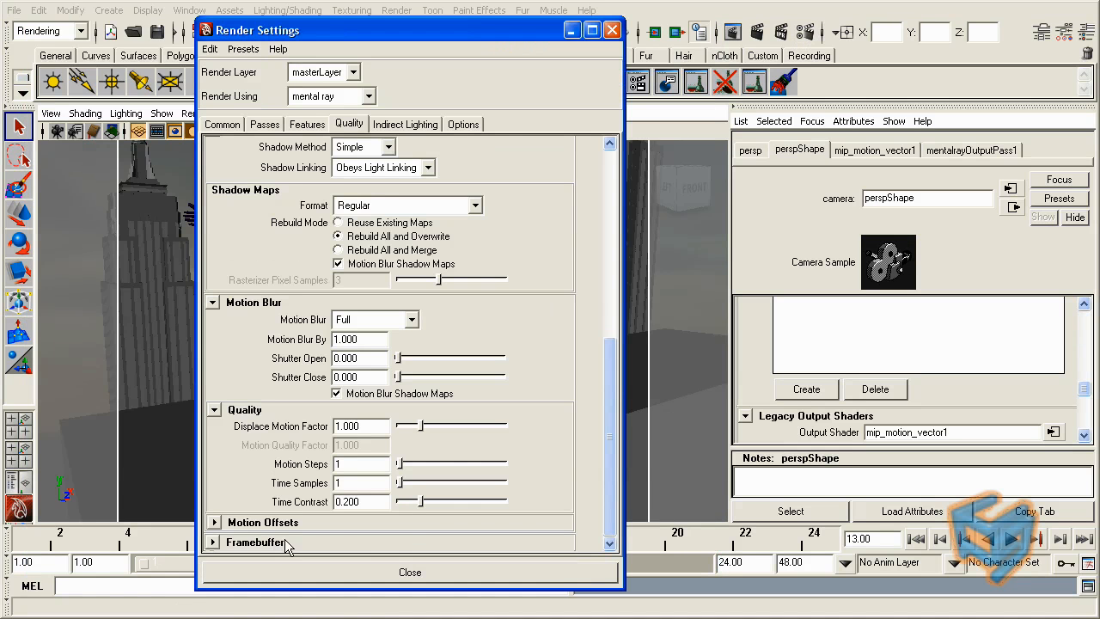
pyautogui.scroll(-3)
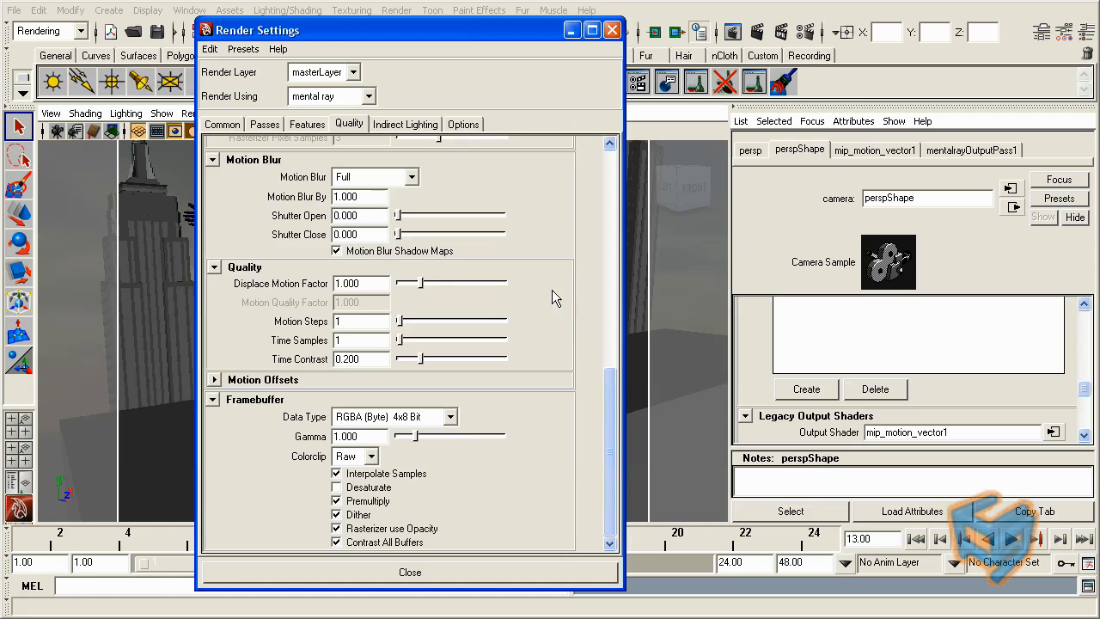
pyautogui.moveTo(268, 135)
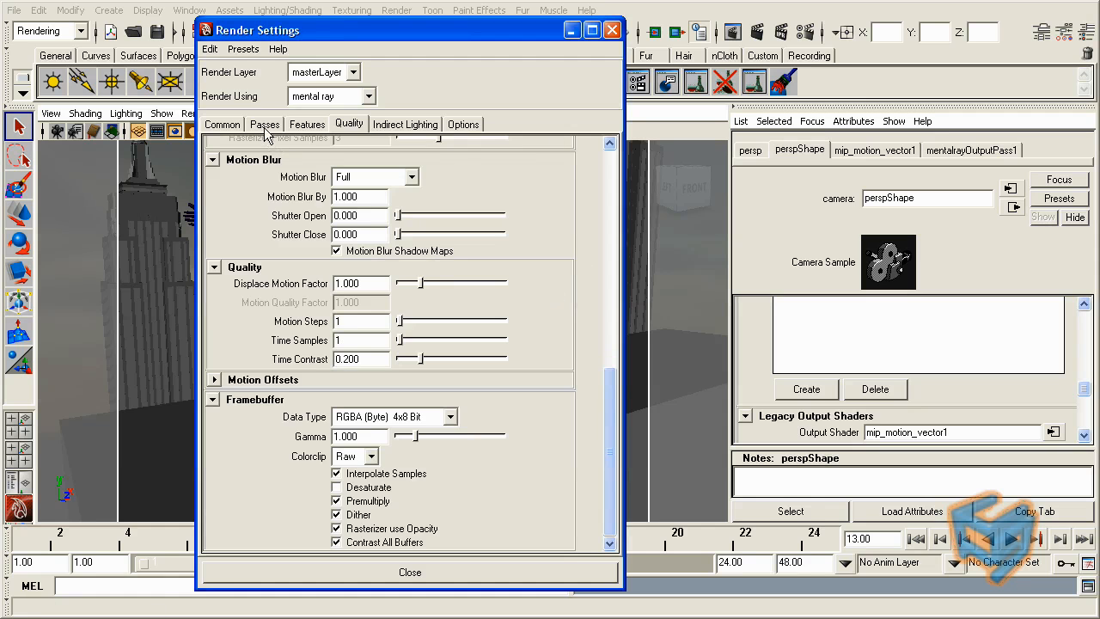
pyautogui.click(265, 123)
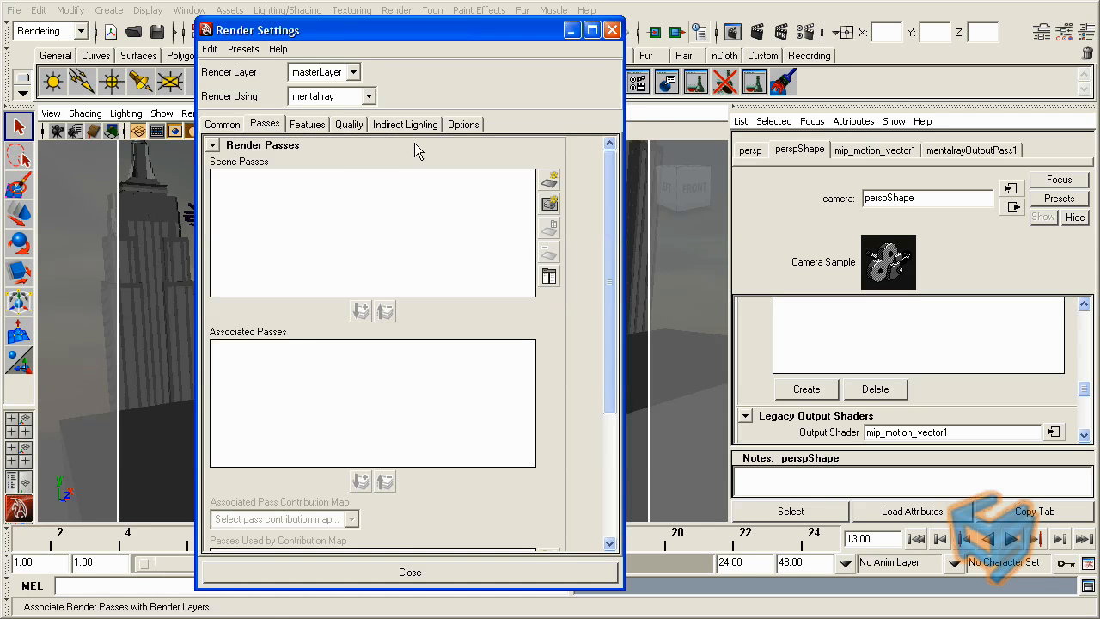
pyautogui.moveTo(566, 297)
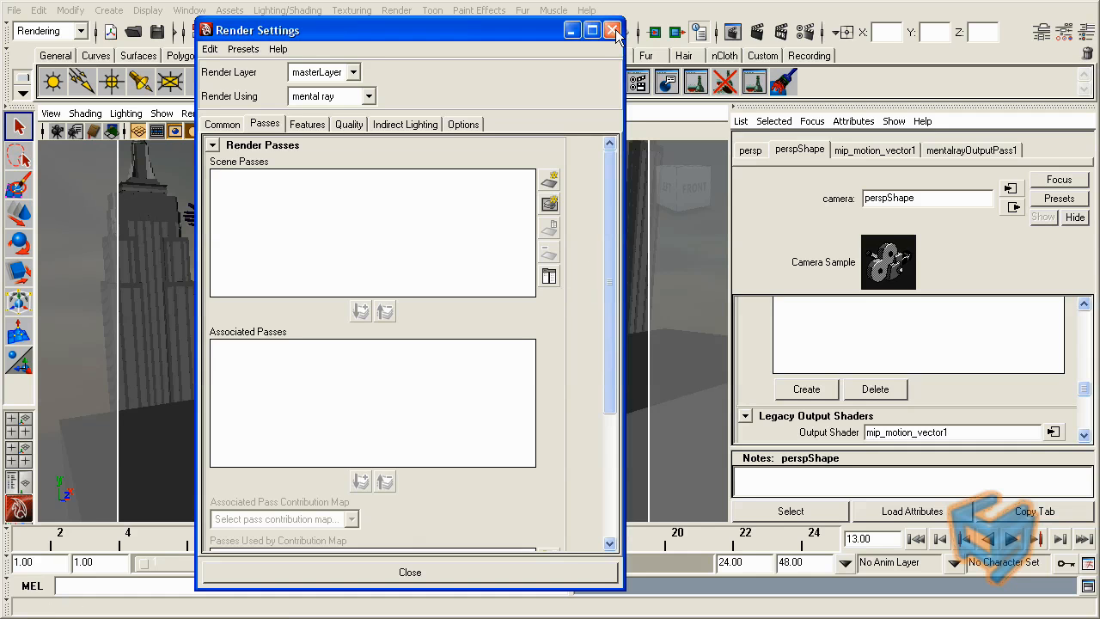
pyautogui.moveTo(613, 30)
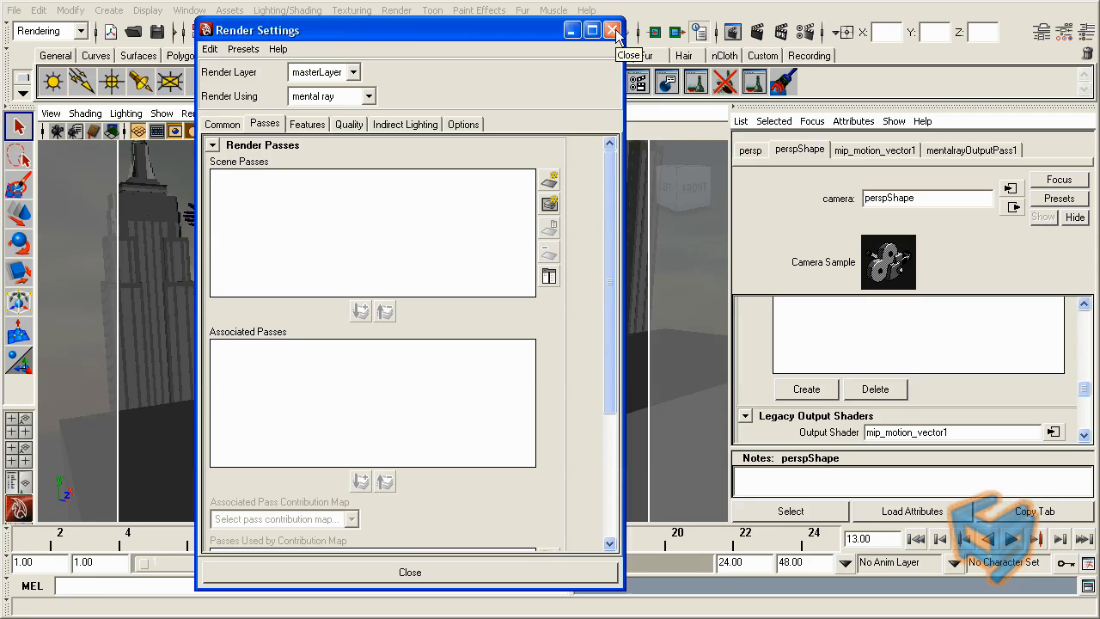
pyautogui.click(613, 30)
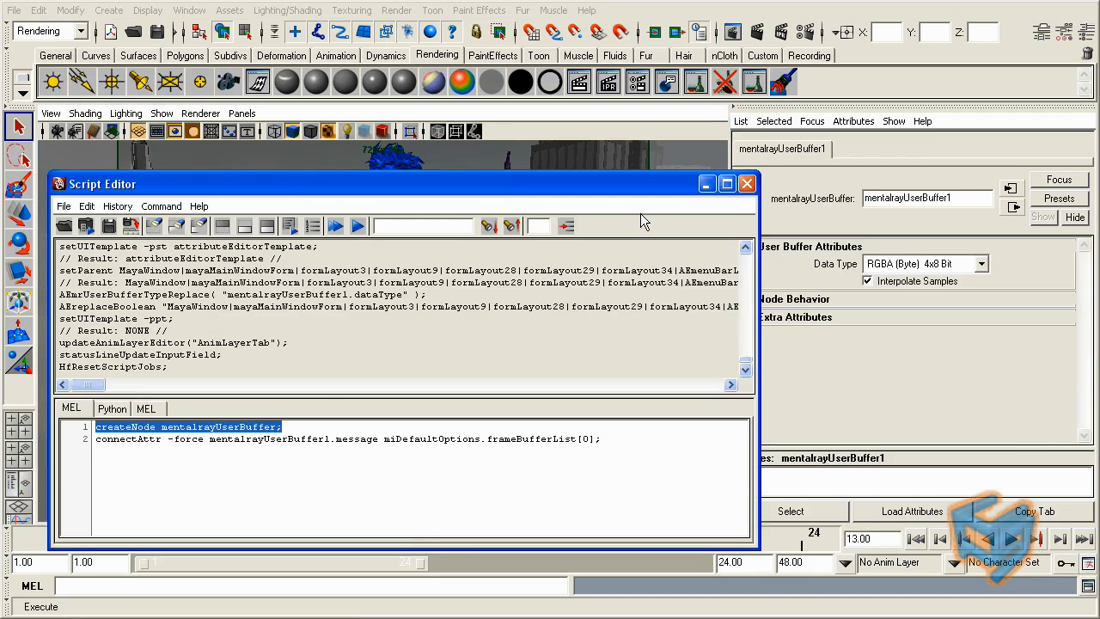
pyautogui.moveTo(462, 339)
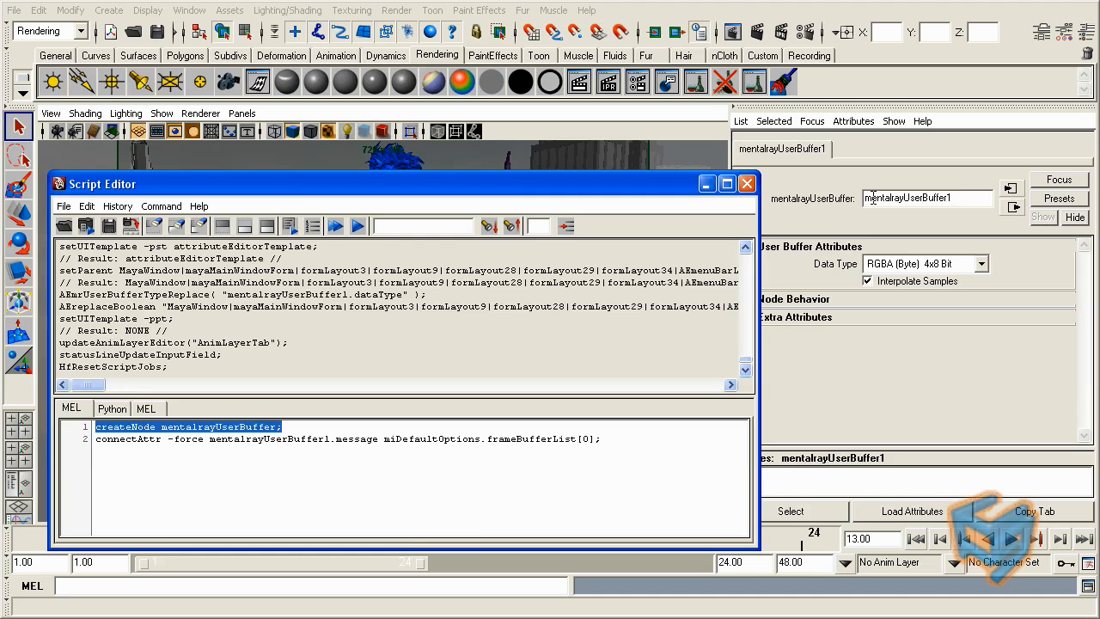
# - Create mentalrayUserBuffer1, connect it to miDefaultOptions.frameBufferList[0], and close the Script Editor
pyautogui.click(746, 183)
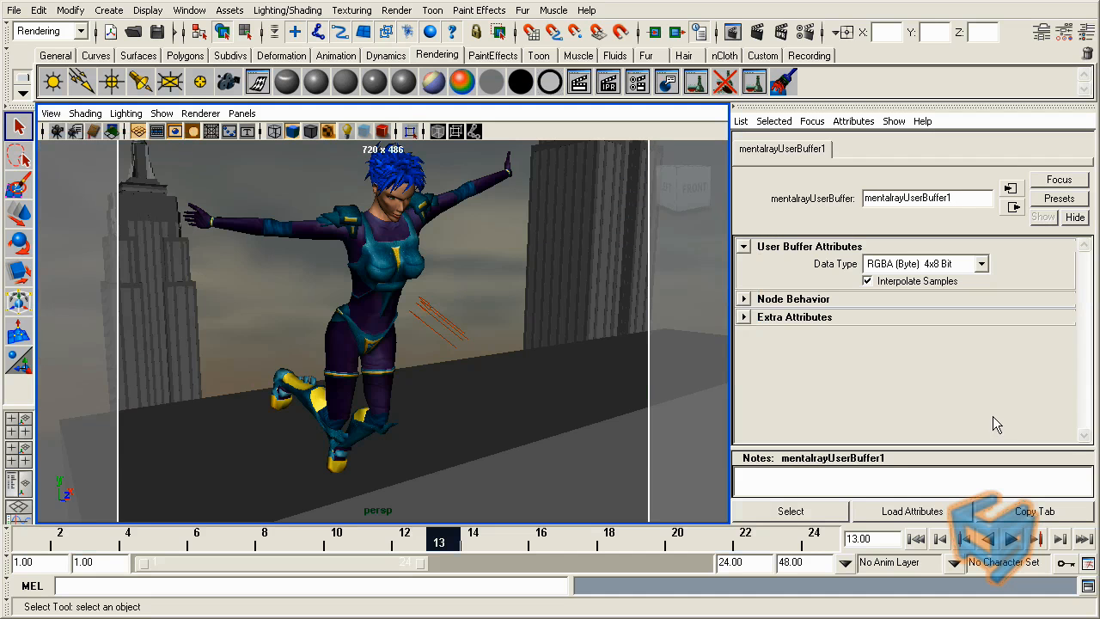
pyautogui.click(750, 149)
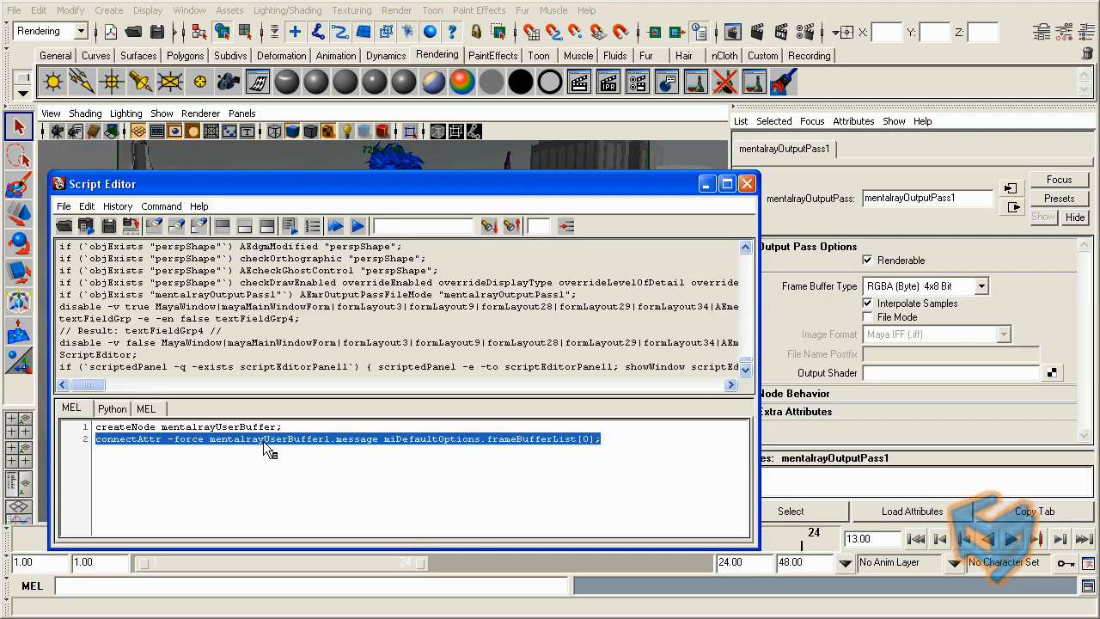
pyautogui.moveTo(602, 454)
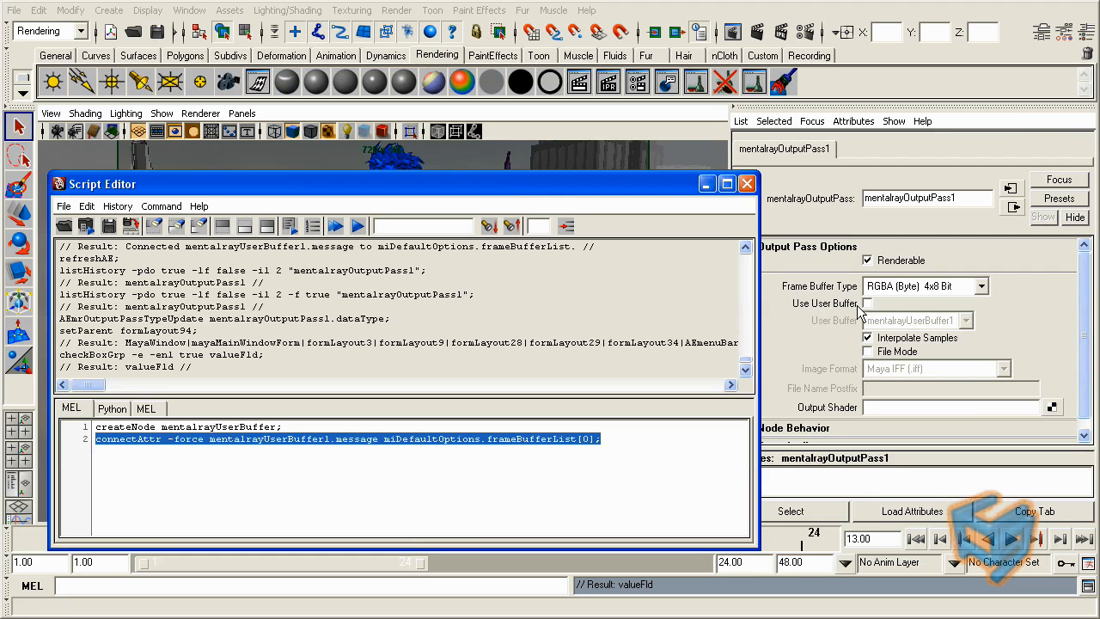
pyautogui.moveTo(852, 316)
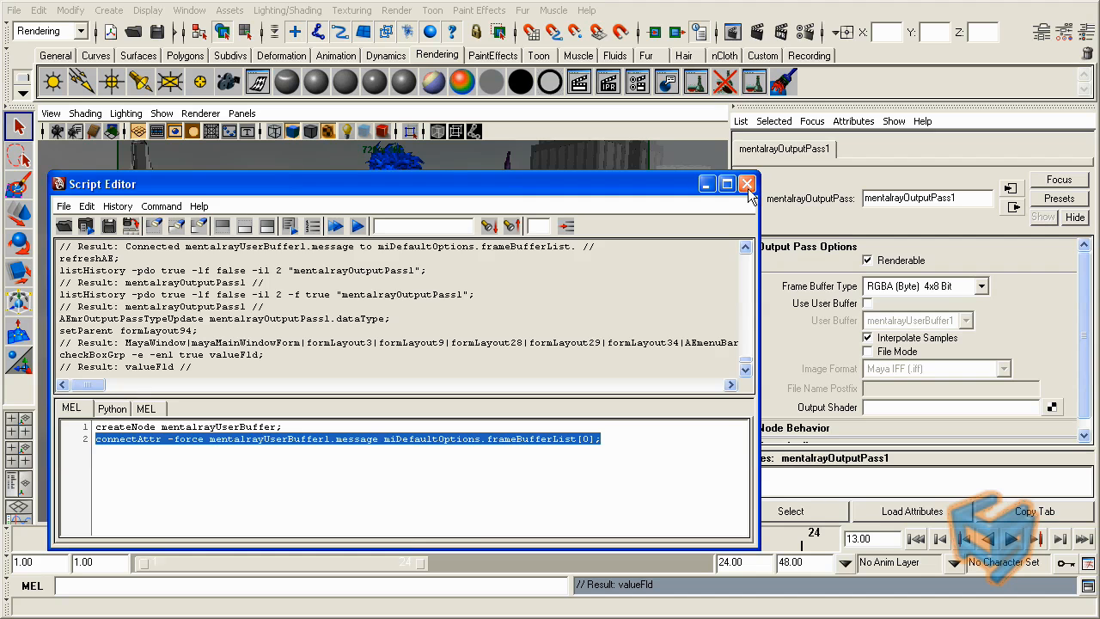
pyautogui.click(746, 183)
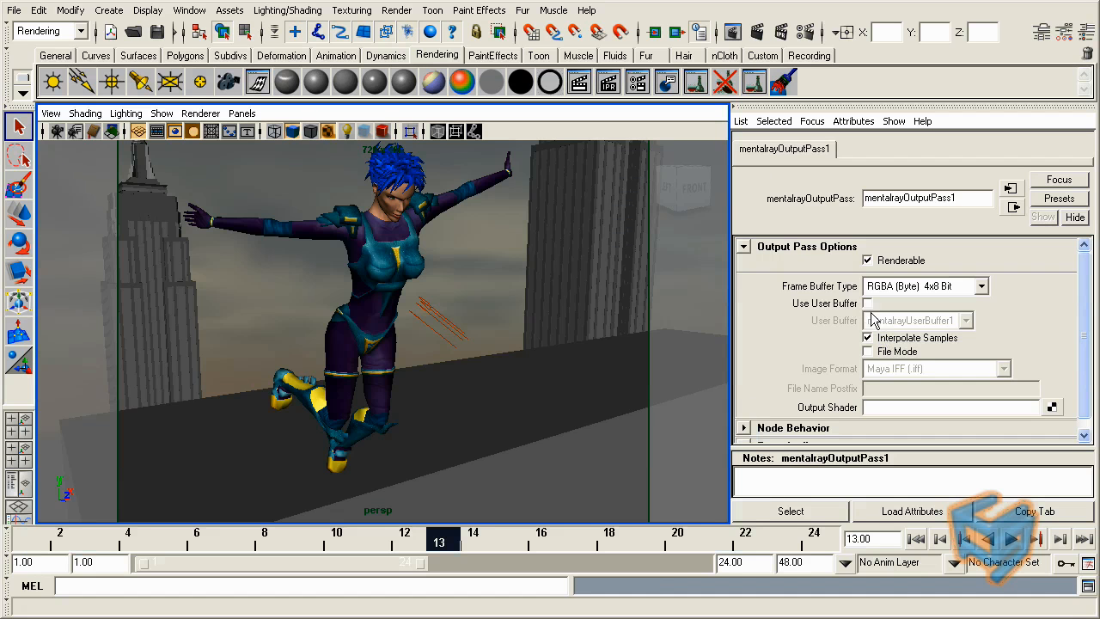
pyautogui.moveTo(870, 313)
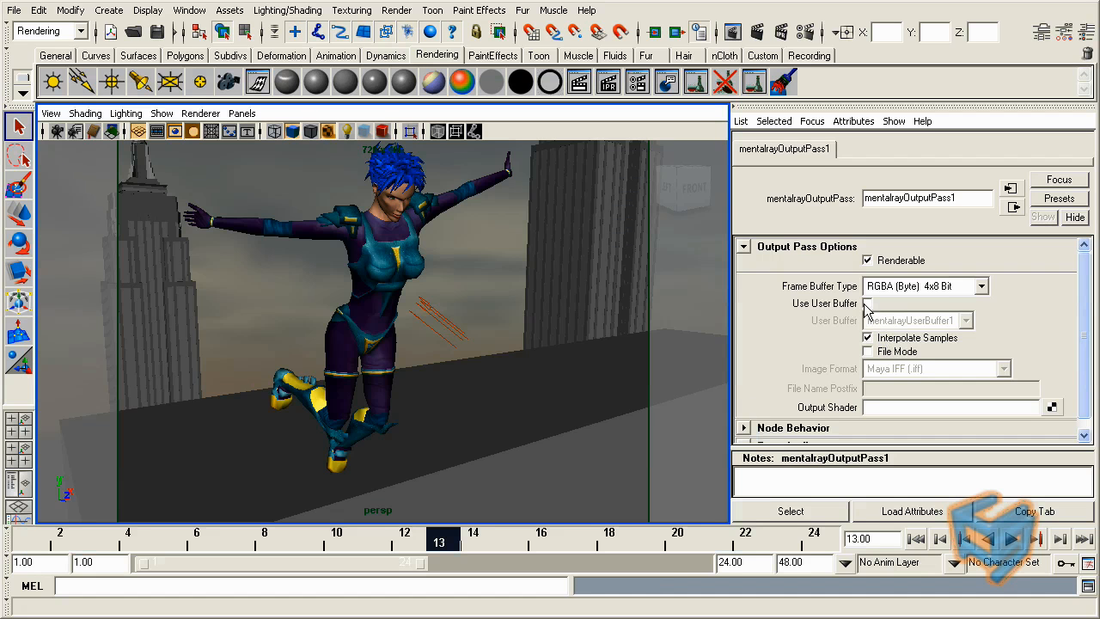
# - Make mentalrayOutputPass1 use mentalrayUserBuffer1 as its user buffer
pyautogui.click(868, 304)
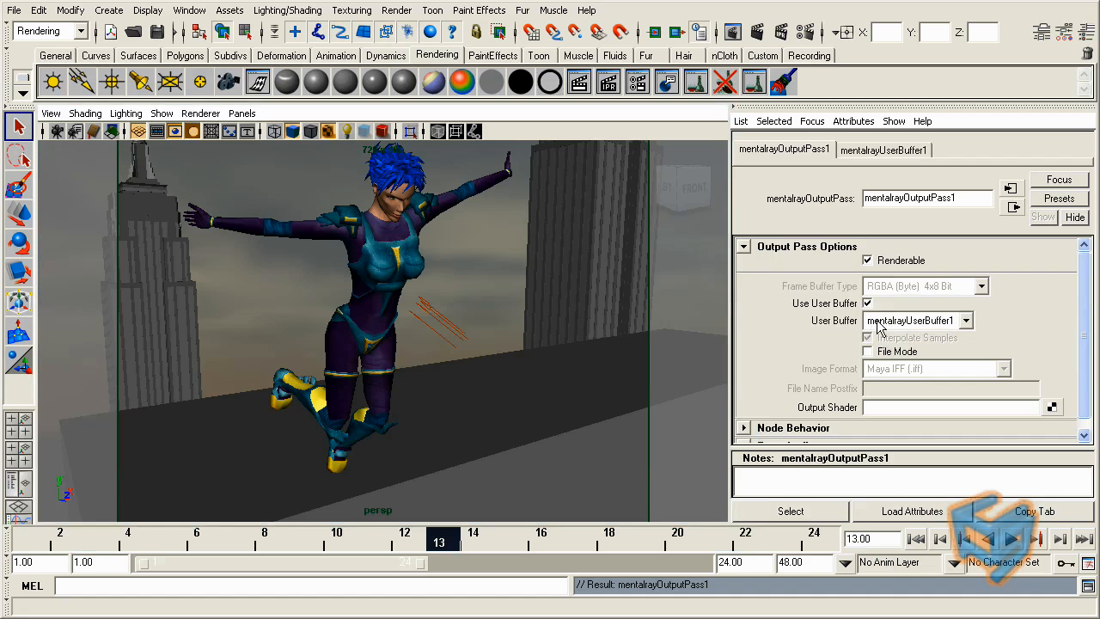
pyautogui.moveTo(899, 329)
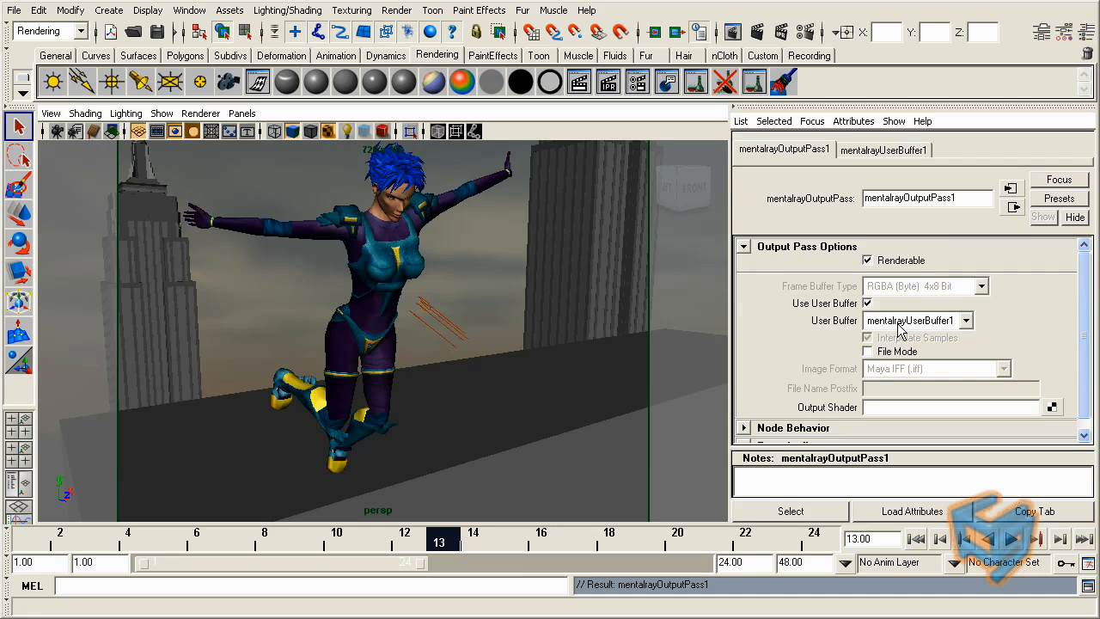
pyautogui.click(966, 320)
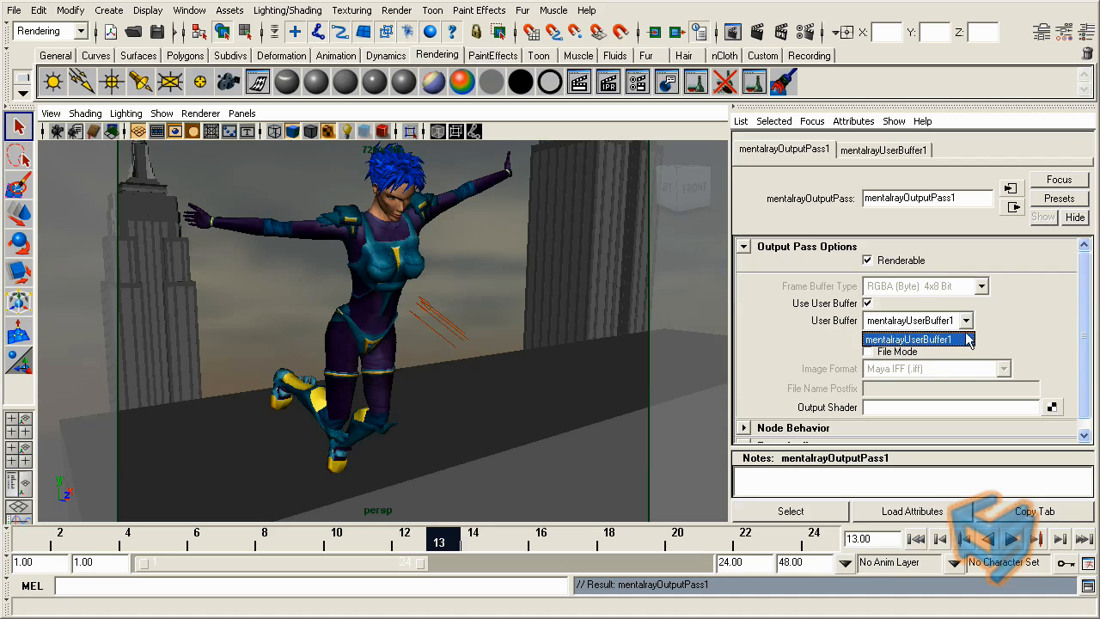
pyautogui.click(911, 339)
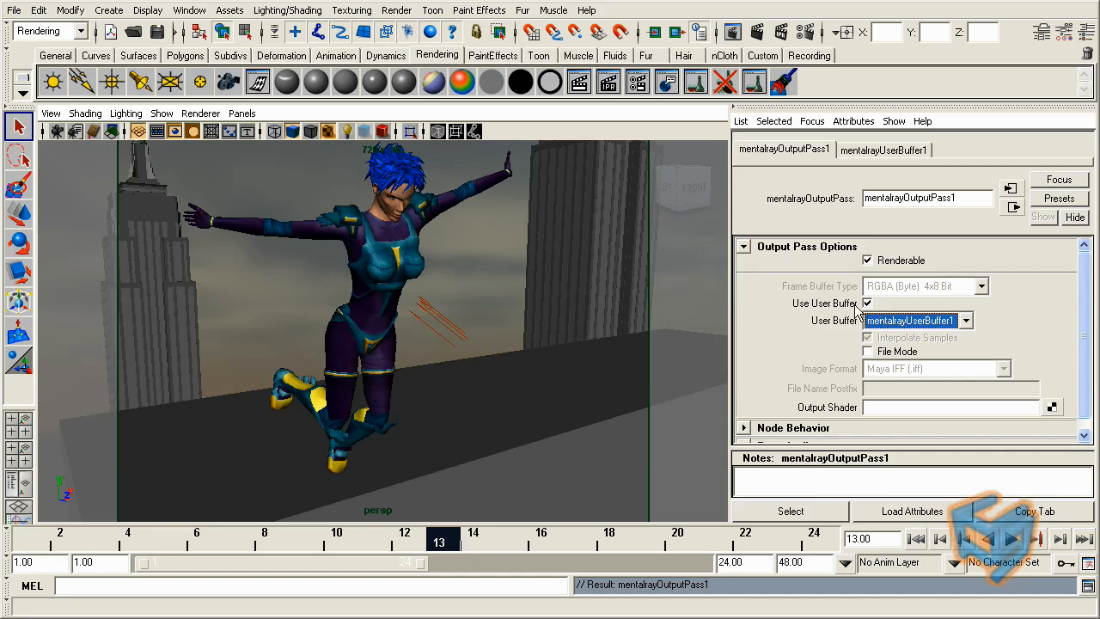
# - Enable File Mode on the pass with TIFF format and a VectorRender filename postfix
pyautogui.click(867, 351)
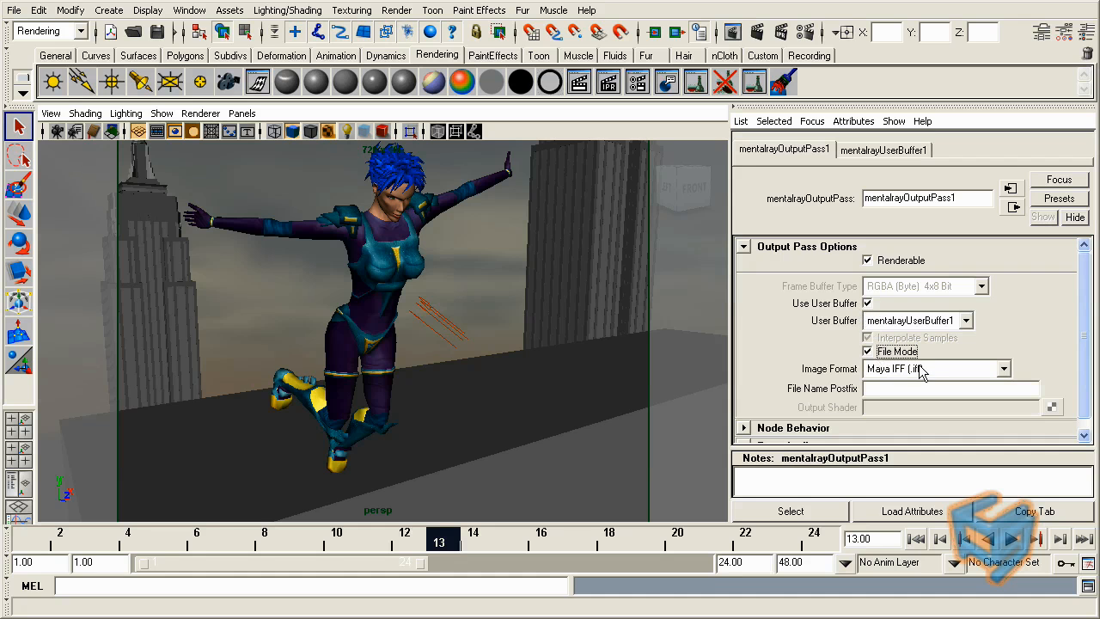
pyautogui.click(1002, 369)
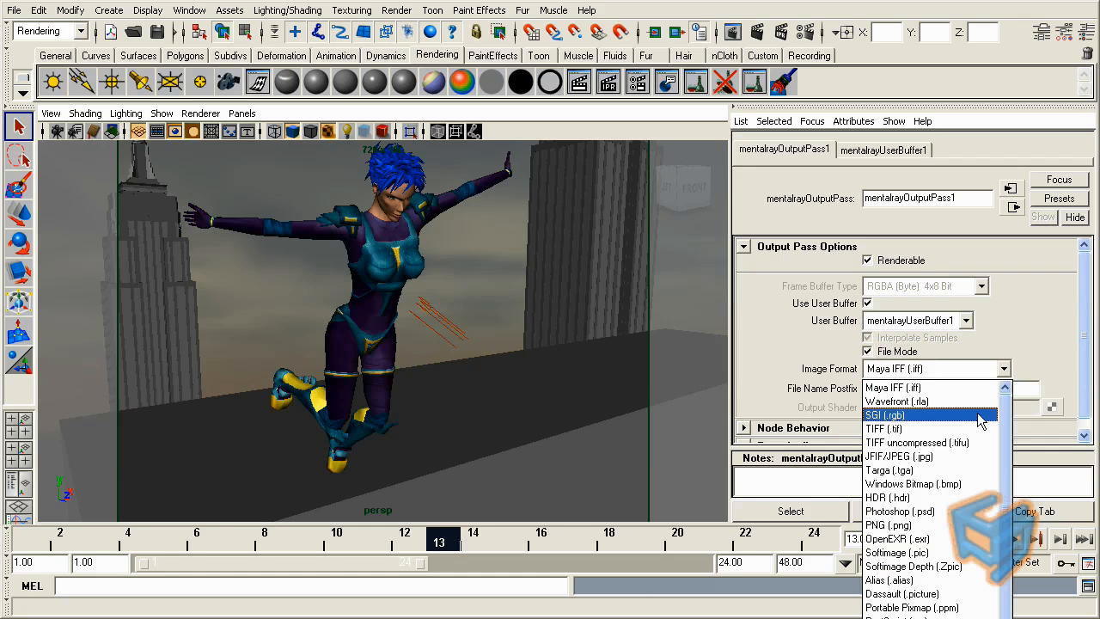
pyautogui.click(884, 429)
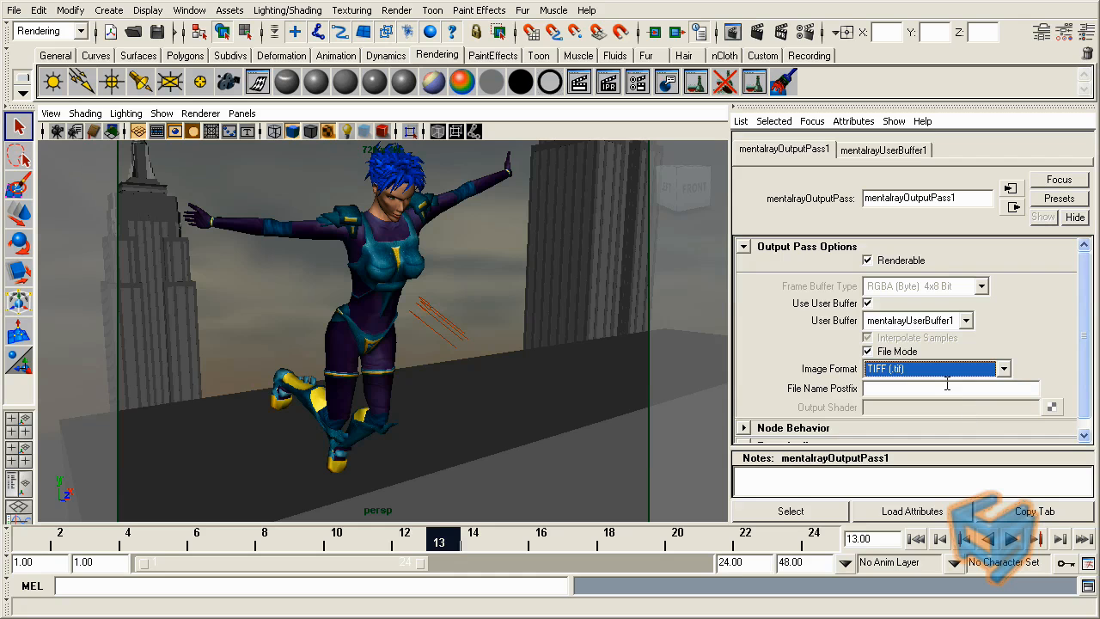
pyautogui.moveTo(868, 404)
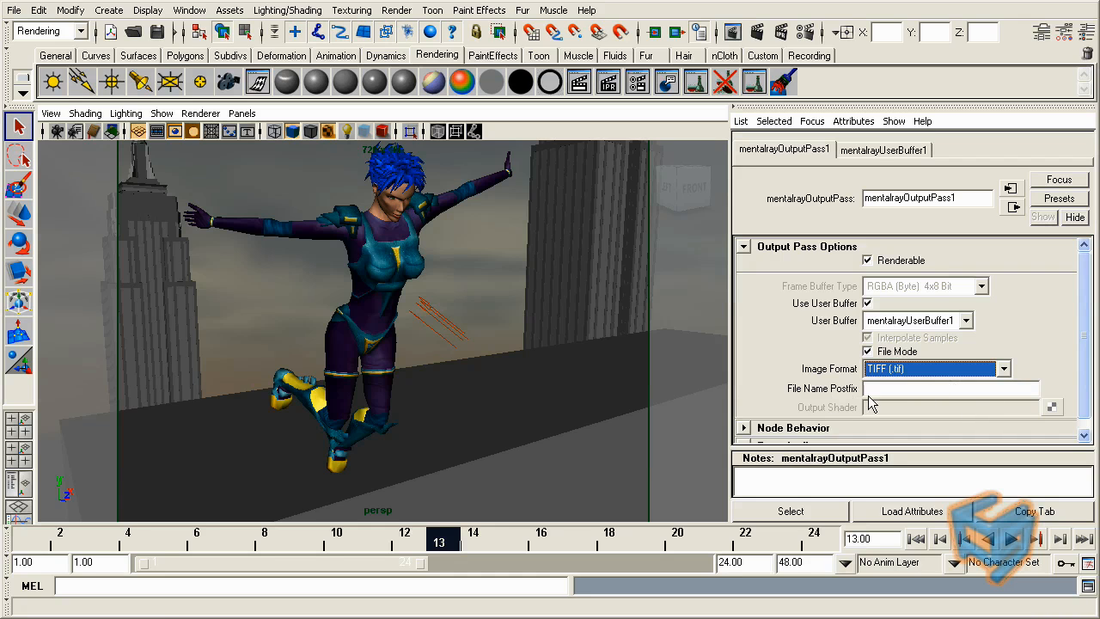
pyautogui.moveTo(275, 238)
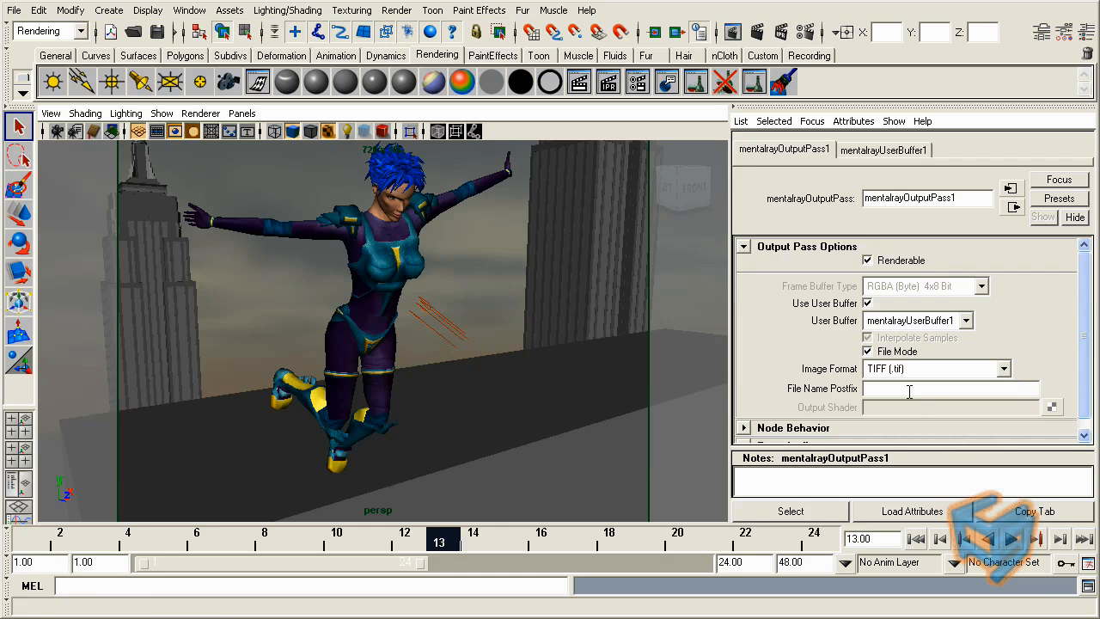
pyautogui.write('V')
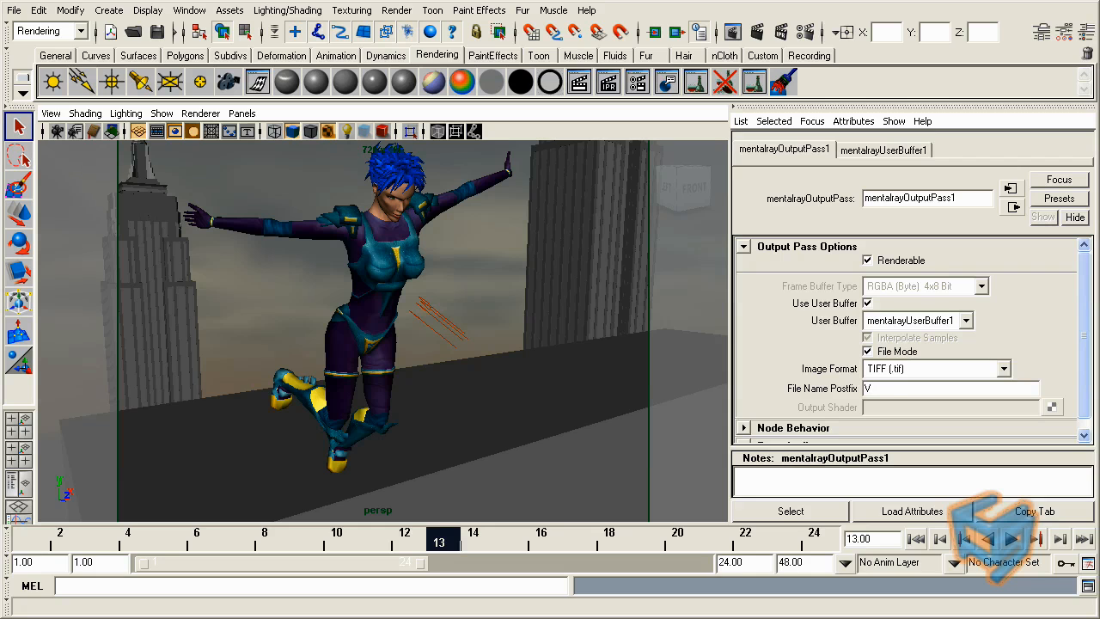
pyautogui.write('ectorRender')
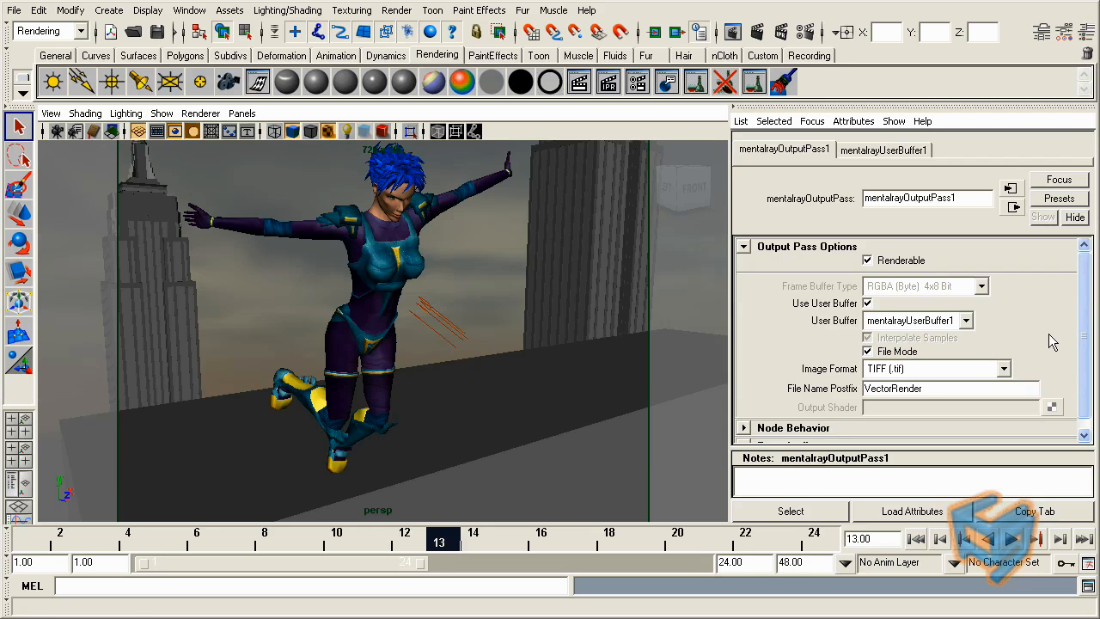
pyautogui.moveTo(374, 225)
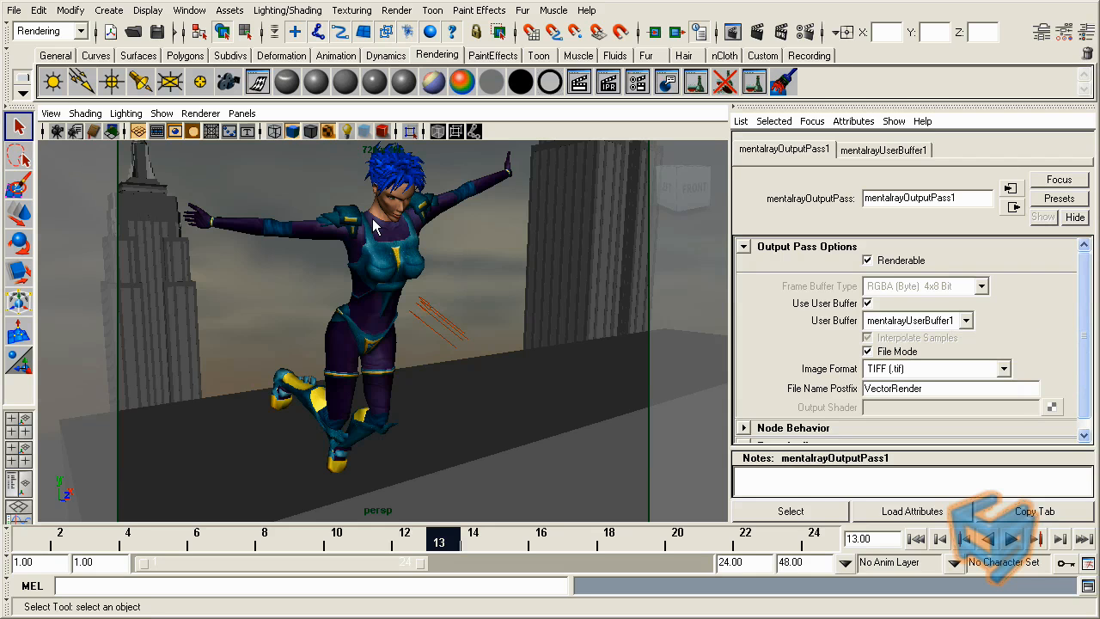
pyautogui.moveTo(441, 237)
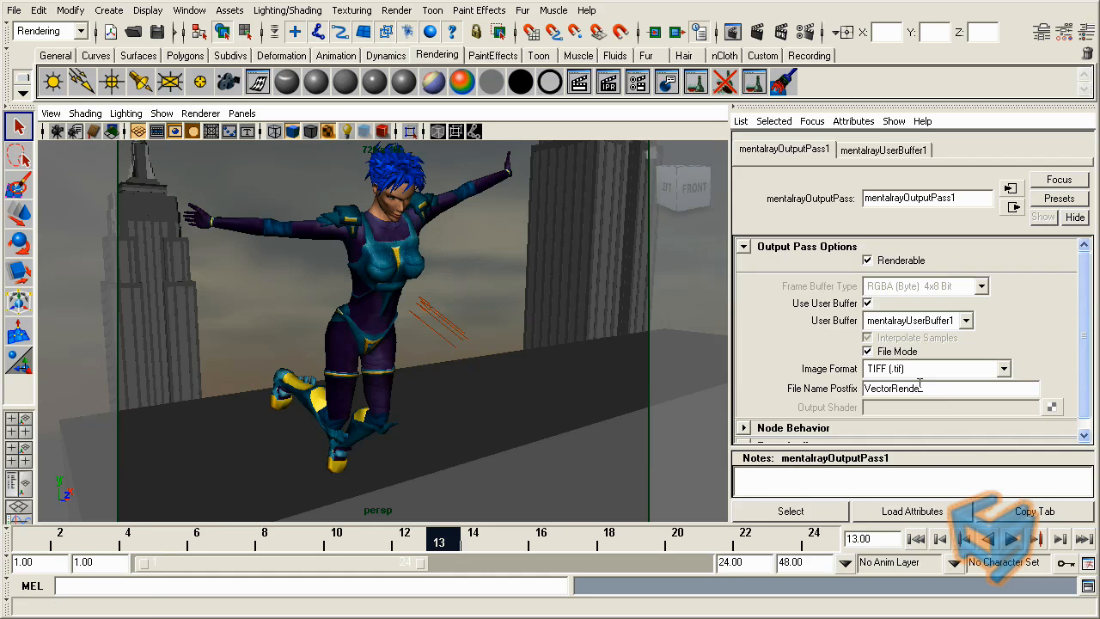
pyautogui.click(51, 113)
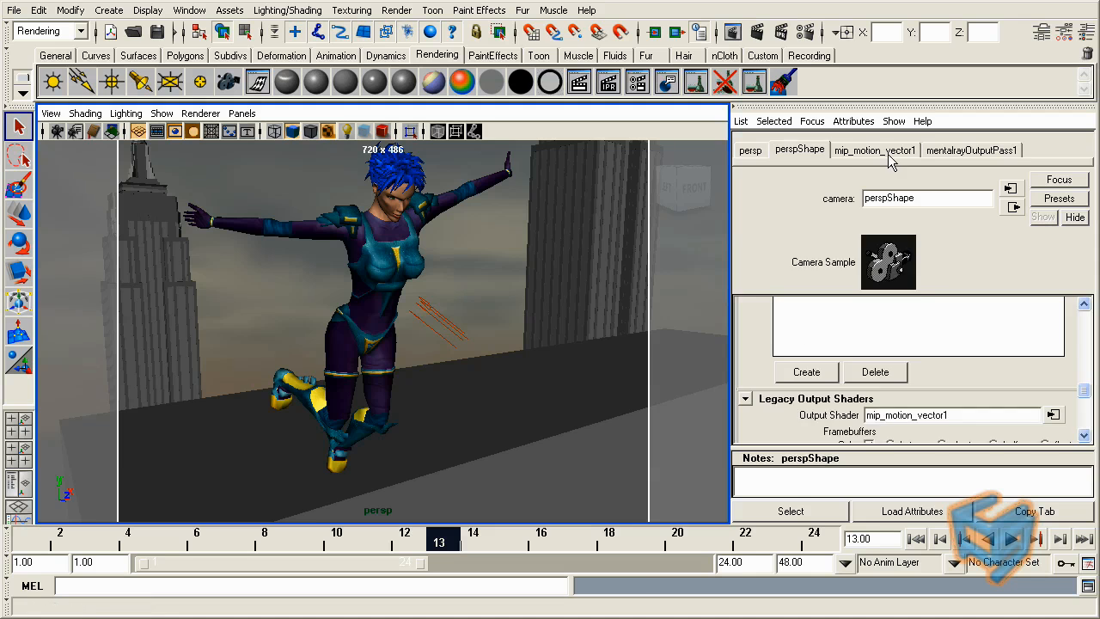
# - Bring up the mip_motion_vector1 shader's attributes in the Attribute Editor
pyautogui.click(875, 150)
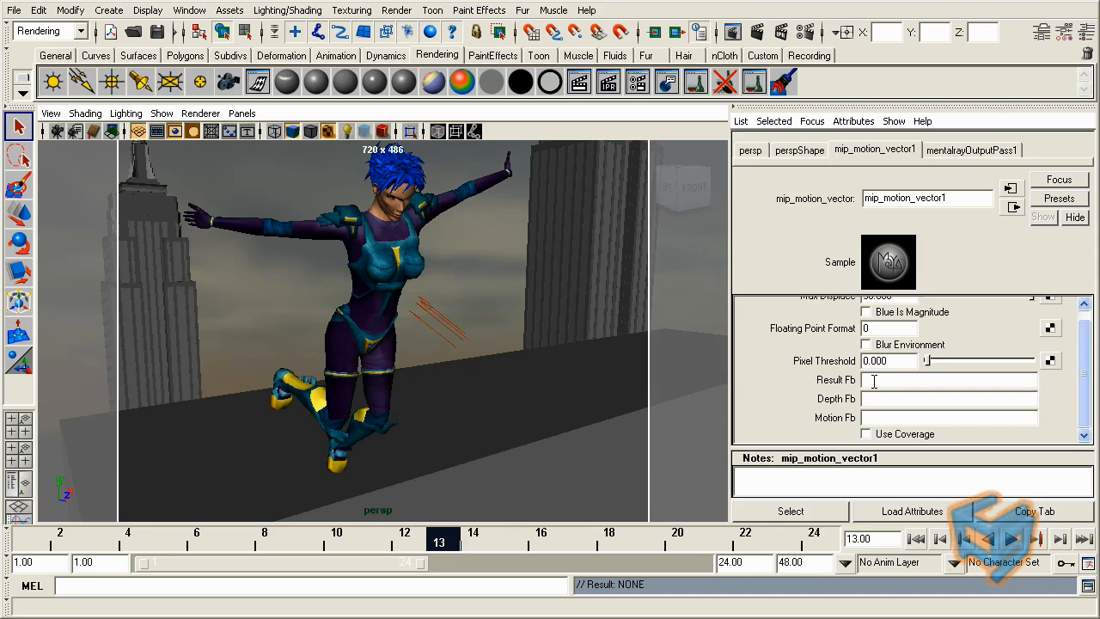
pyautogui.moveTo(896, 395)
pyautogui.write('1')
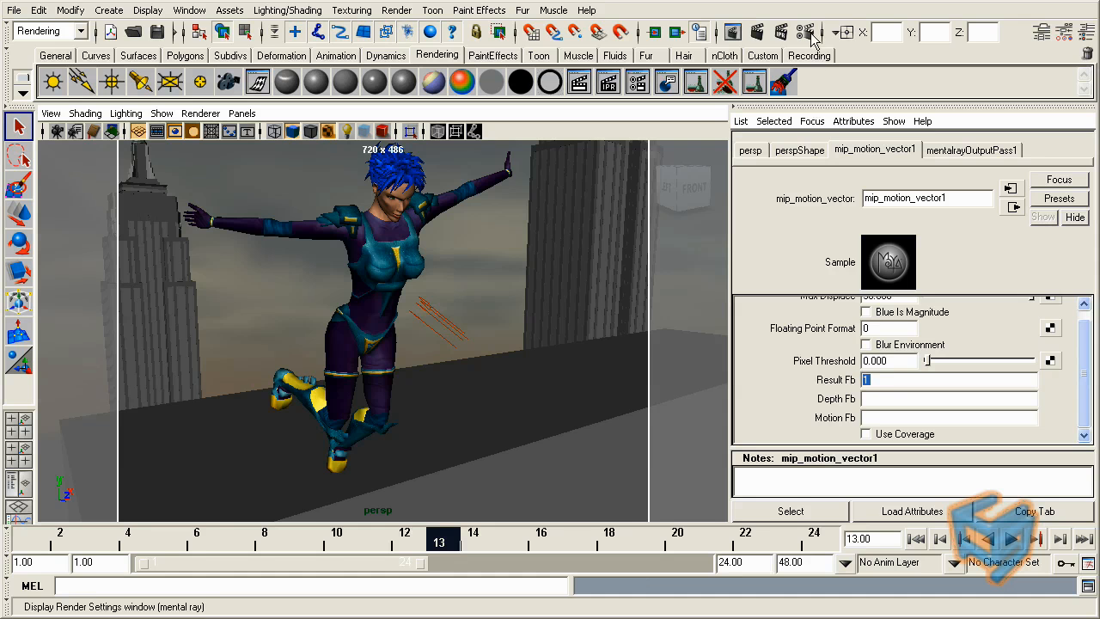
# - Set Render Settings frame numbering to name#.ext for testAnimation frames 1–24, then open After Effects
pyautogui.click(807, 32)
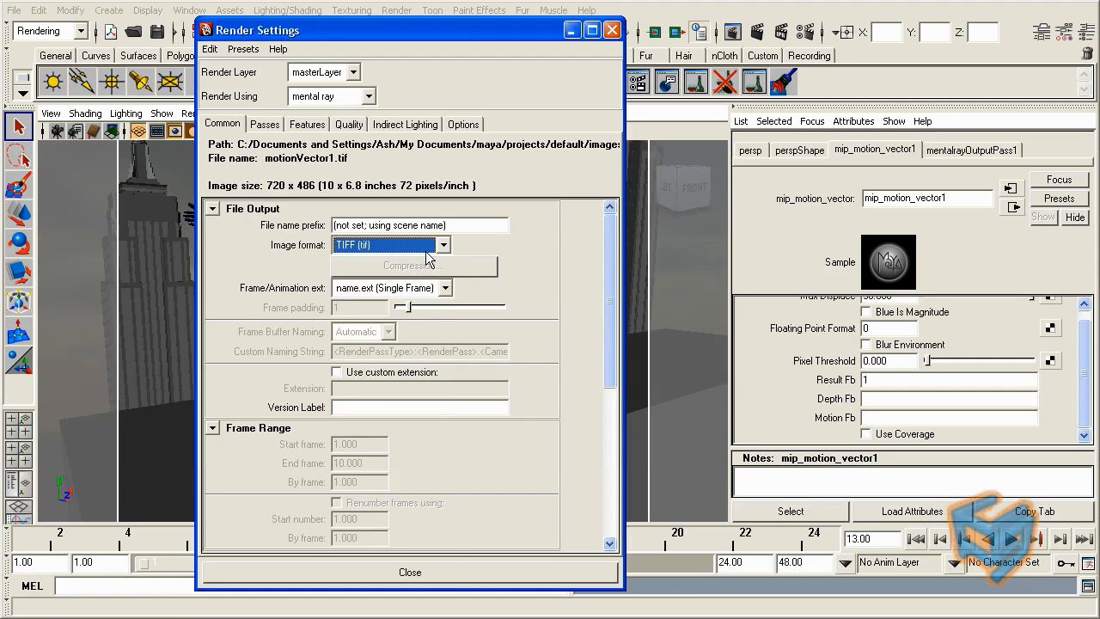
pyautogui.click(443, 288)
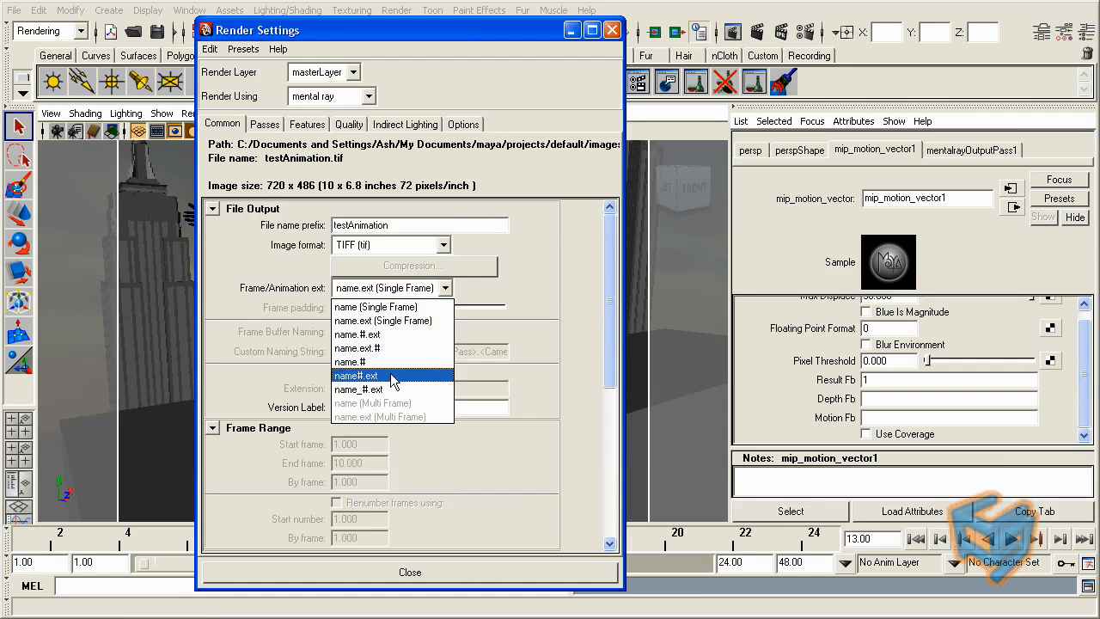
pyautogui.click(355, 375)
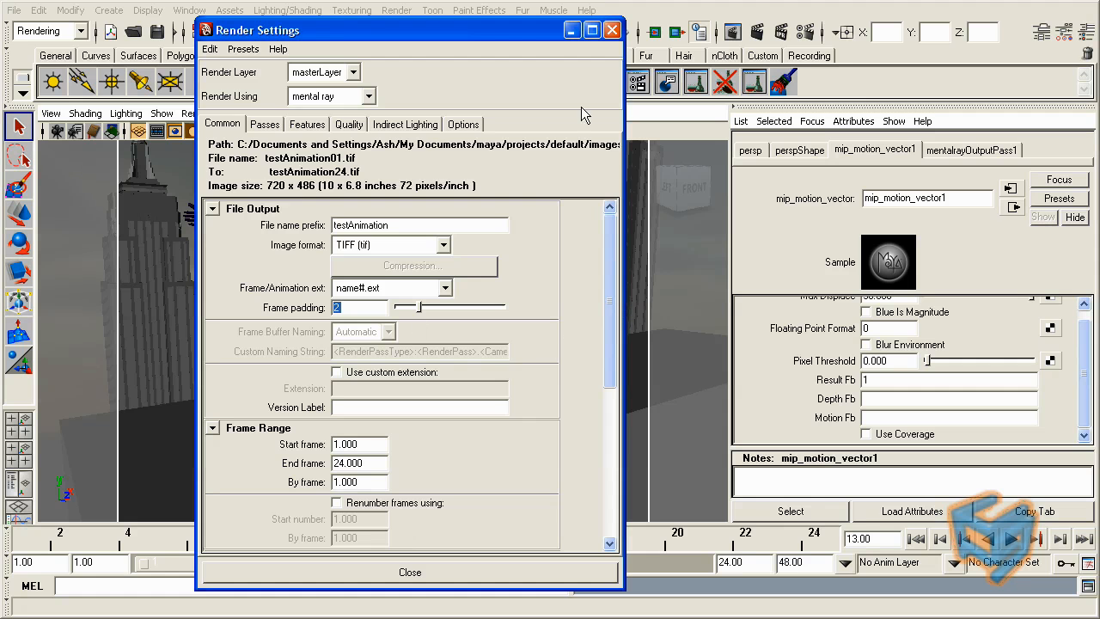
pyautogui.click(410, 572)
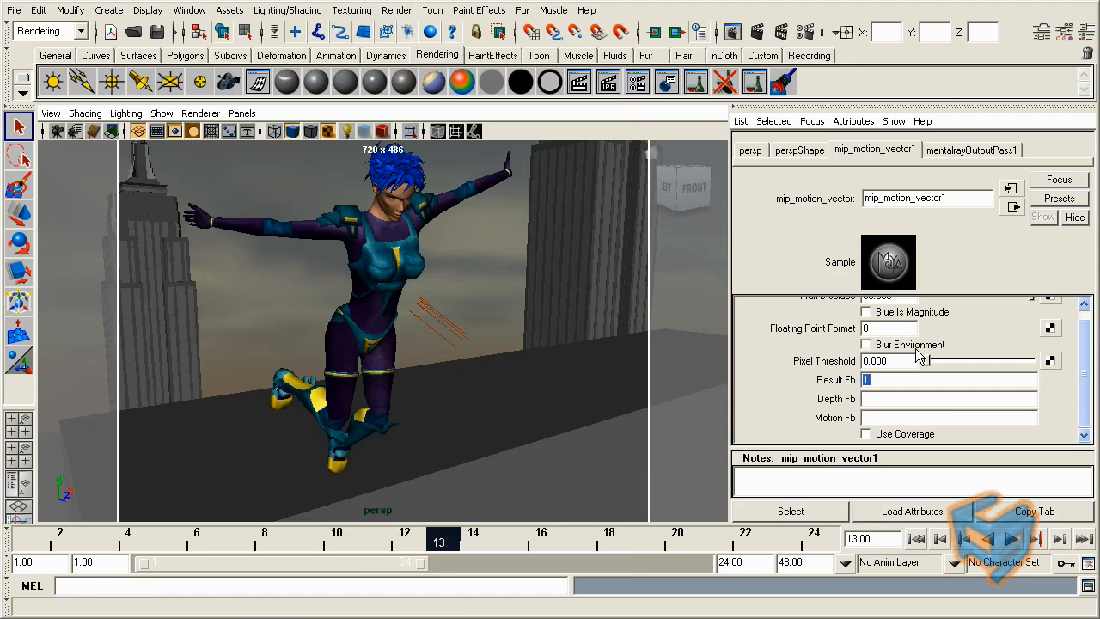
pyautogui.moveTo(317, 80)
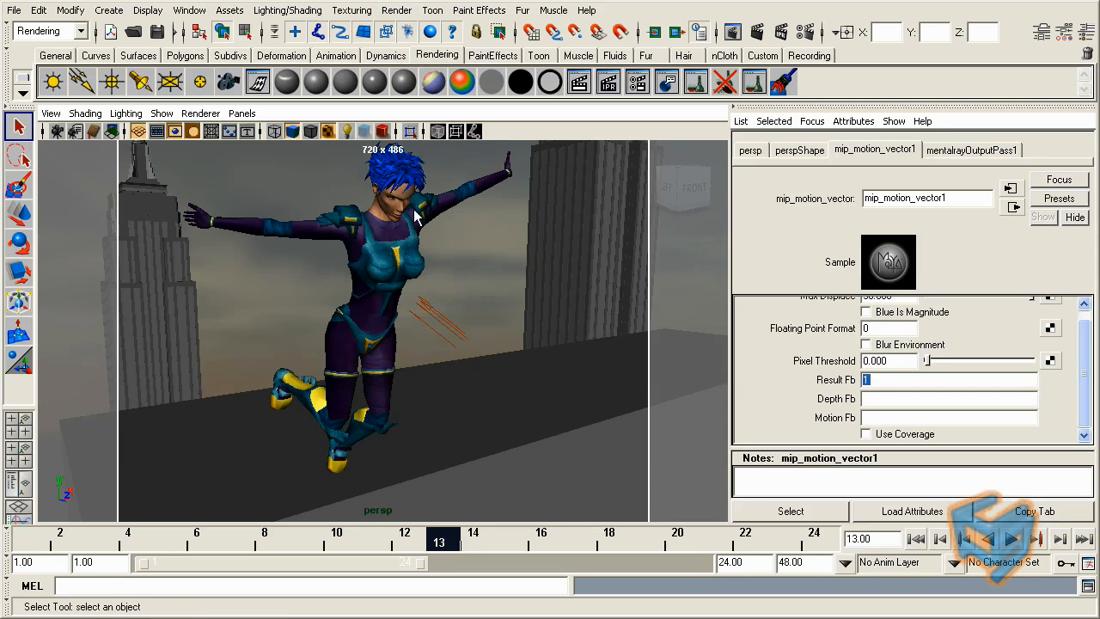
pyautogui.click(396, 10)
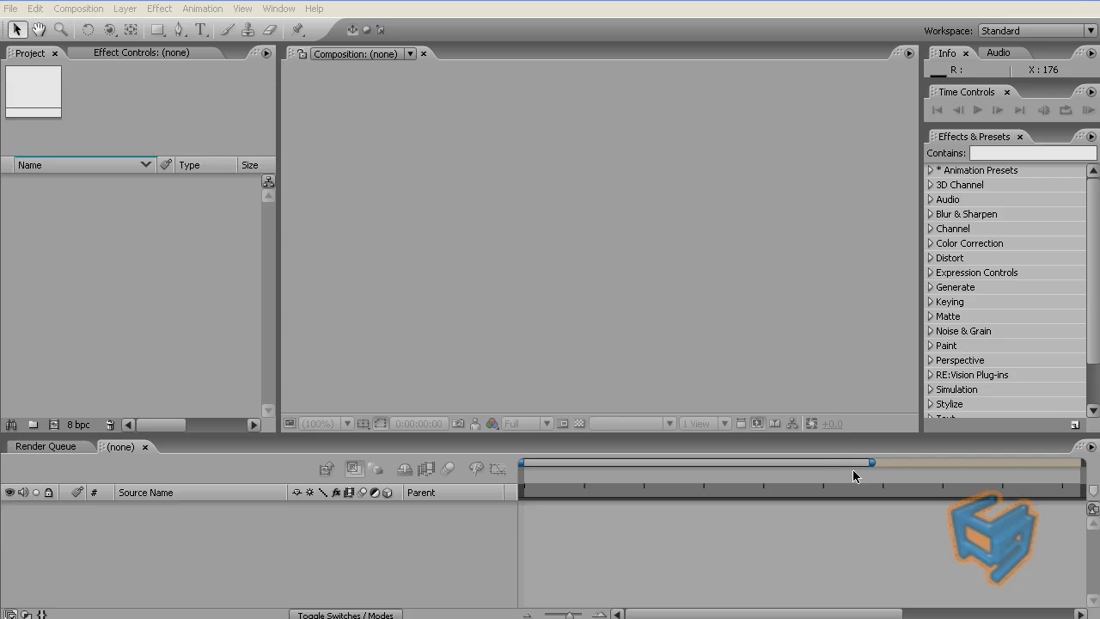
pyautogui.moveTo(19, 30)
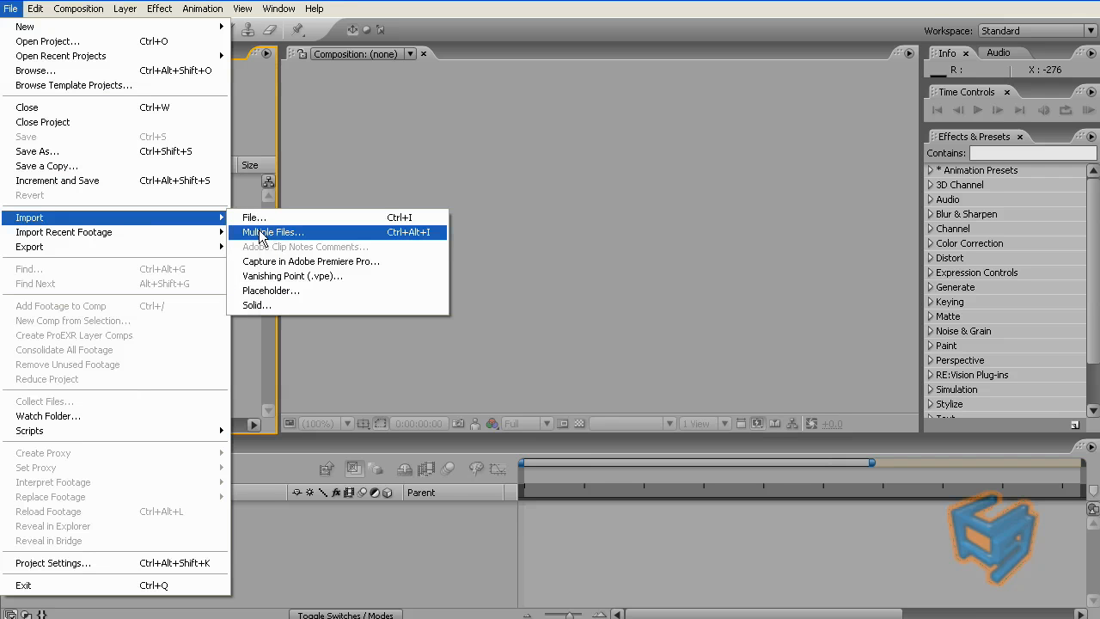
# - Import testAnimation01.tif as a frame sequence with straight alpha interpretation
pyautogui.click(272, 232)
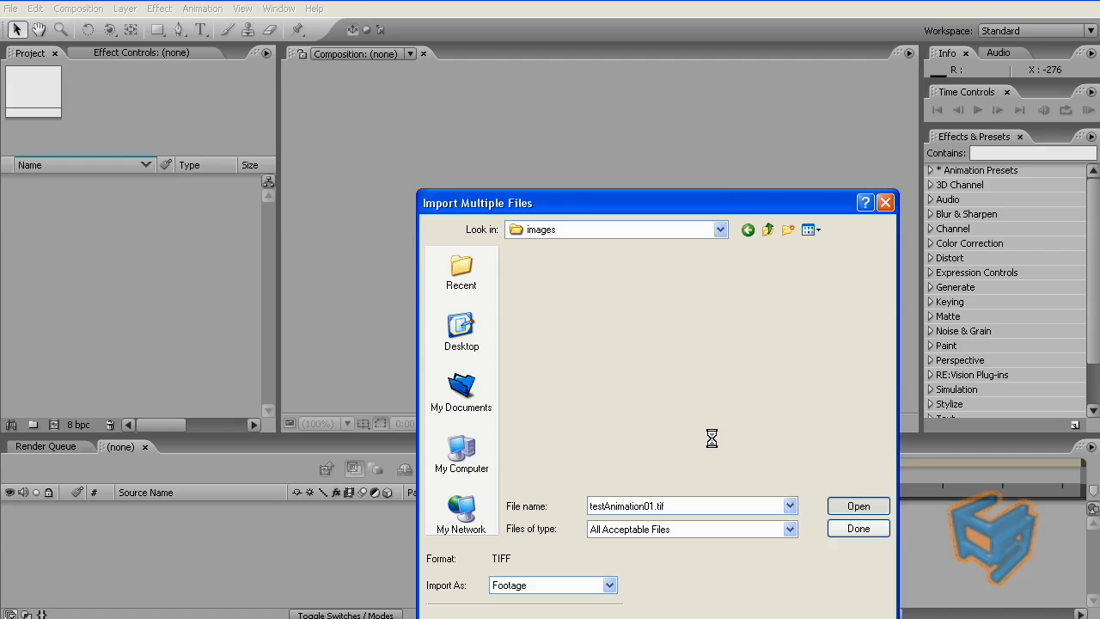
pyautogui.click(858, 505)
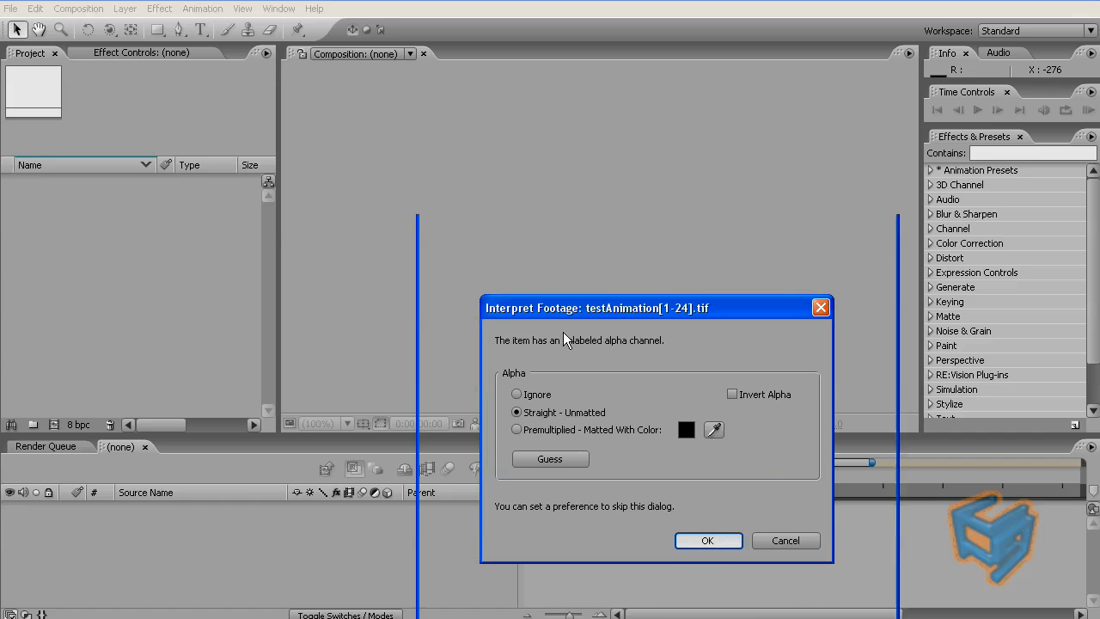
pyautogui.click(707, 541)
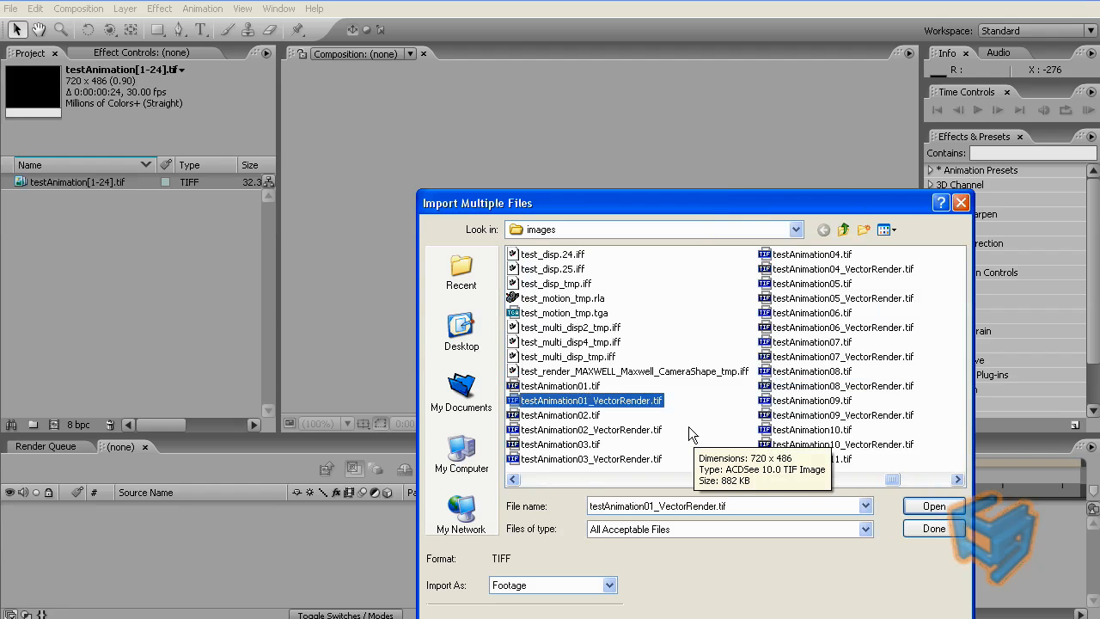
pyautogui.moveTo(556, 415)
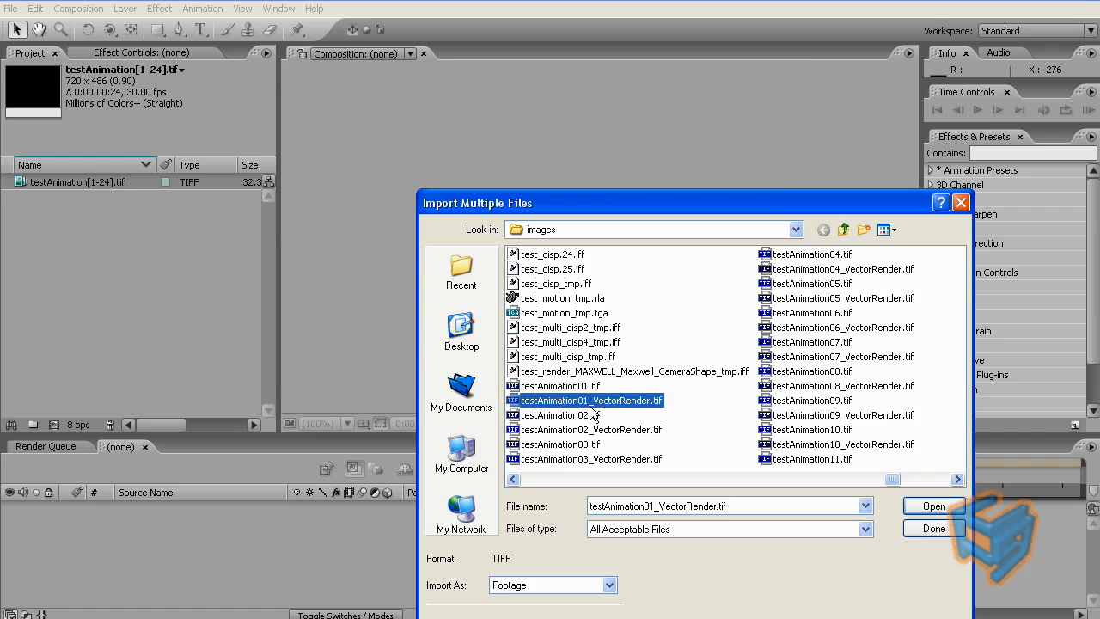
pyautogui.moveTo(634, 409)
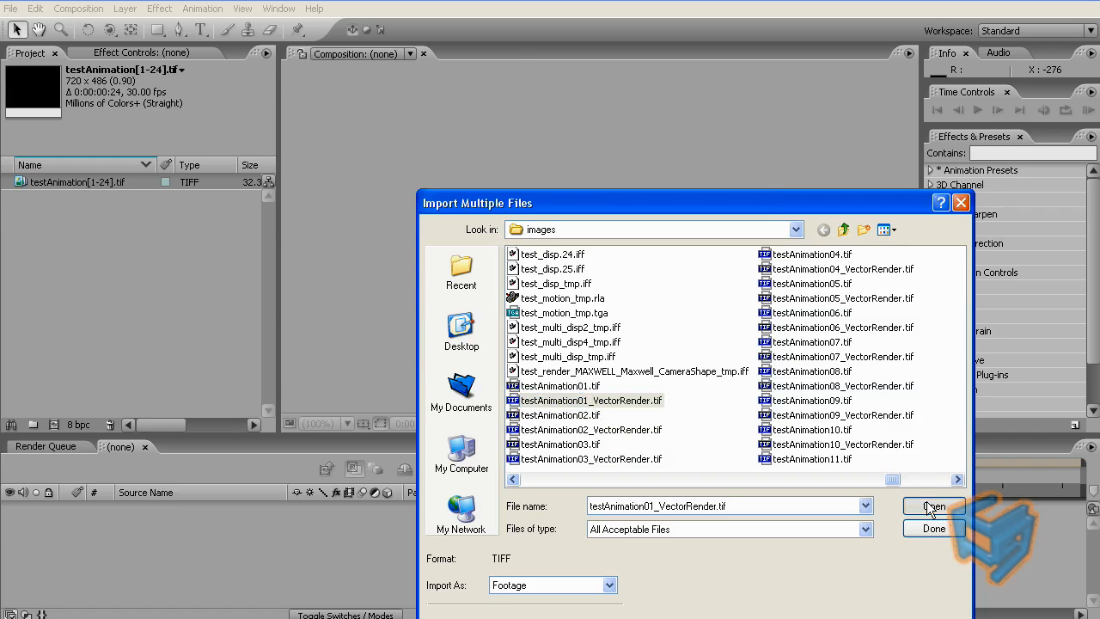
# - Import the testAnimation01_VectorRender.tif sequence and the Sky2.jpg background image
pyautogui.click(933, 506)
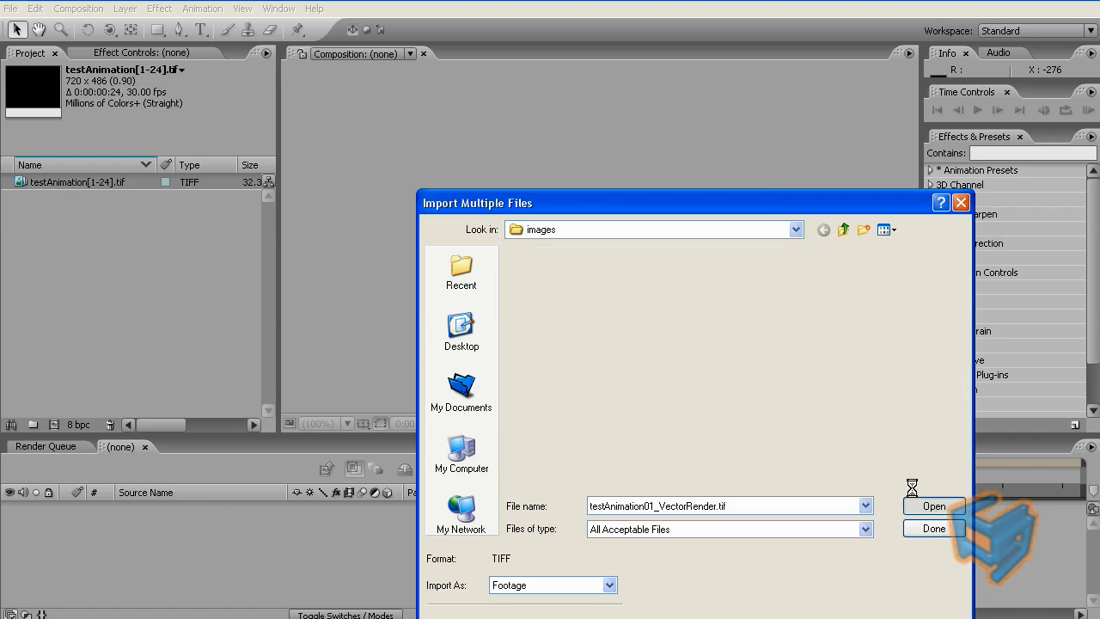
pyautogui.click(933, 506)
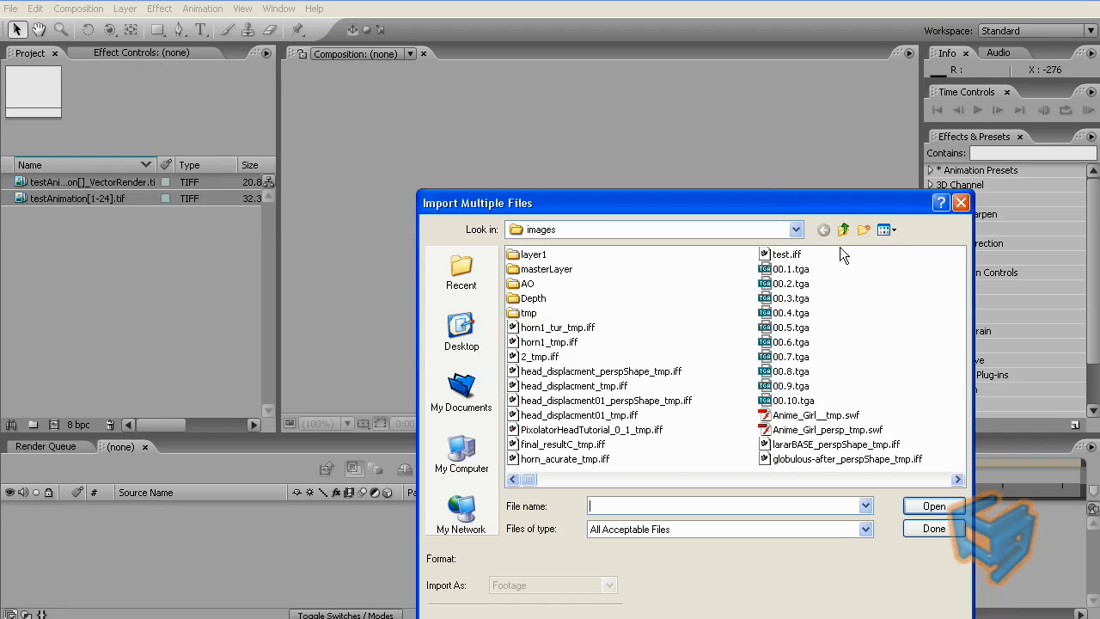
pyautogui.click(823, 229)
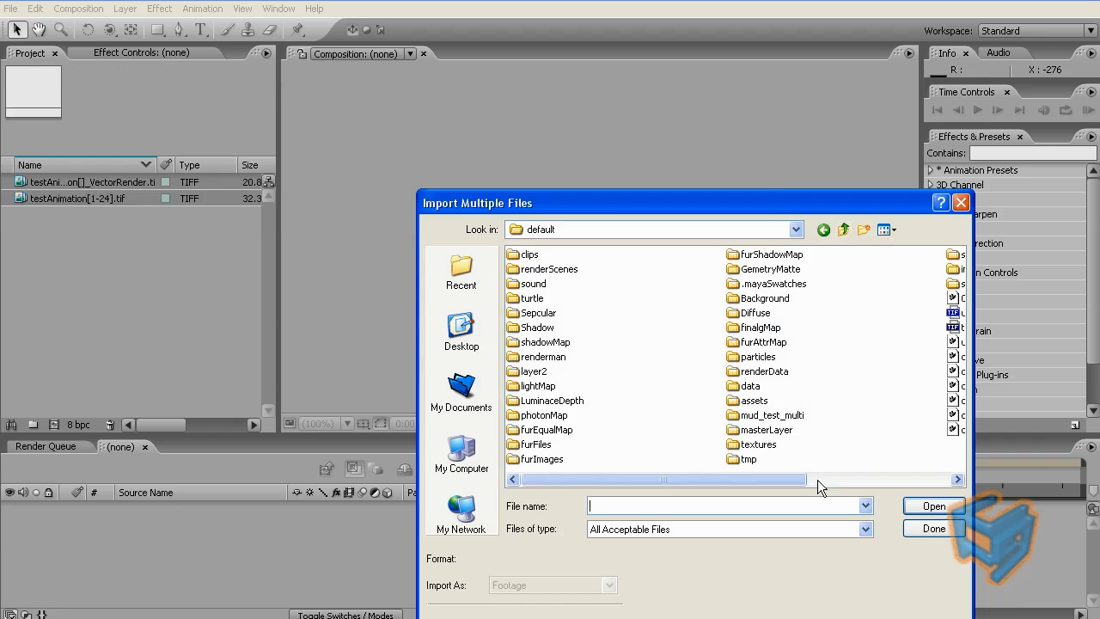
pyautogui.click(934, 529)
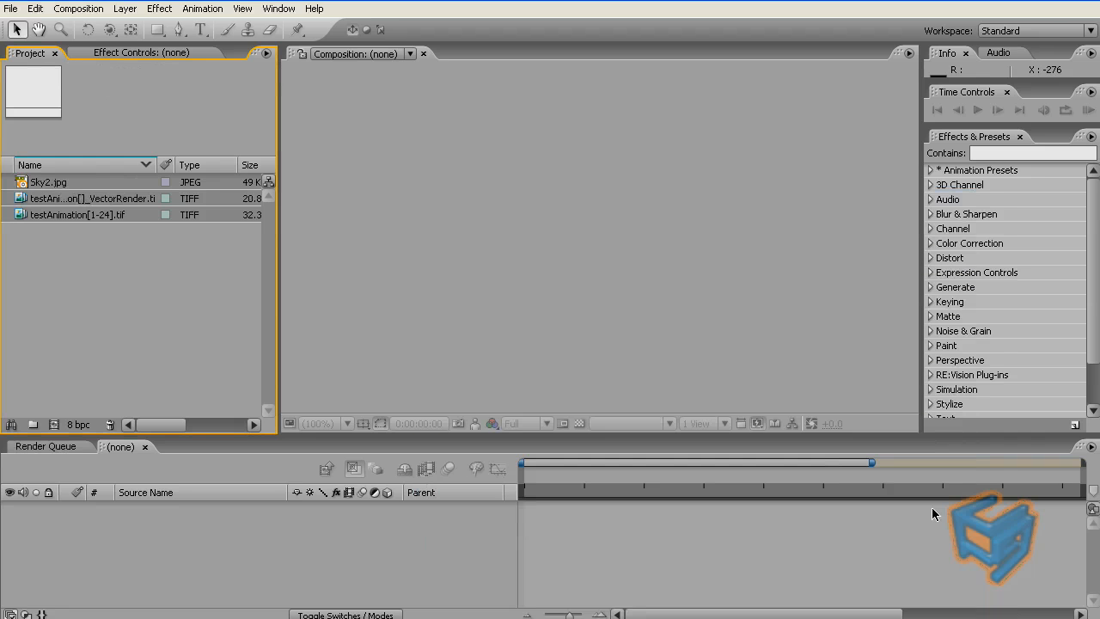
pyautogui.moveTo(117, 203)
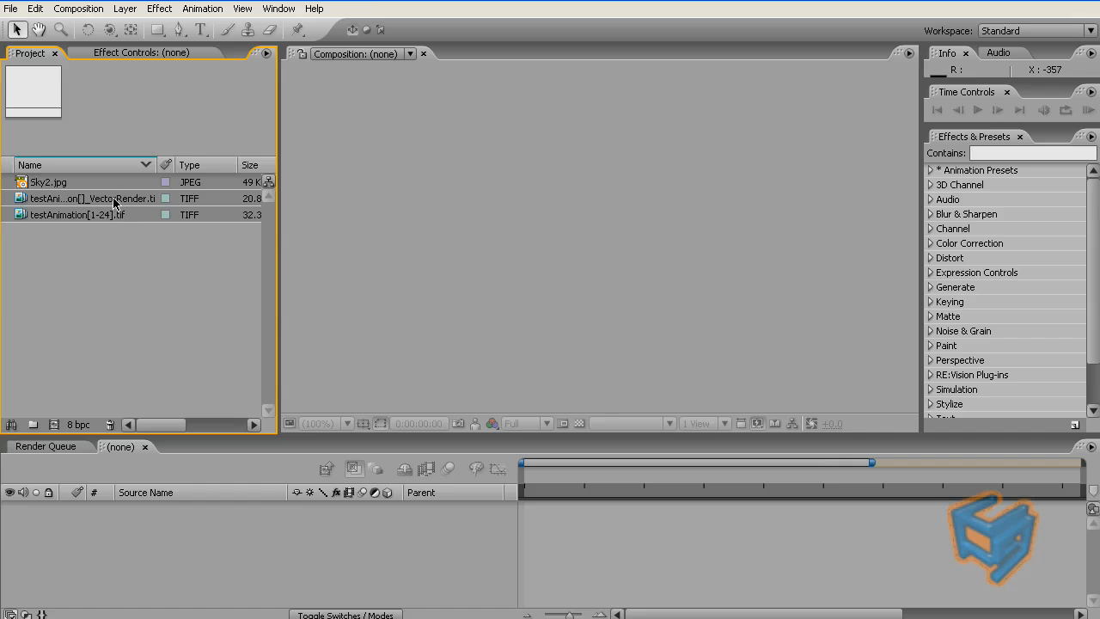
pyautogui.moveTo(111, 292)
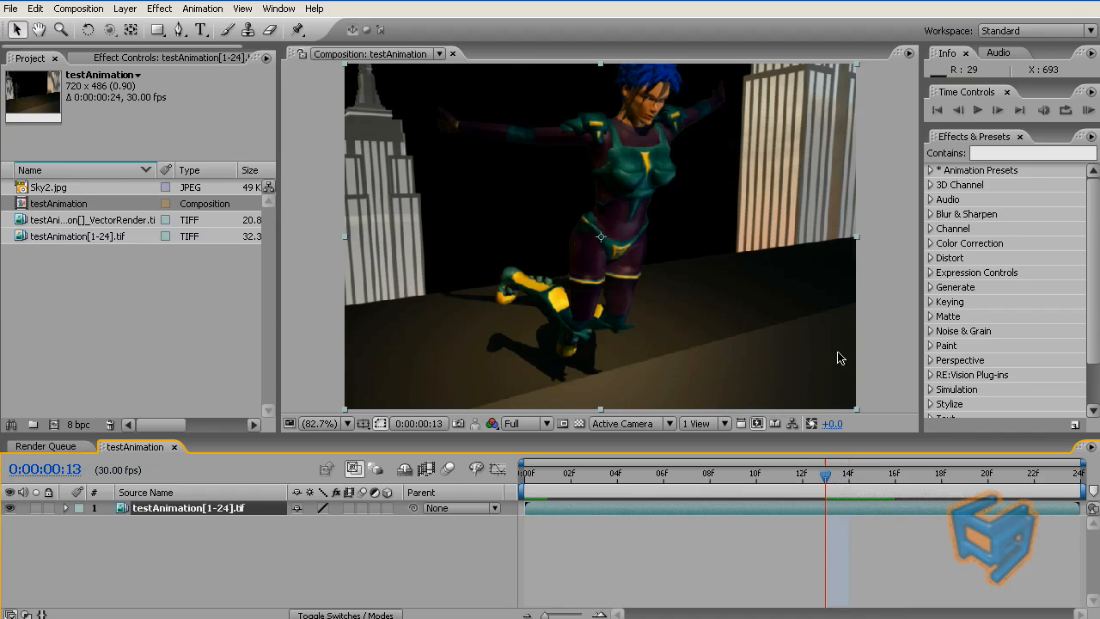
# - Place Sky2.jpg in the testAnimation comp beneath the character render layer
pyautogui.click(48, 186)
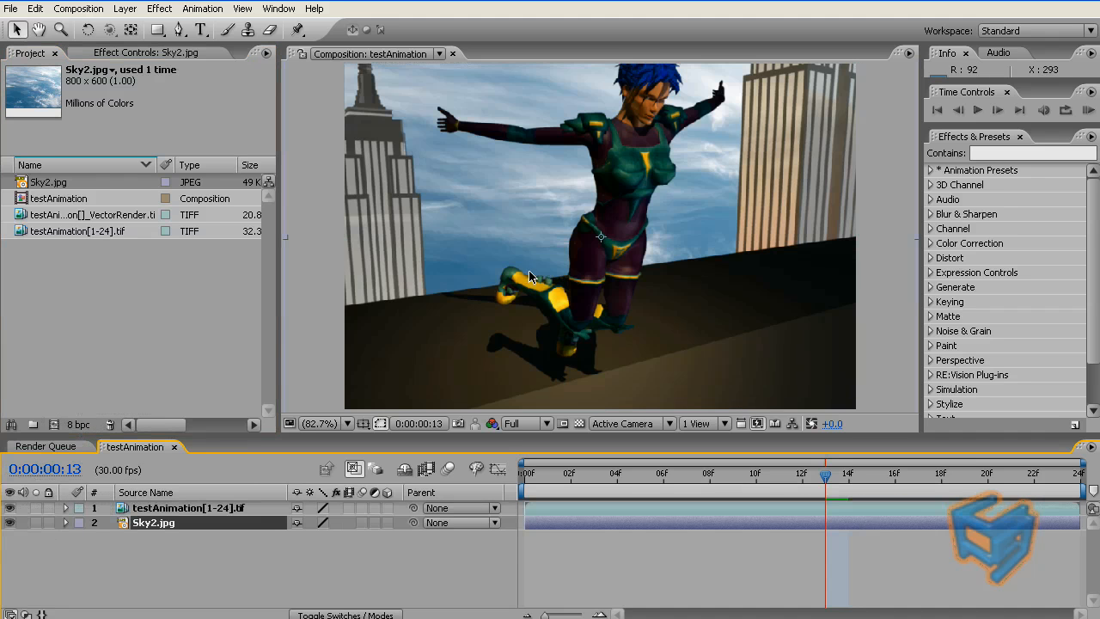
pyautogui.moveTo(663, 101)
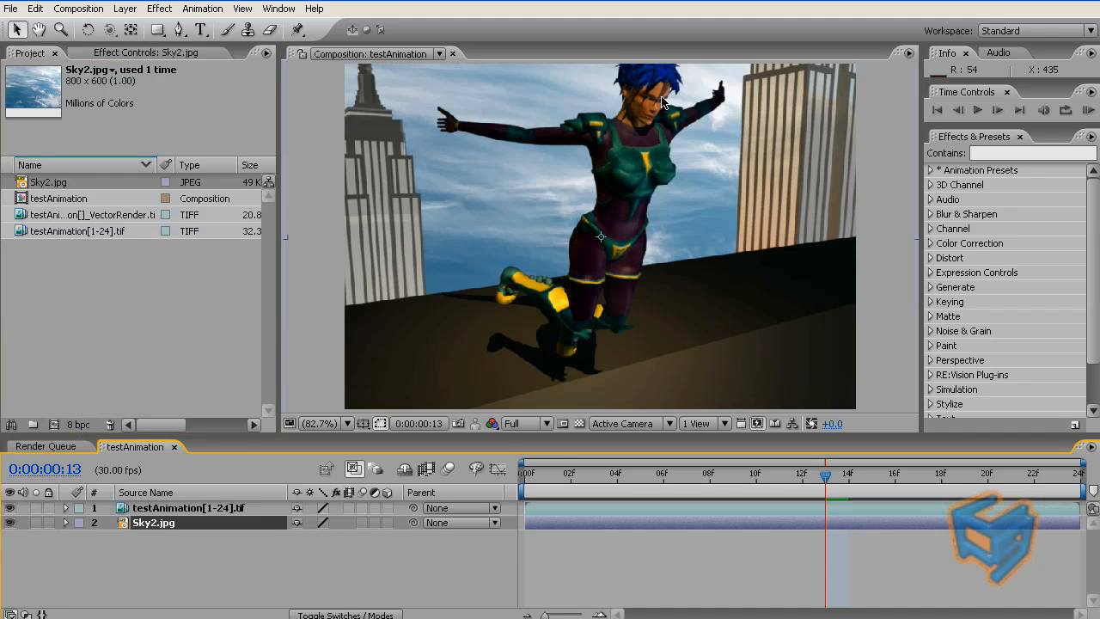
pyautogui.moveTo(649, 163)
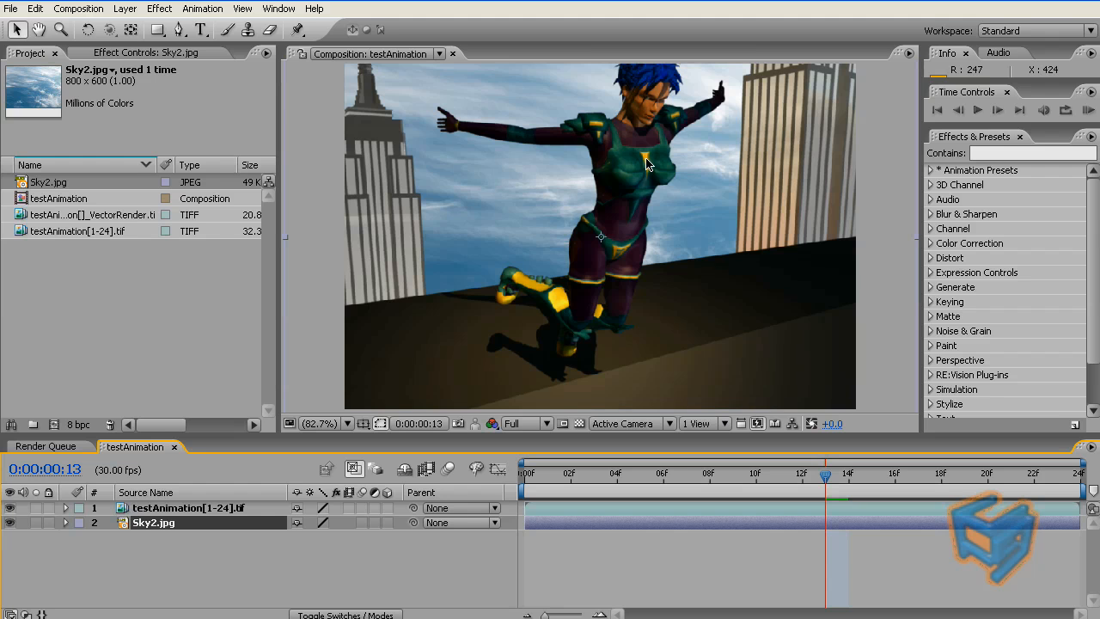
pyautogui.moveTo(647, 165)
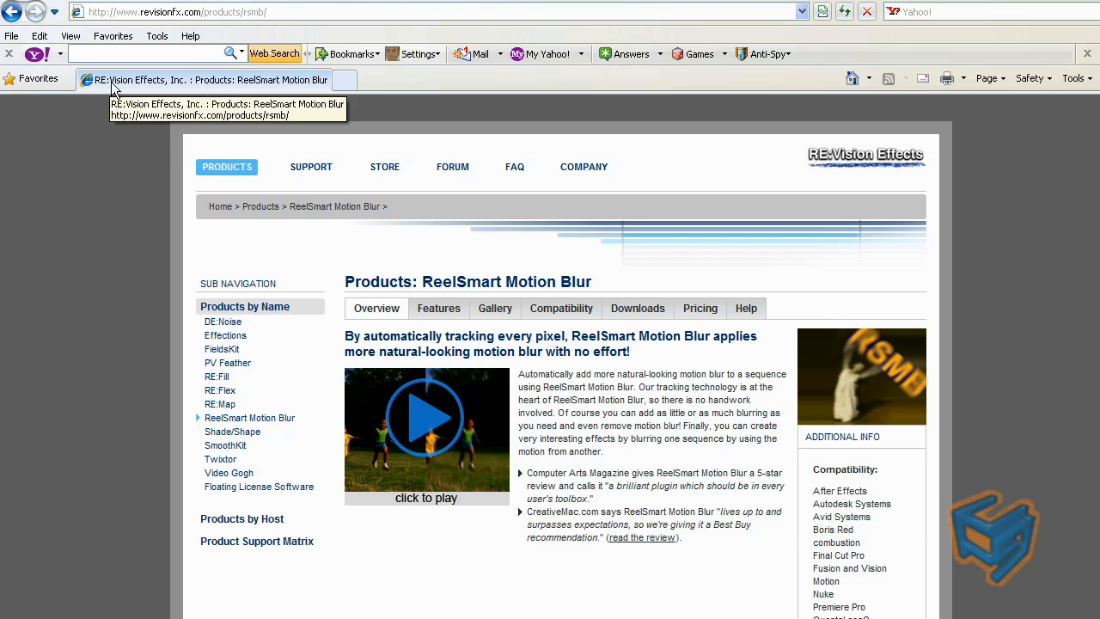
pyautogui.moveTo(108, 21)
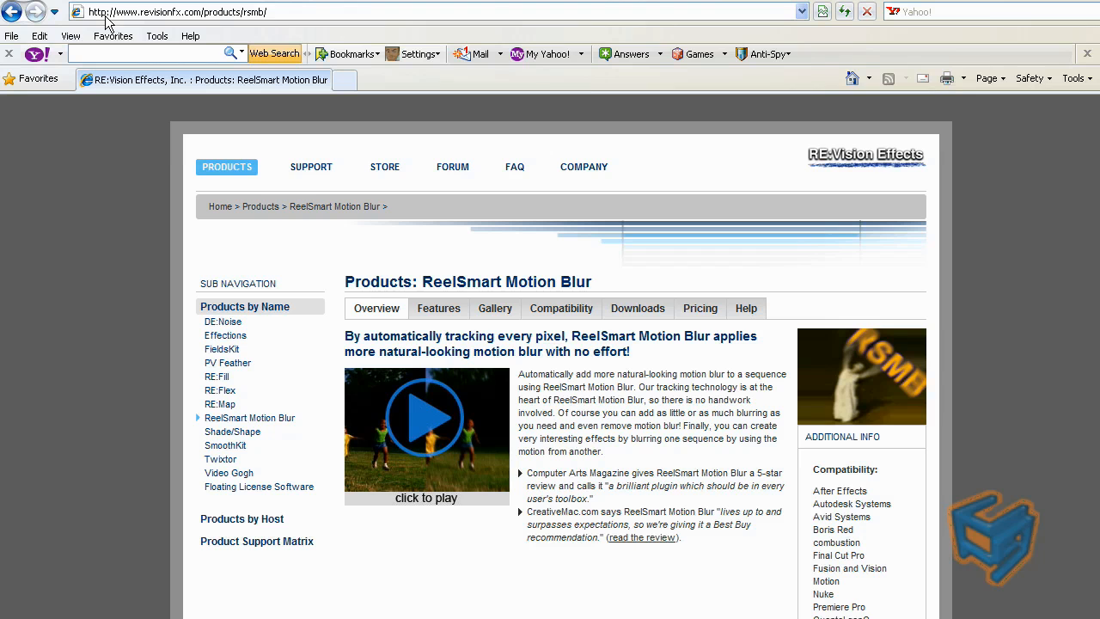
pyautogui.moveTo(520, 302)
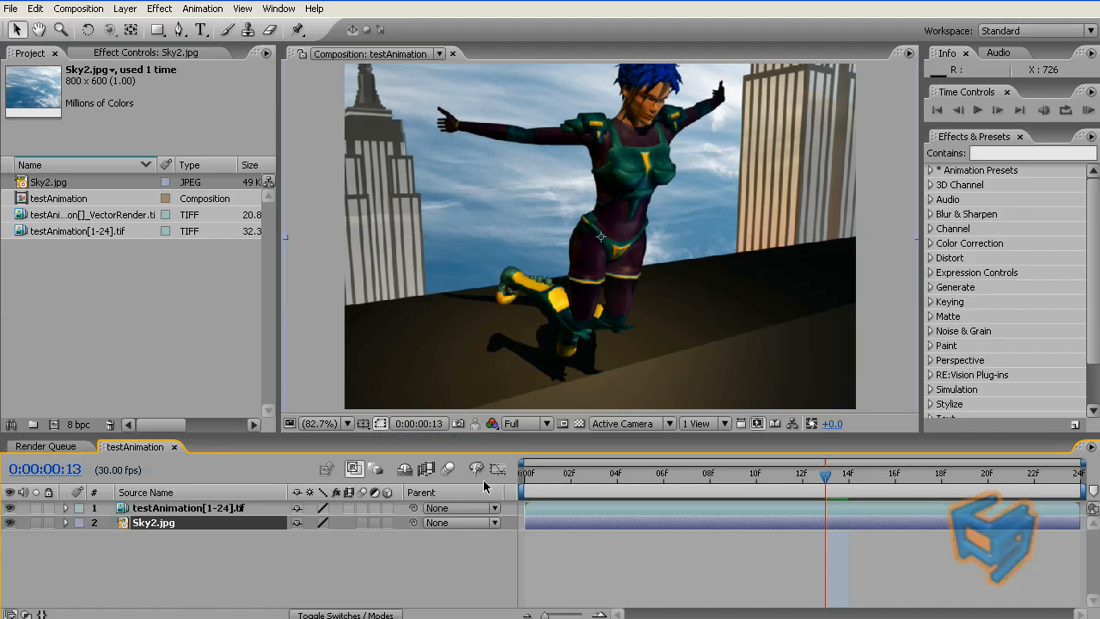
# - Apply RE:Vision RSMB 3.x to the testAnimation[1-24].tif character layer
pyautogui.rightClick(188, 507)
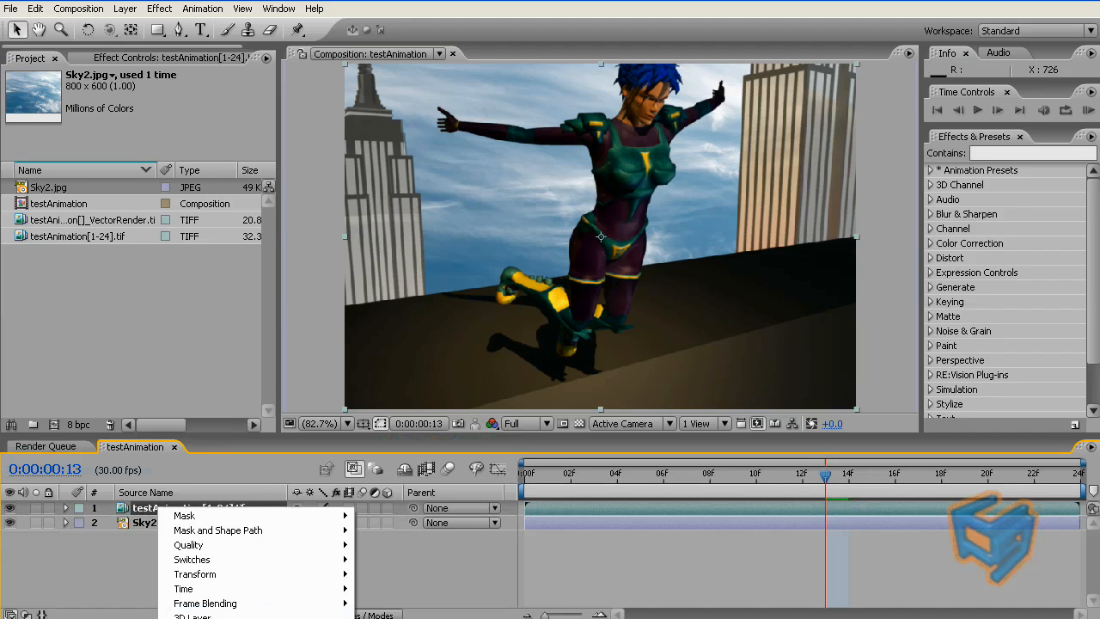
pyautogui.click(402, 597)
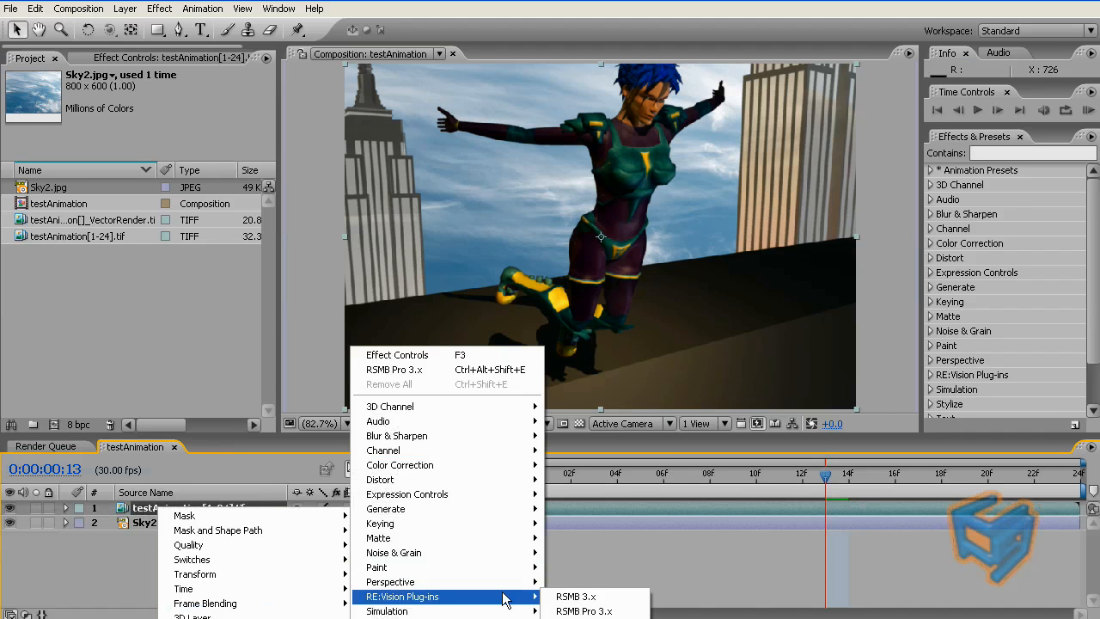
pyautogui.click(576, 595)
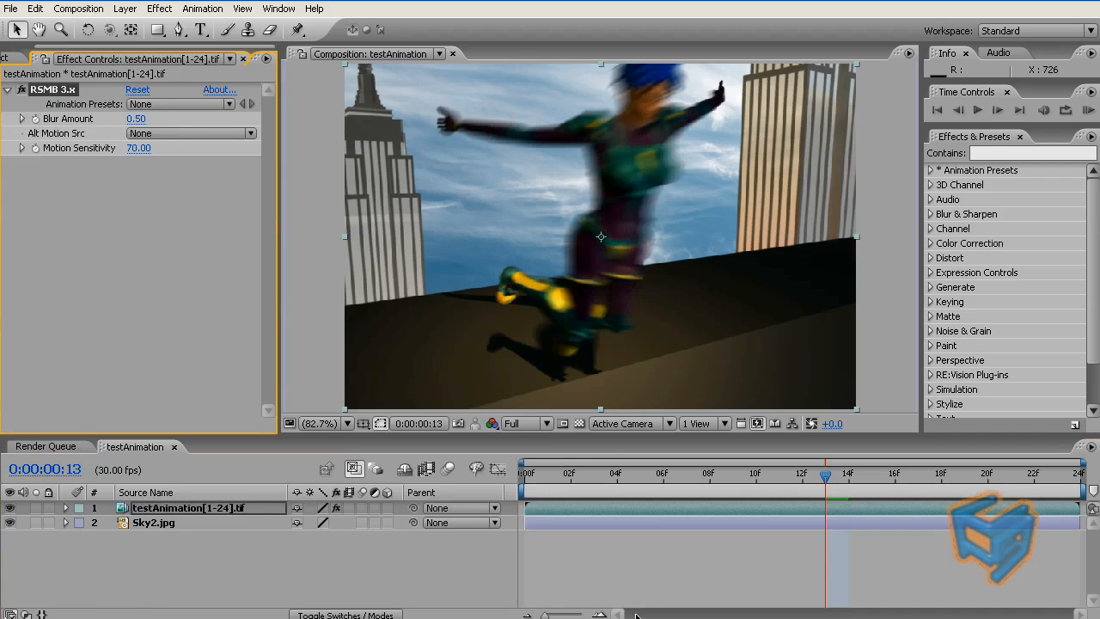
pyautogui.moveTo(580, 359)
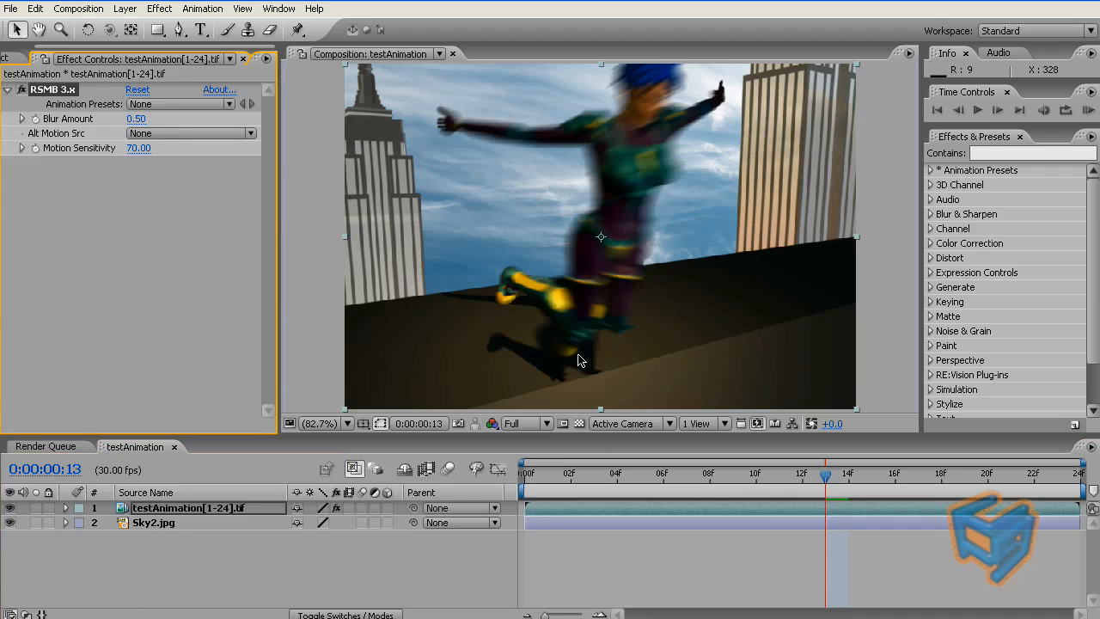
pyautogui.moveTo(567, 257)
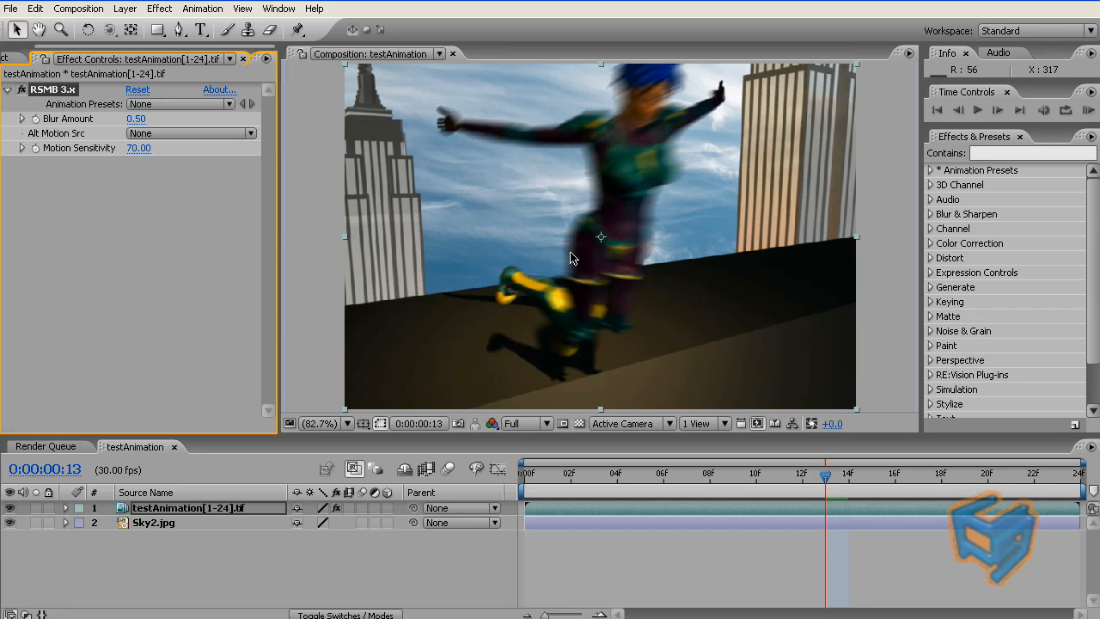
pyautogui.moveTo(651, 116)
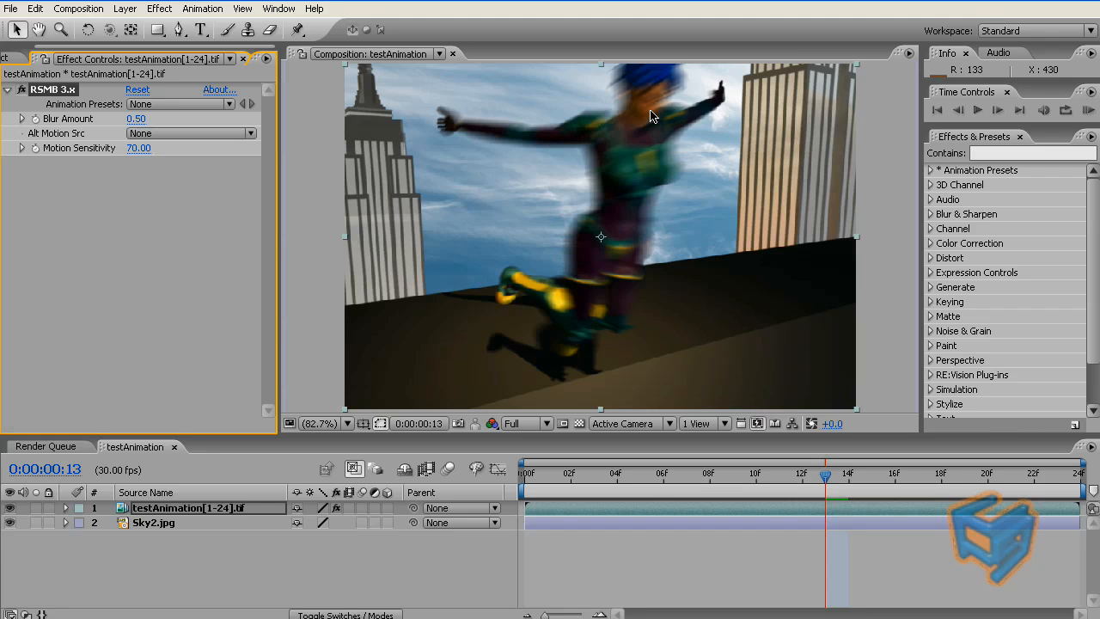
pyautogui.moveTo(193, 78)
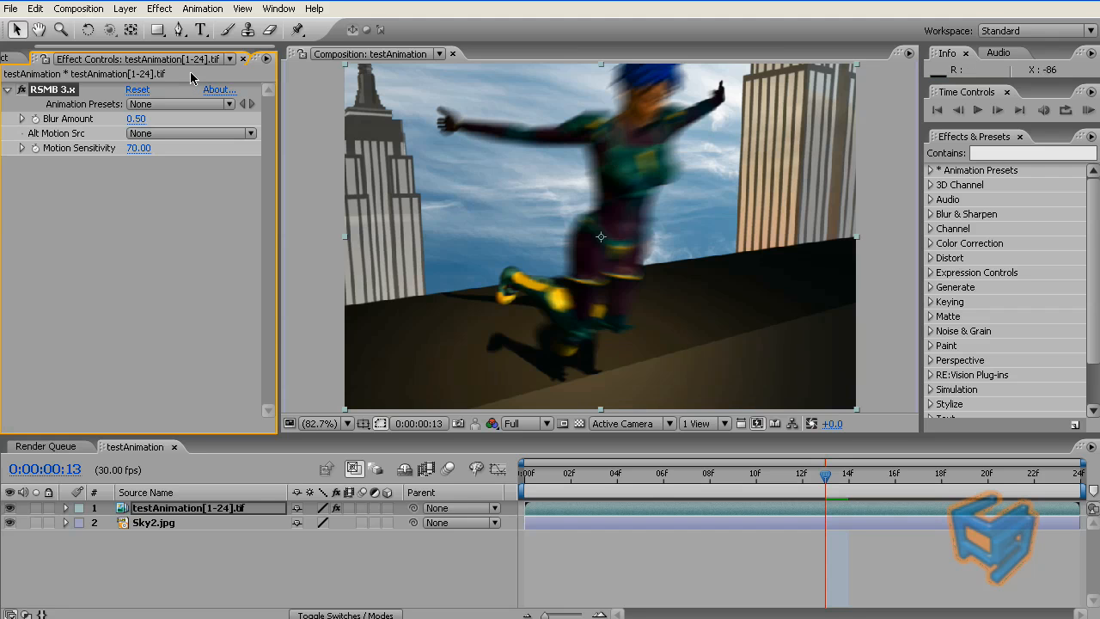
pyautogui.moveTo(241, 93)
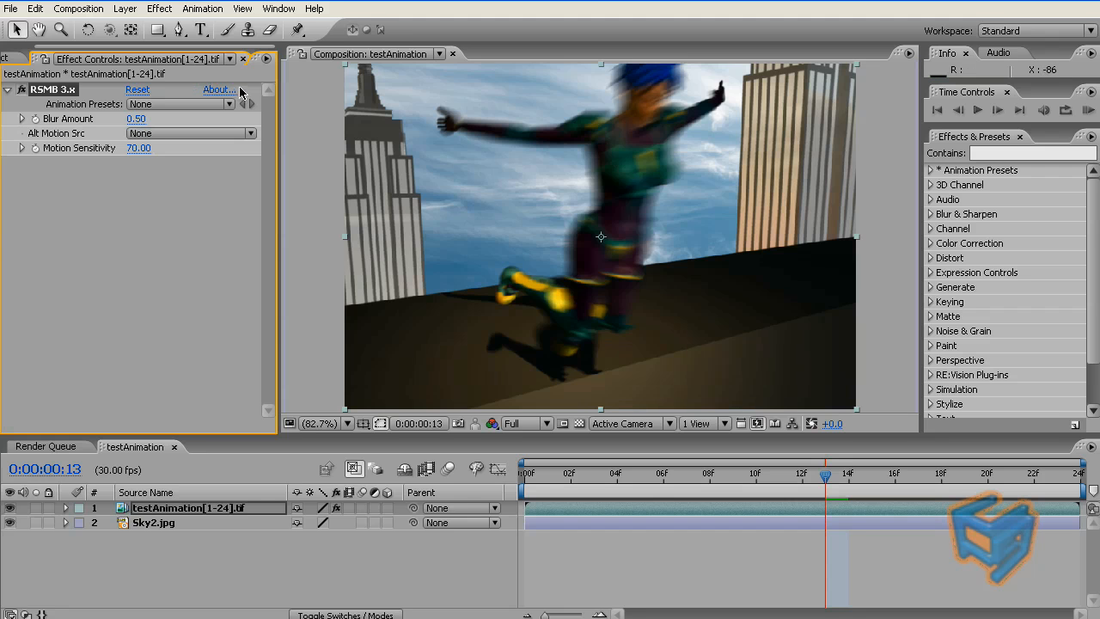
pyautogui.click(30, 57)
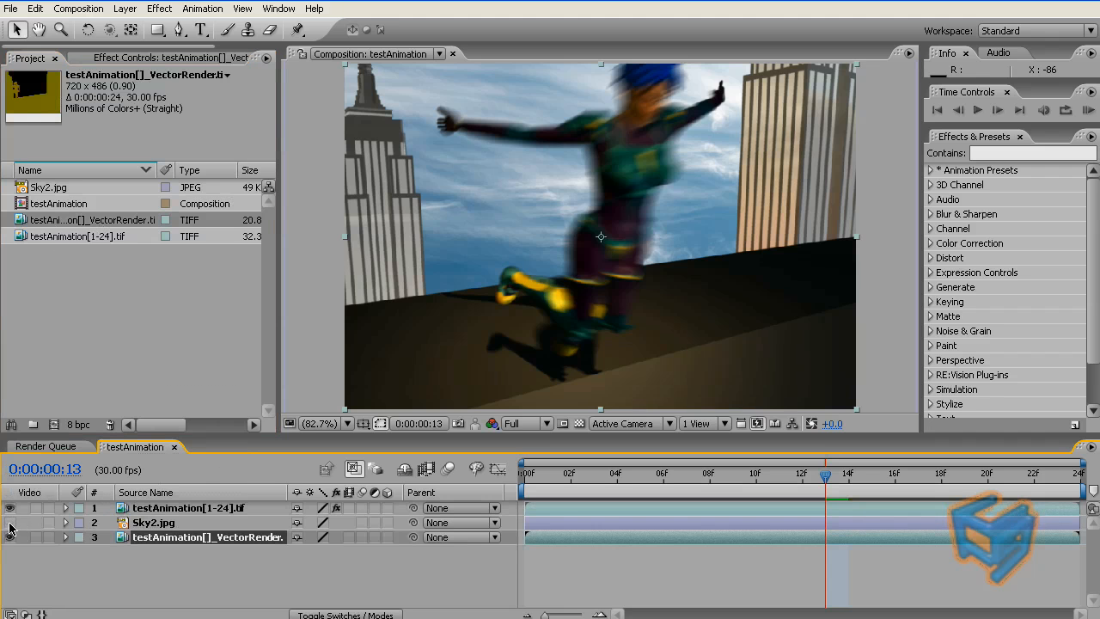
# - Hide the VectorRender layer, keeping the character and sky layers visible
pyautogui.click(11, 508)
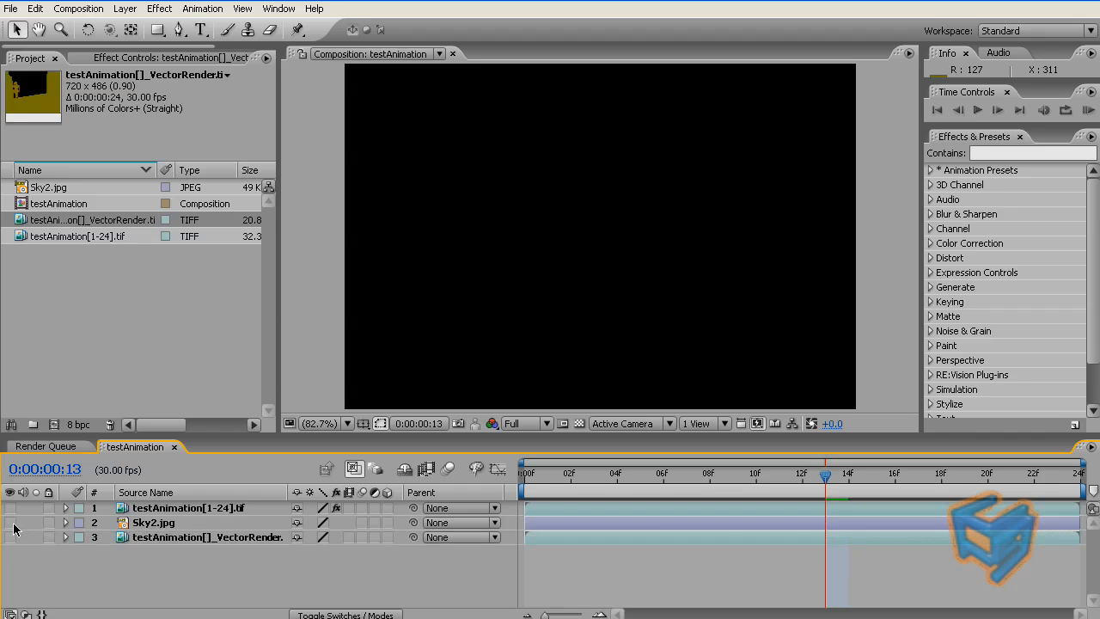
pyautogui.click(10, 523)
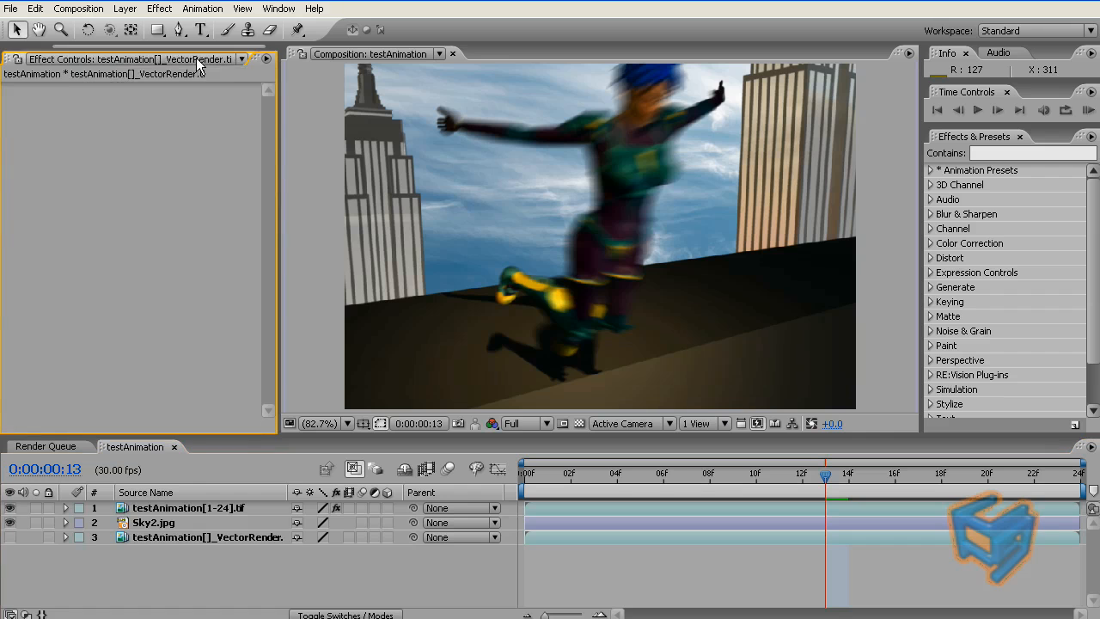
# - Set the character layer's RSMB 3.x Alt Motion Src to testAnimation[]_VectorRender
pyautogui.click(188, 508)
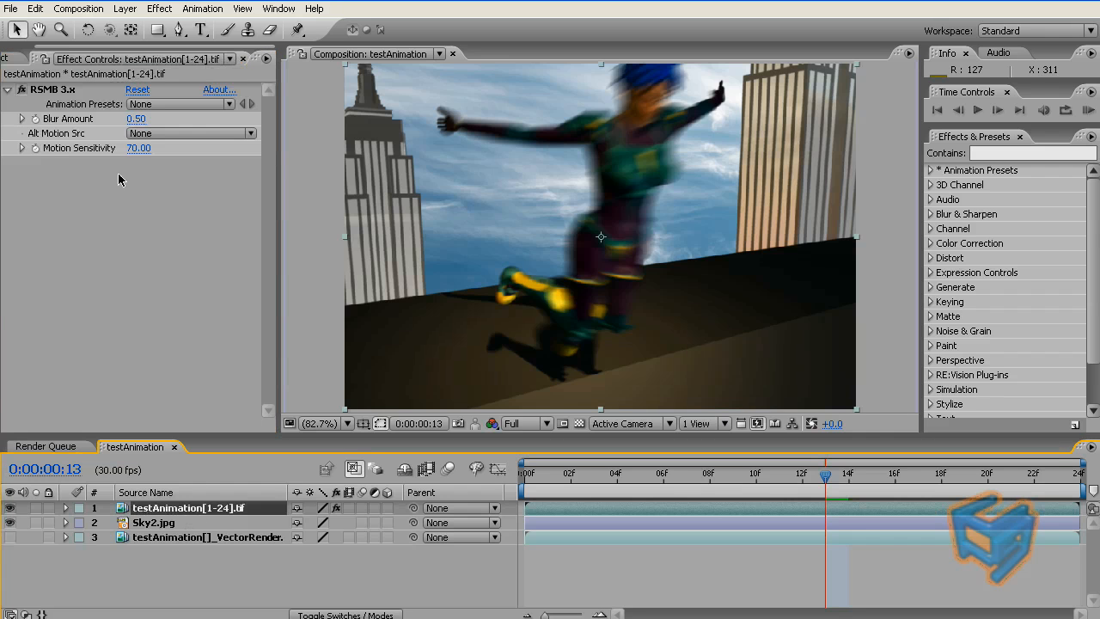
pyautogui.moveTo(54, 136)
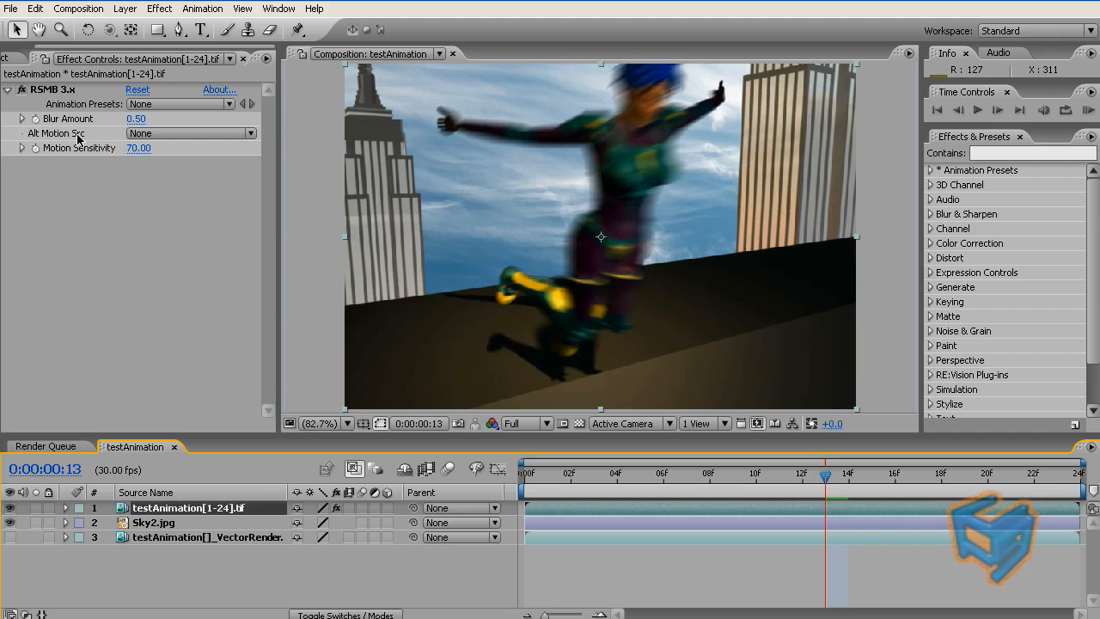
pyautogui.click(189, 132)
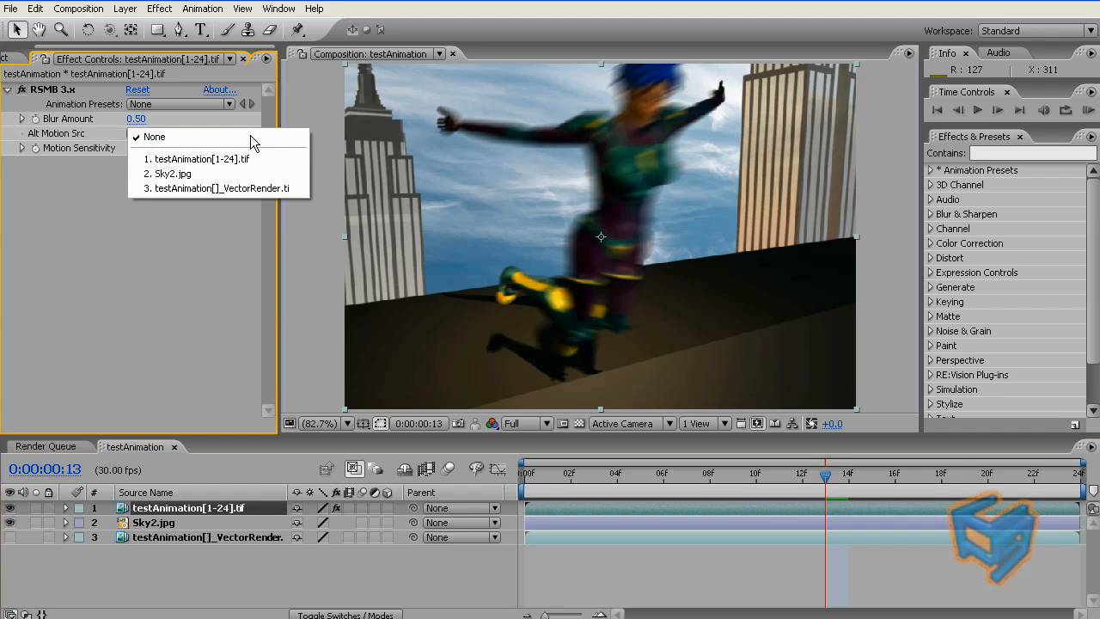
pyautogui.click(218, 188)
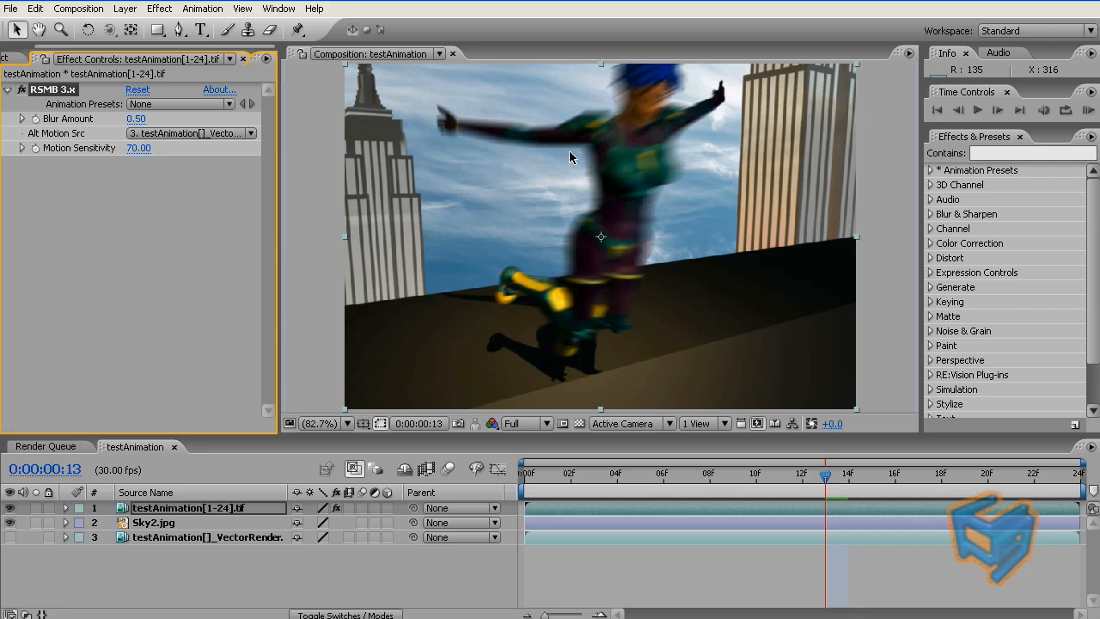
pyautogui.moveTo(638, 143)
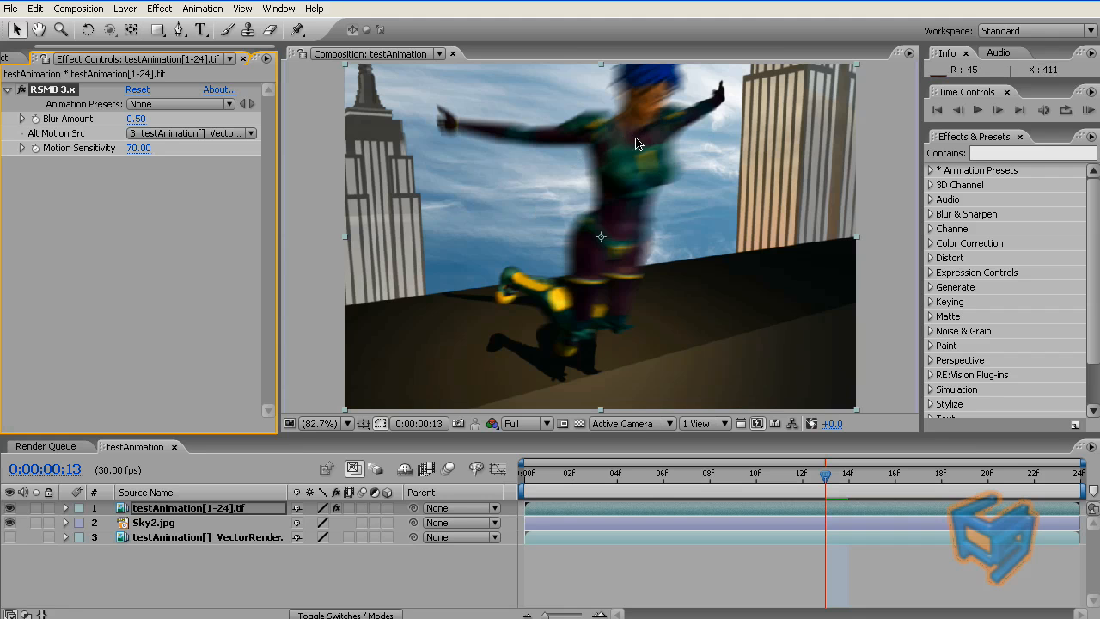
pyautogui.moveTo(660, 176)
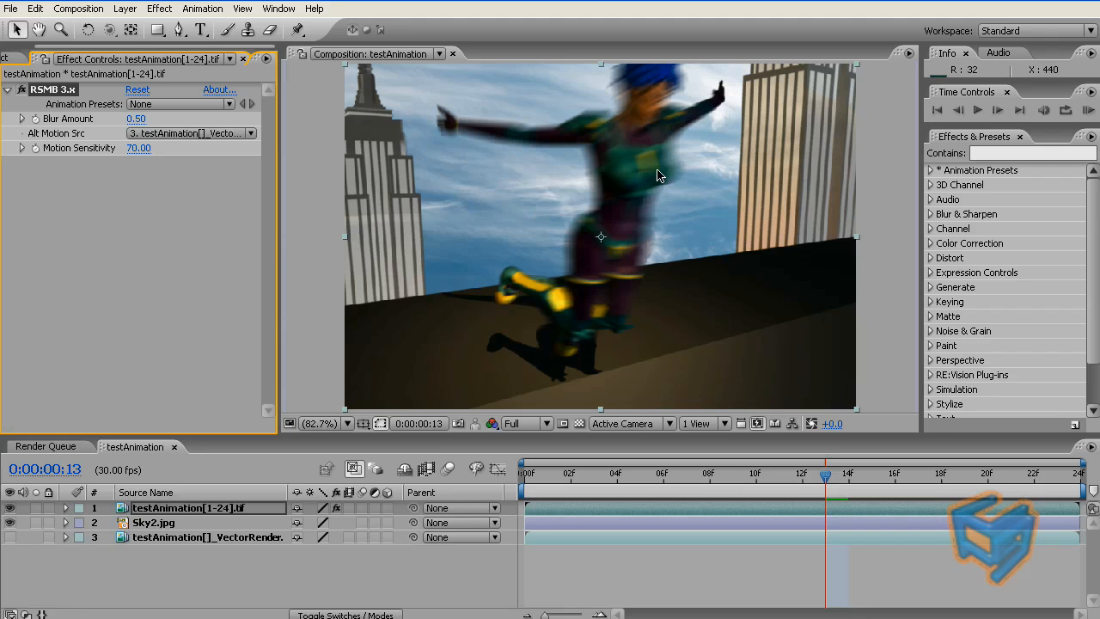
pyautogui.moveTo(664, 167)
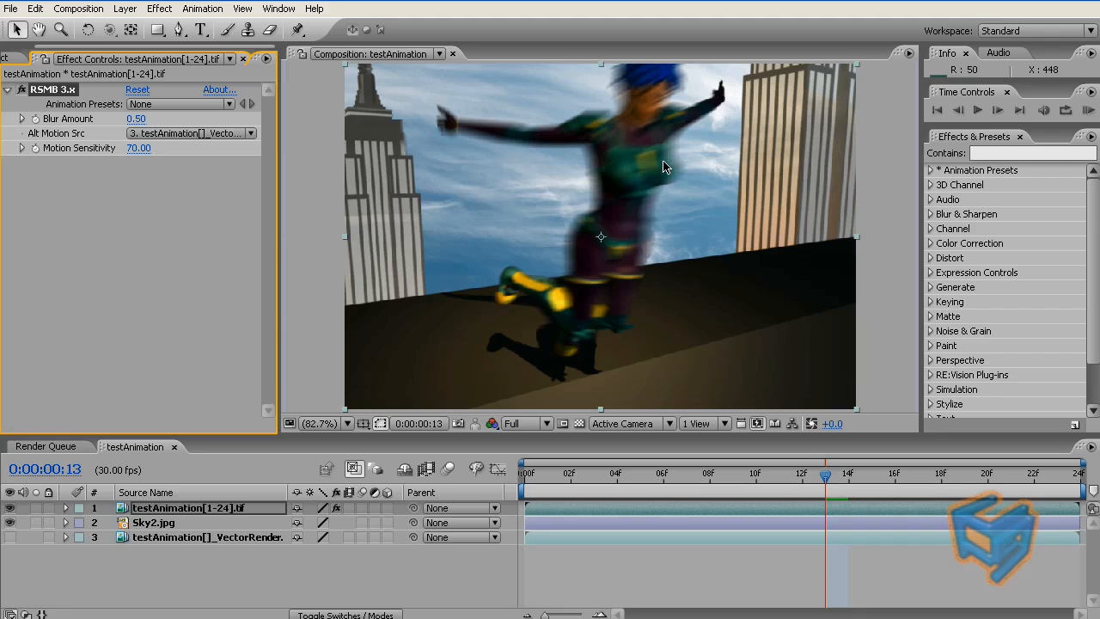
pyautogui.moveTo(636, 164)
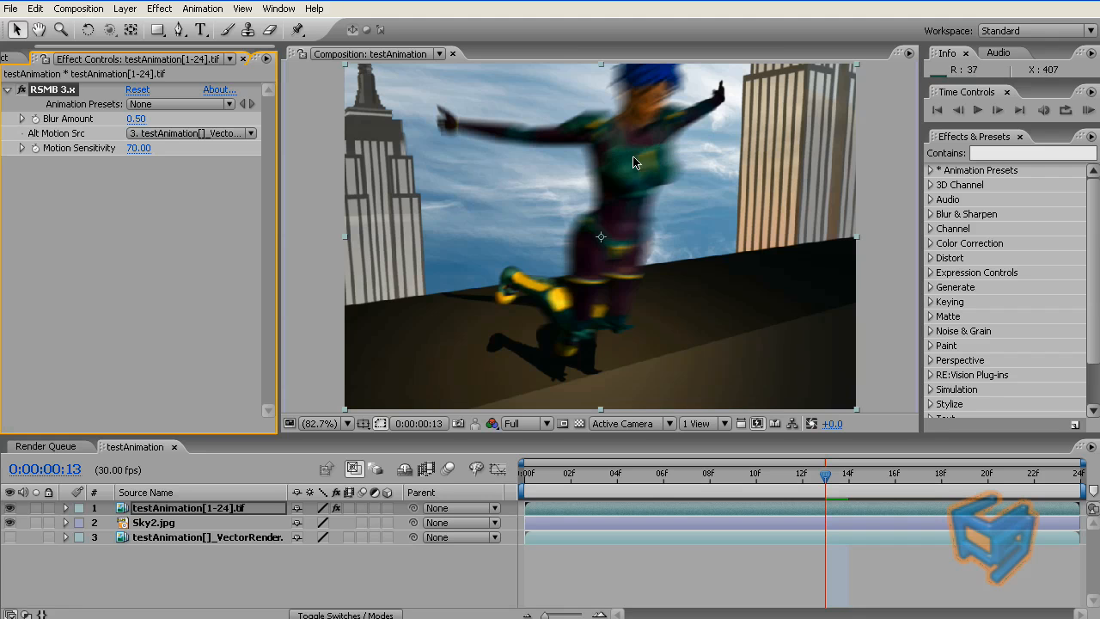
pyautogui.moveTo(553, 165)
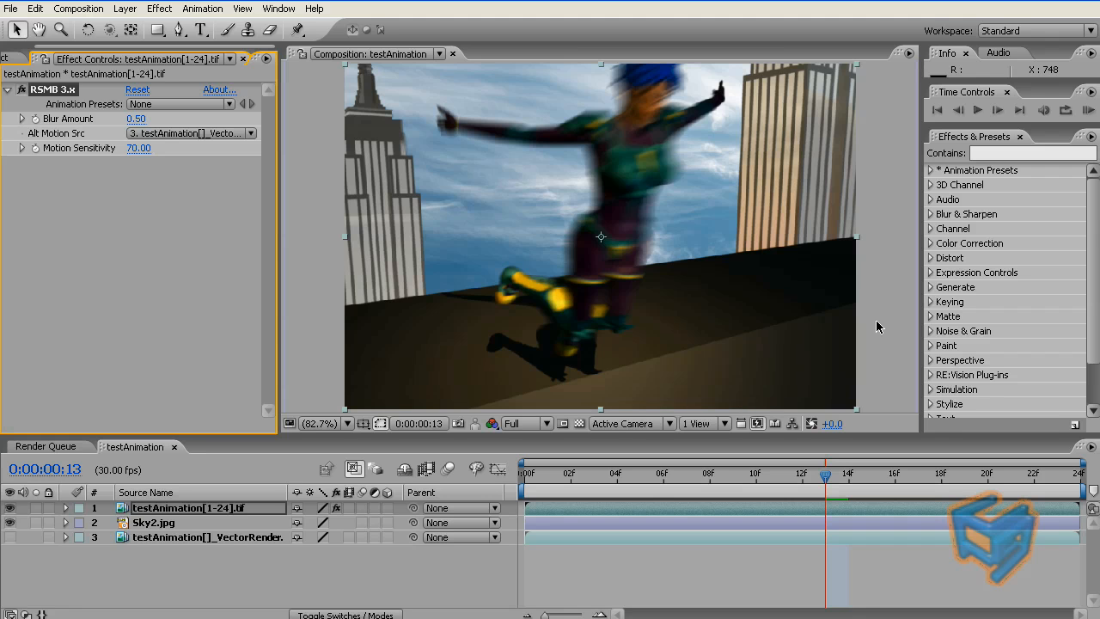
pyautogui.moveTo(808, 227)
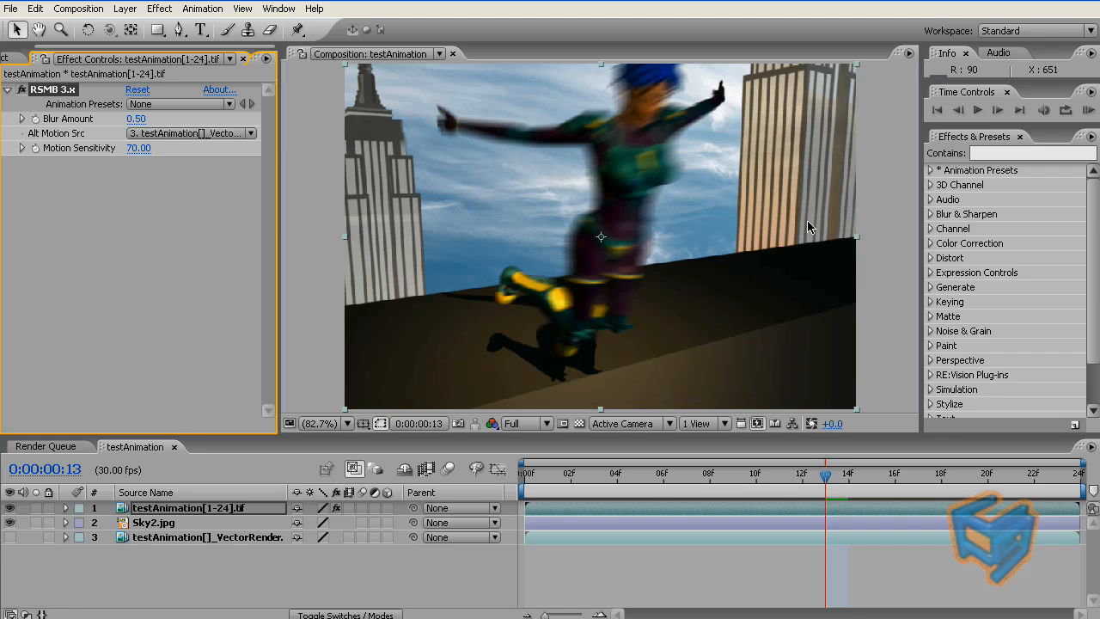
pyautogui.moveTo(614, 191)
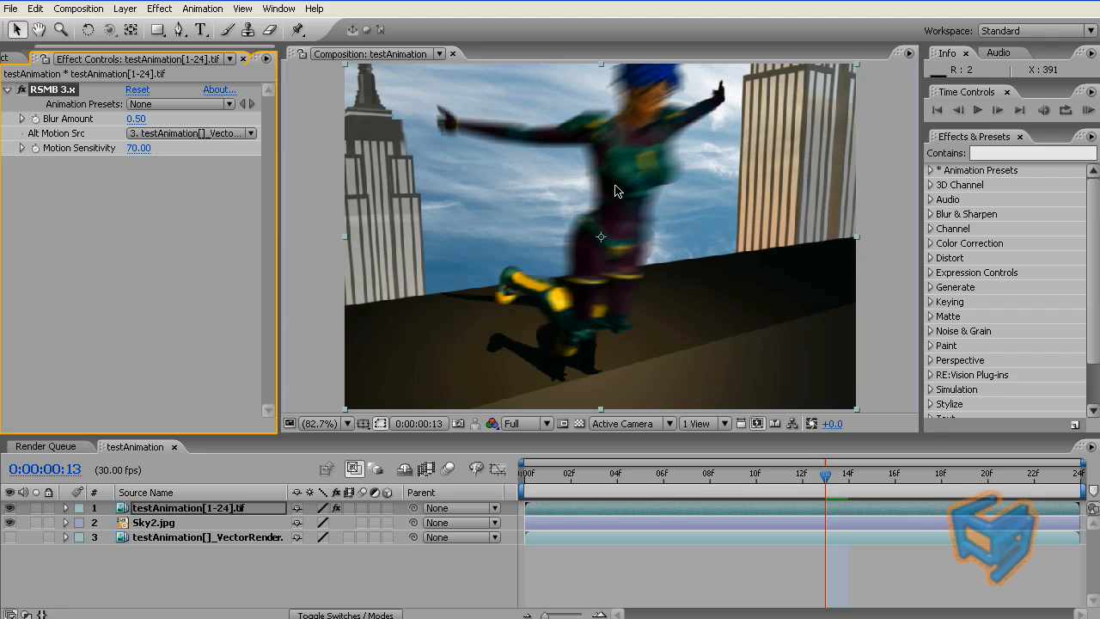
pyautogui.moveTo(623, 195)
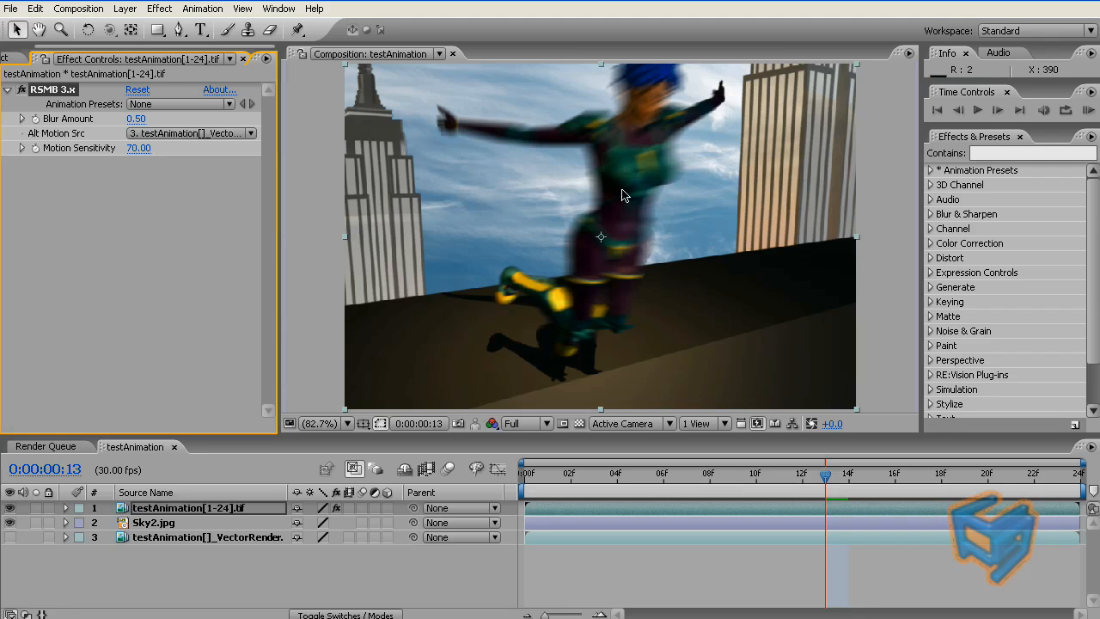
pyautogui.moveTo(601, 237)
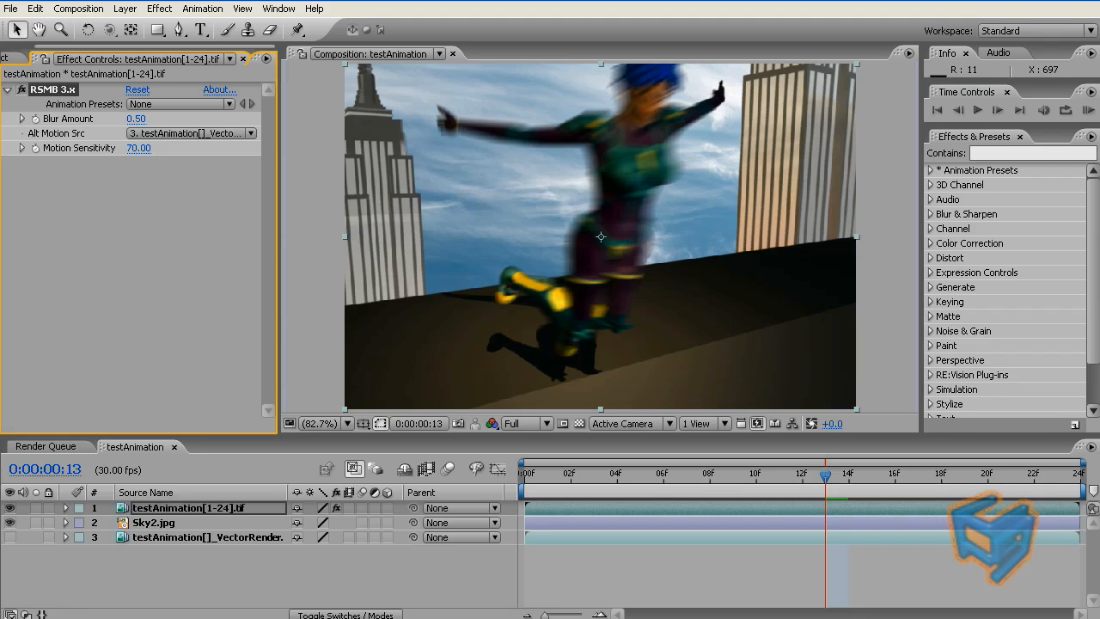